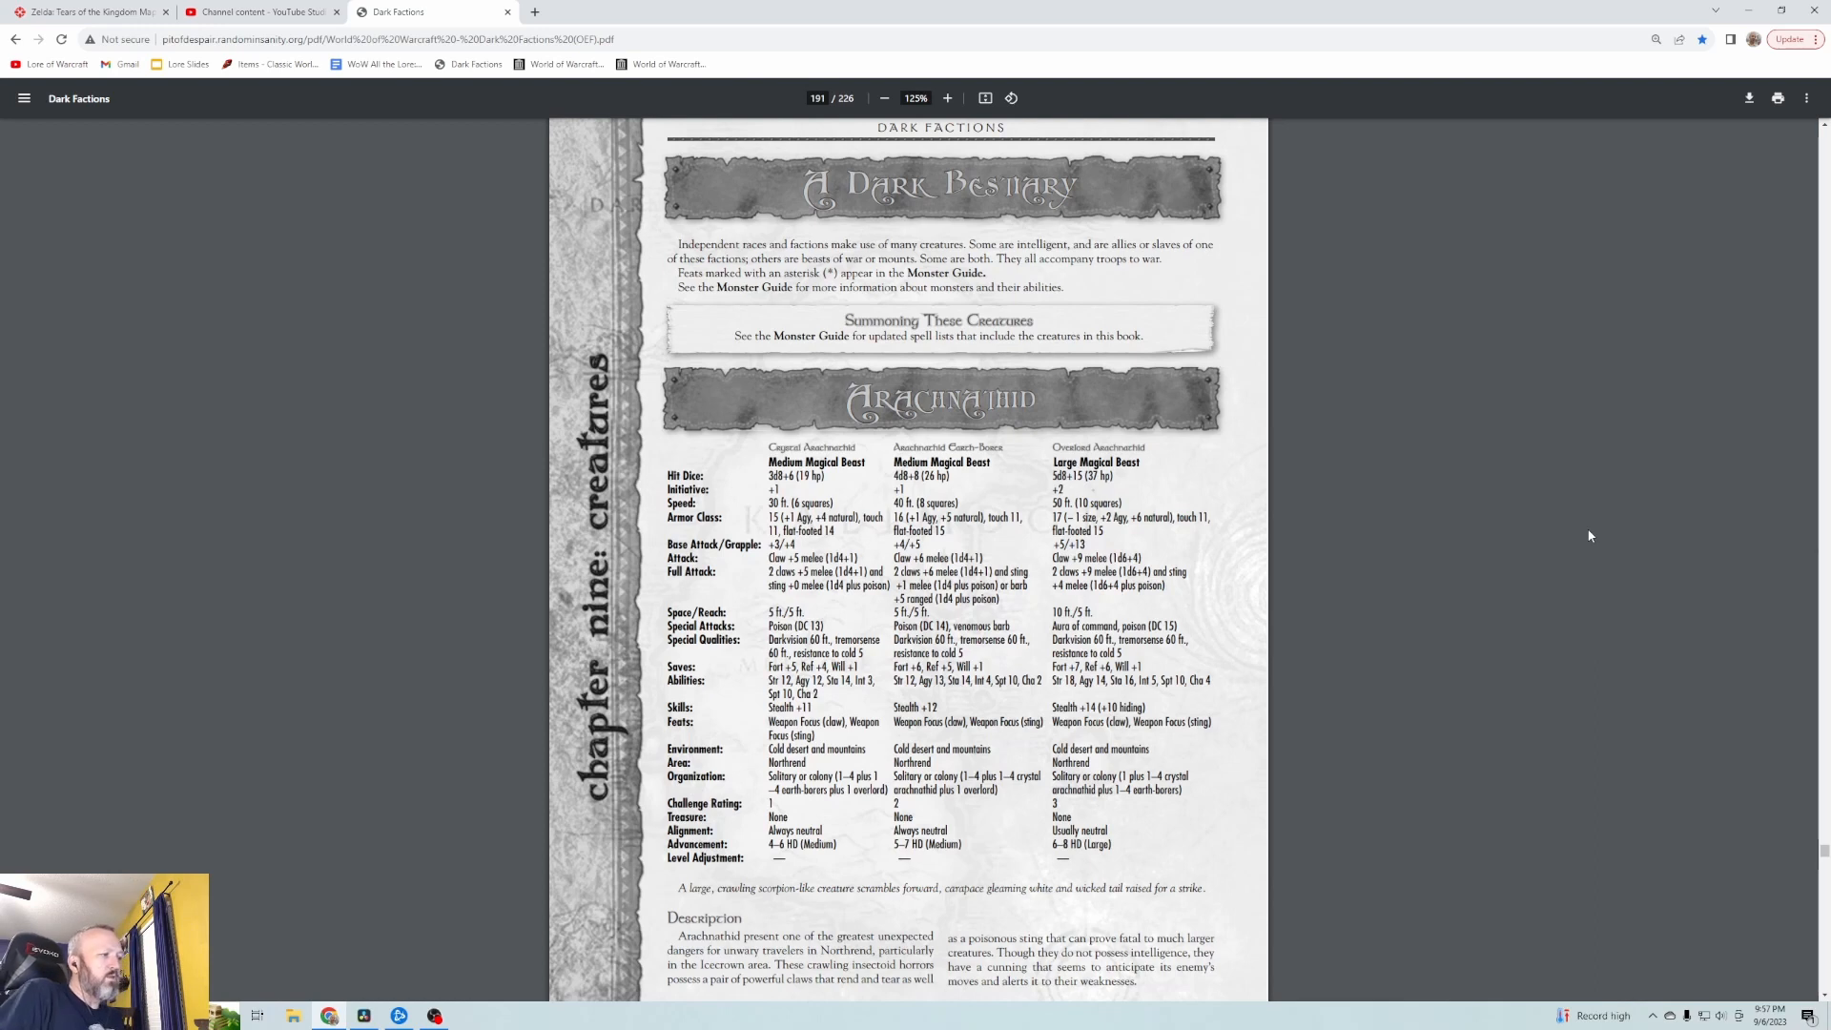
Scroll from page 191 to page 192 to read the Arachnathid description and combat text
{"action": "scroll", "scroll_direction": "down", "scroll_amount": 3}
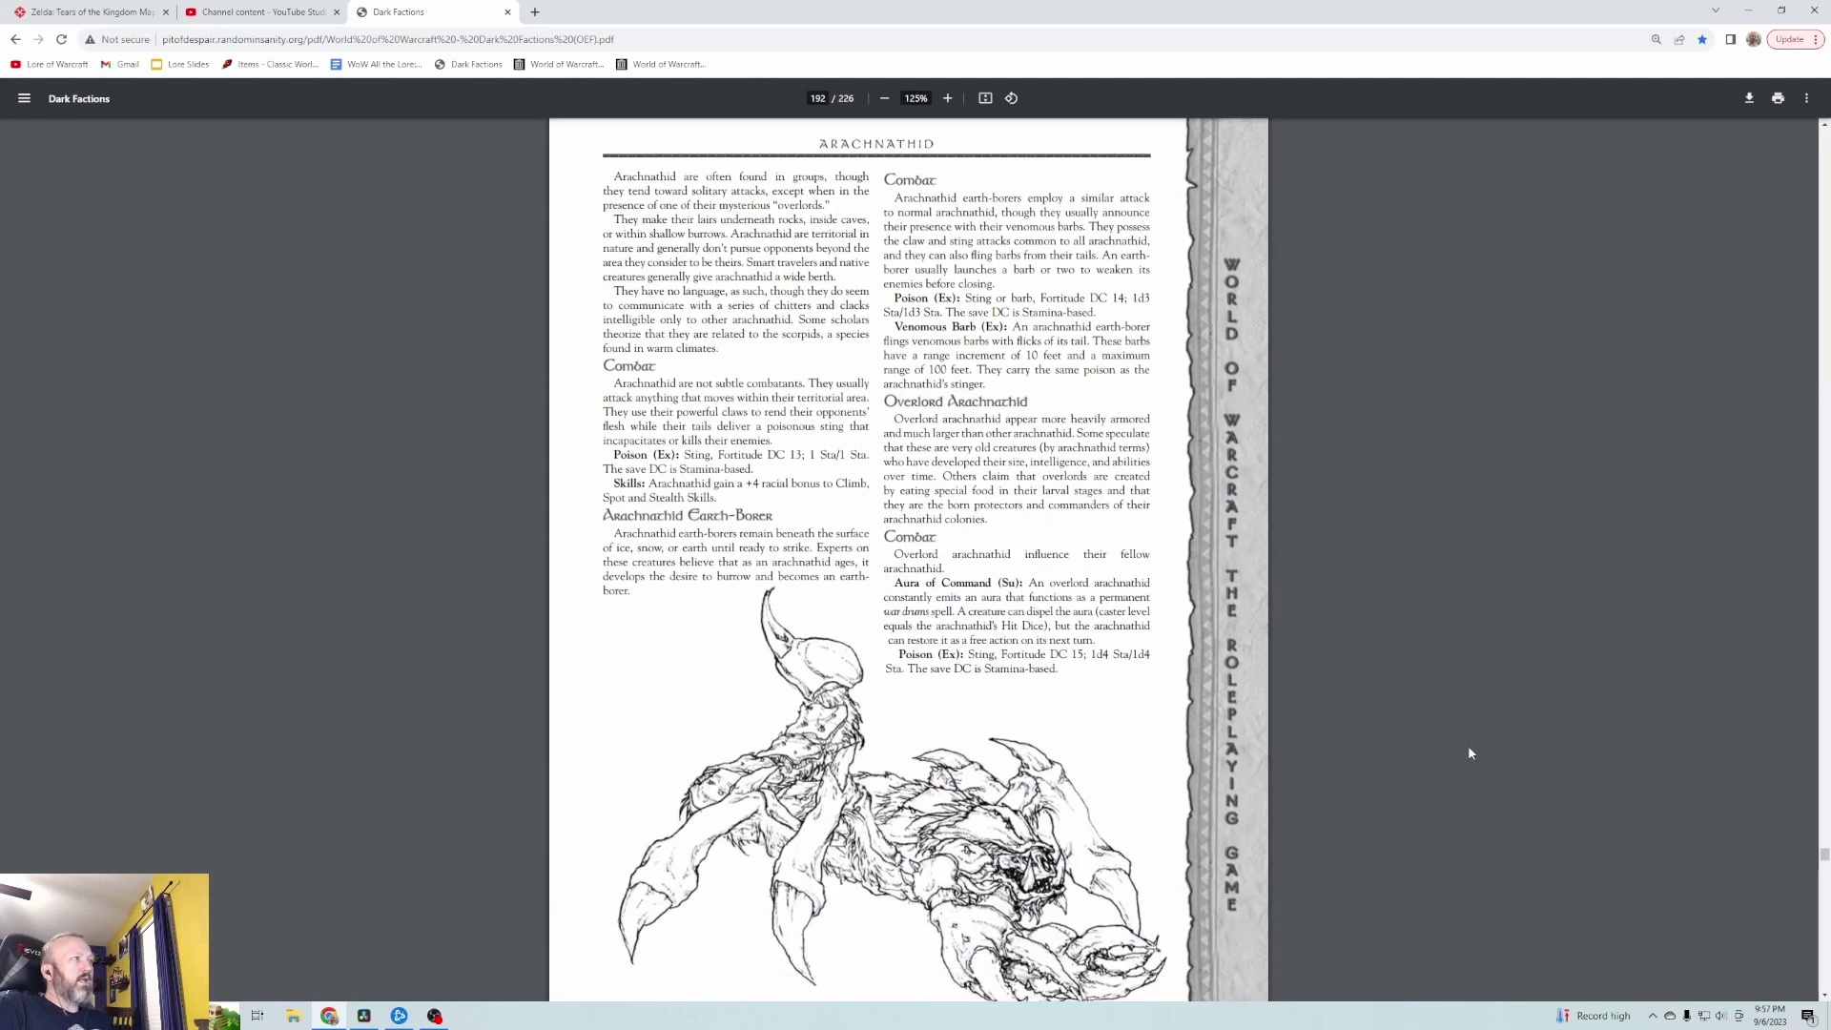
{"action": "mouse_move", "coordinate": [1681, 693]}
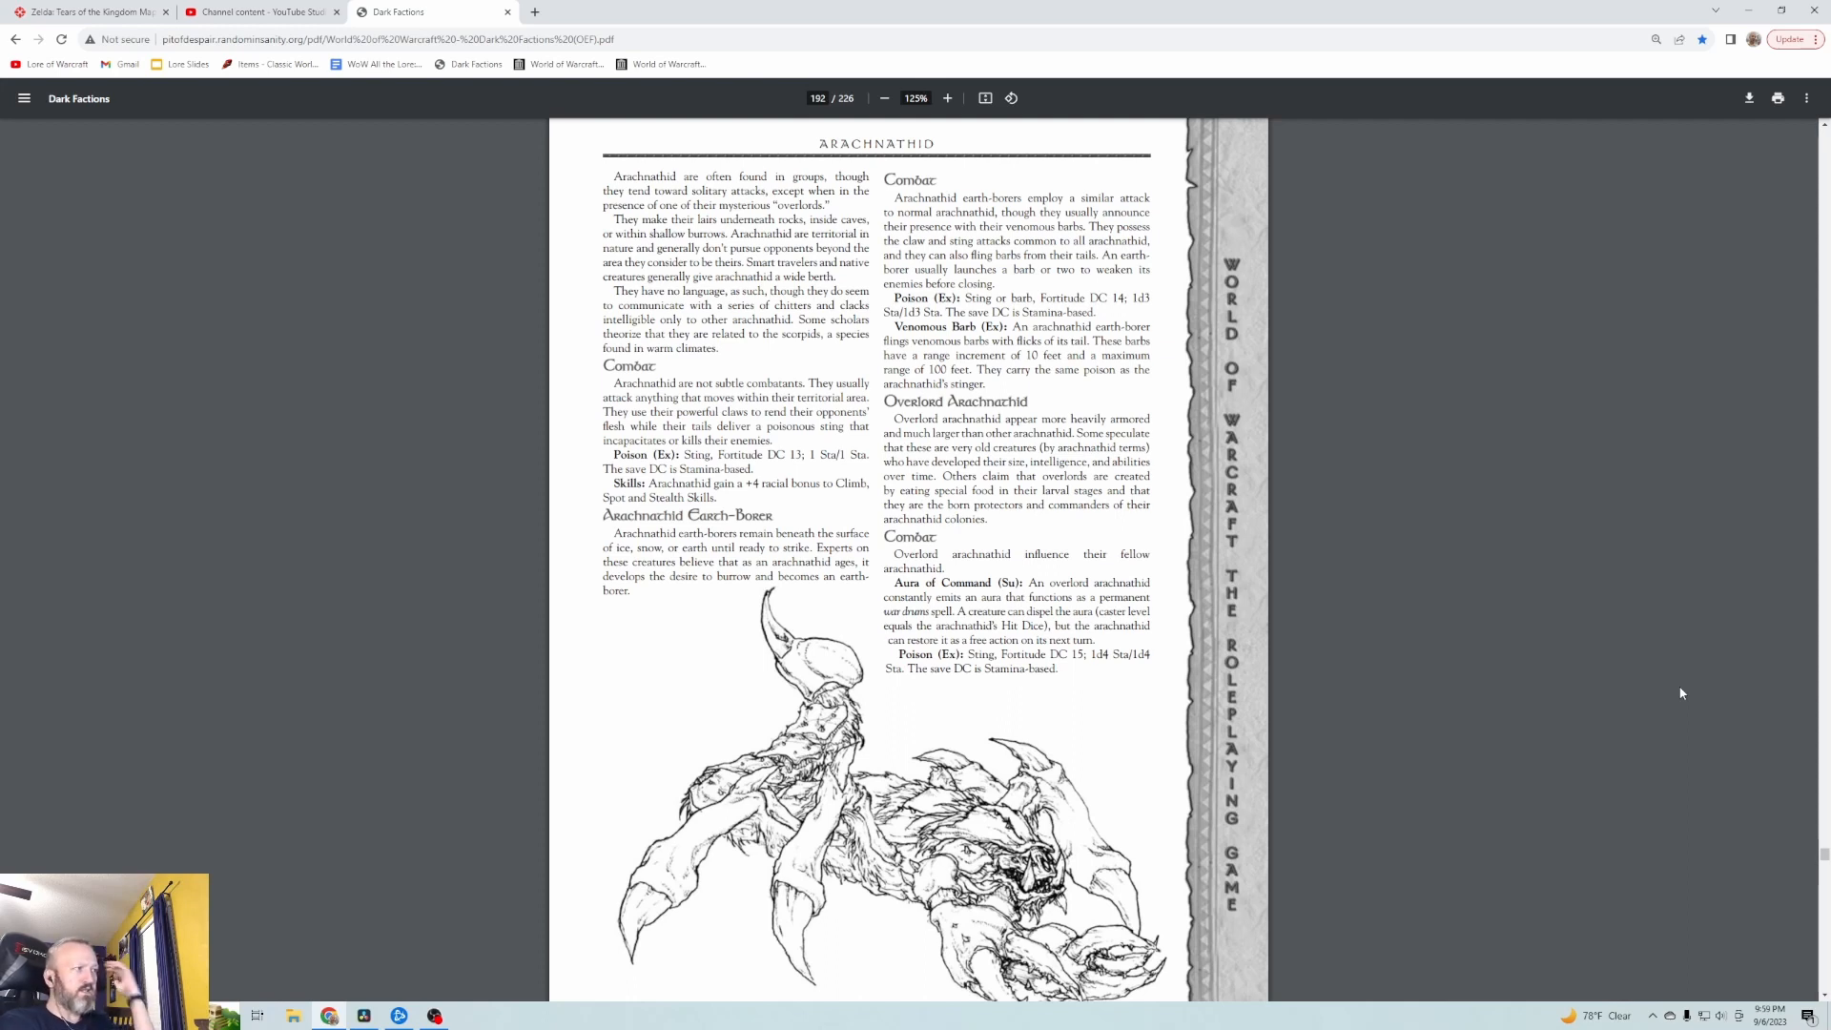
Scroll down to page 193 to show the Clockwerk Goblin stat block and illustration
{"action": "scroll", "scroll_direction": "down", "scroll_amount": 3}
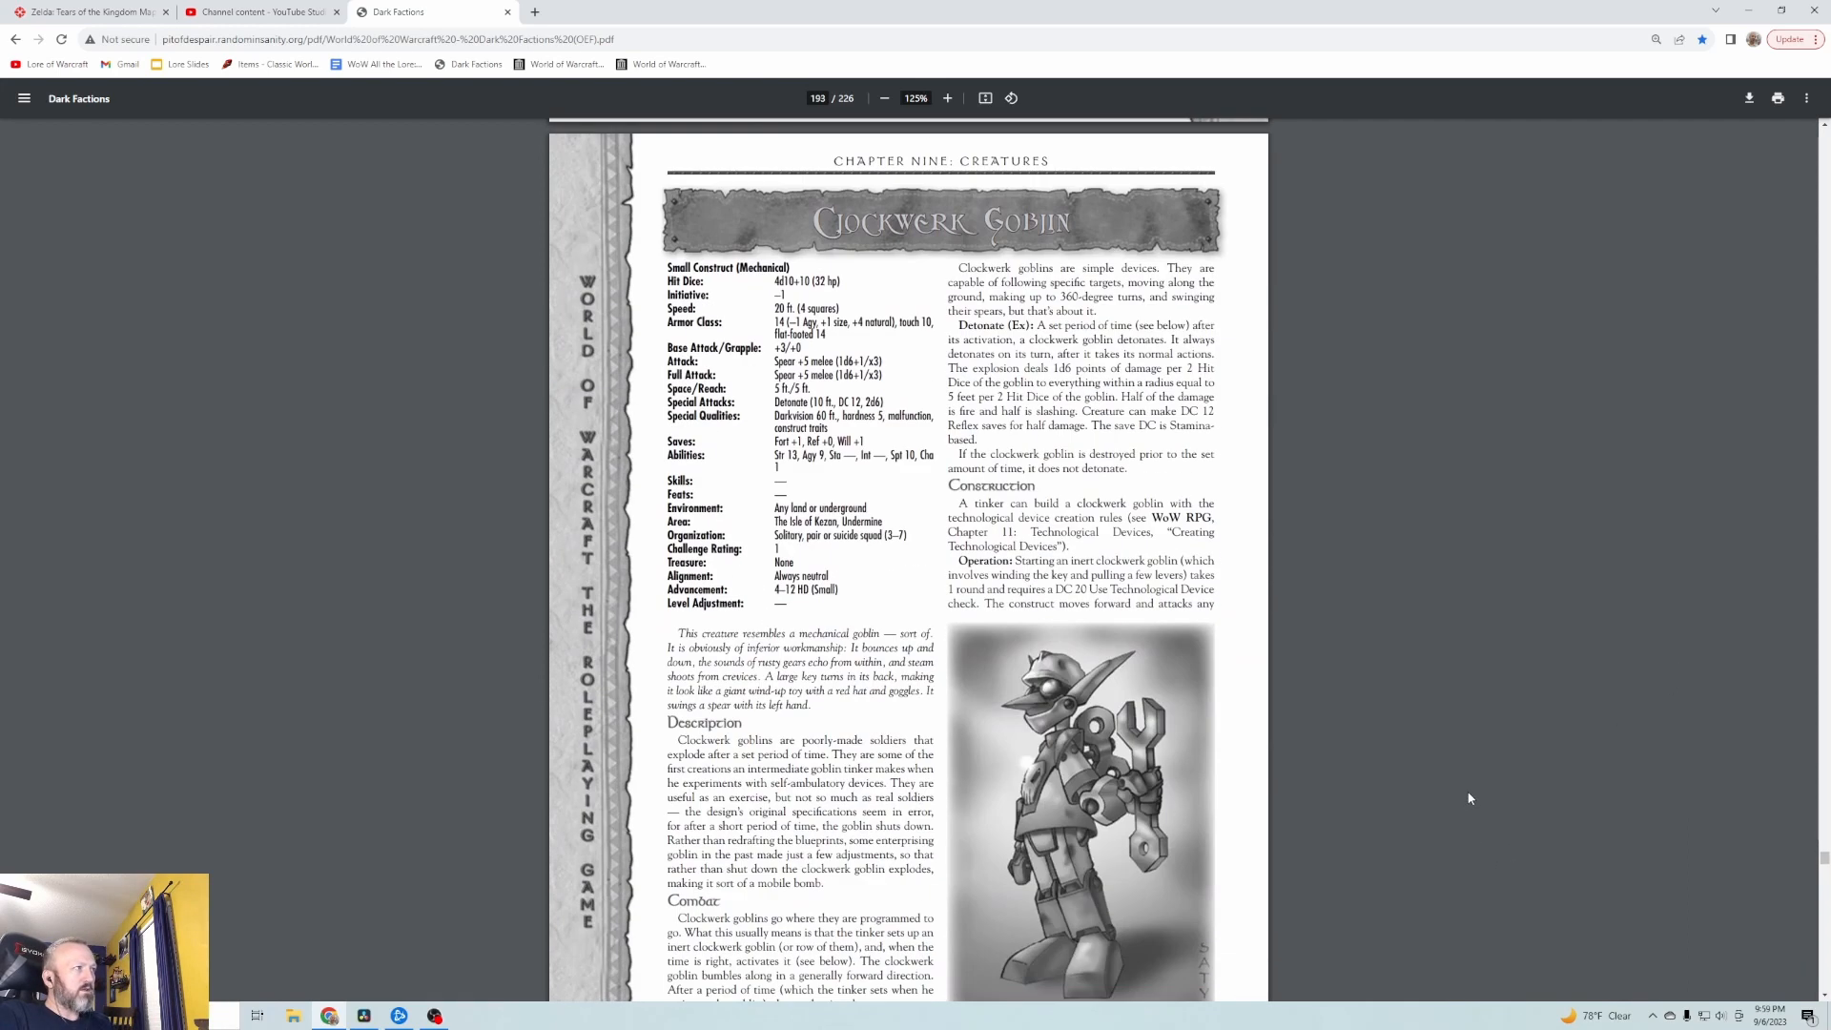
{"action": "scroll", "scroll_direction": "down", "scroll_amount": 3}
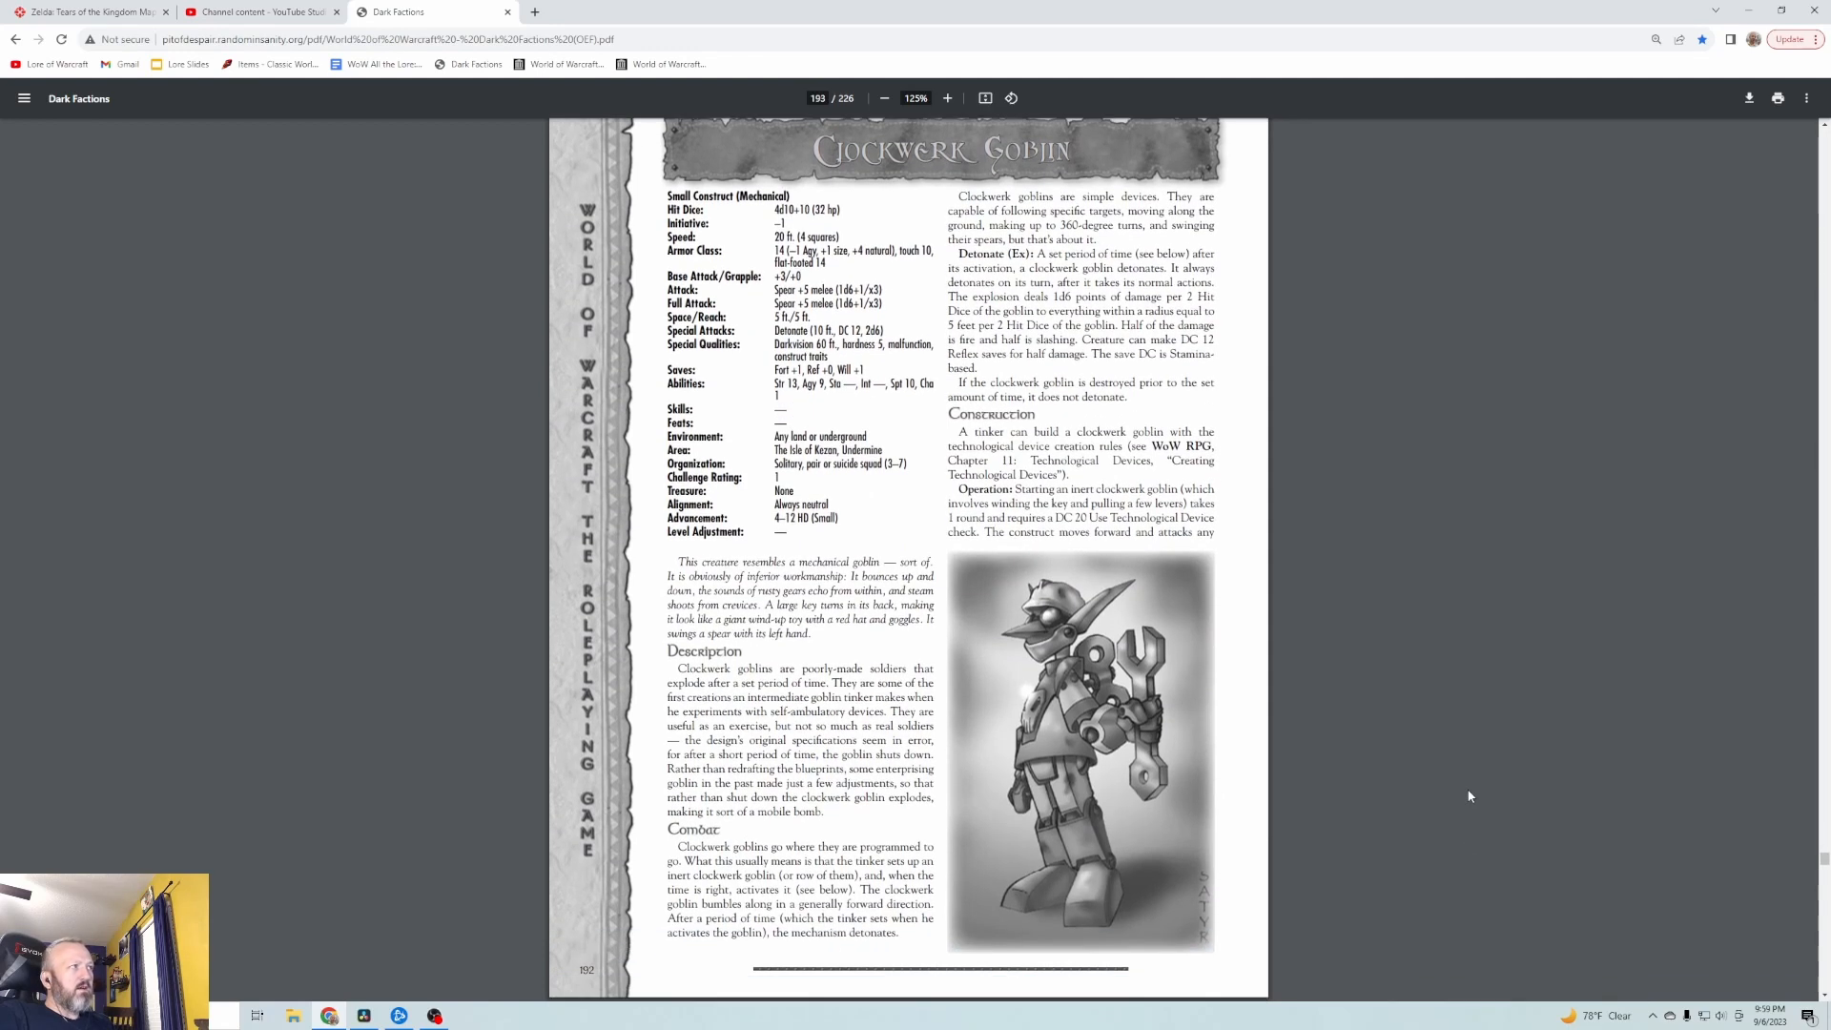
{"action": "mouse_move", "coordinate": [1500, 796]}
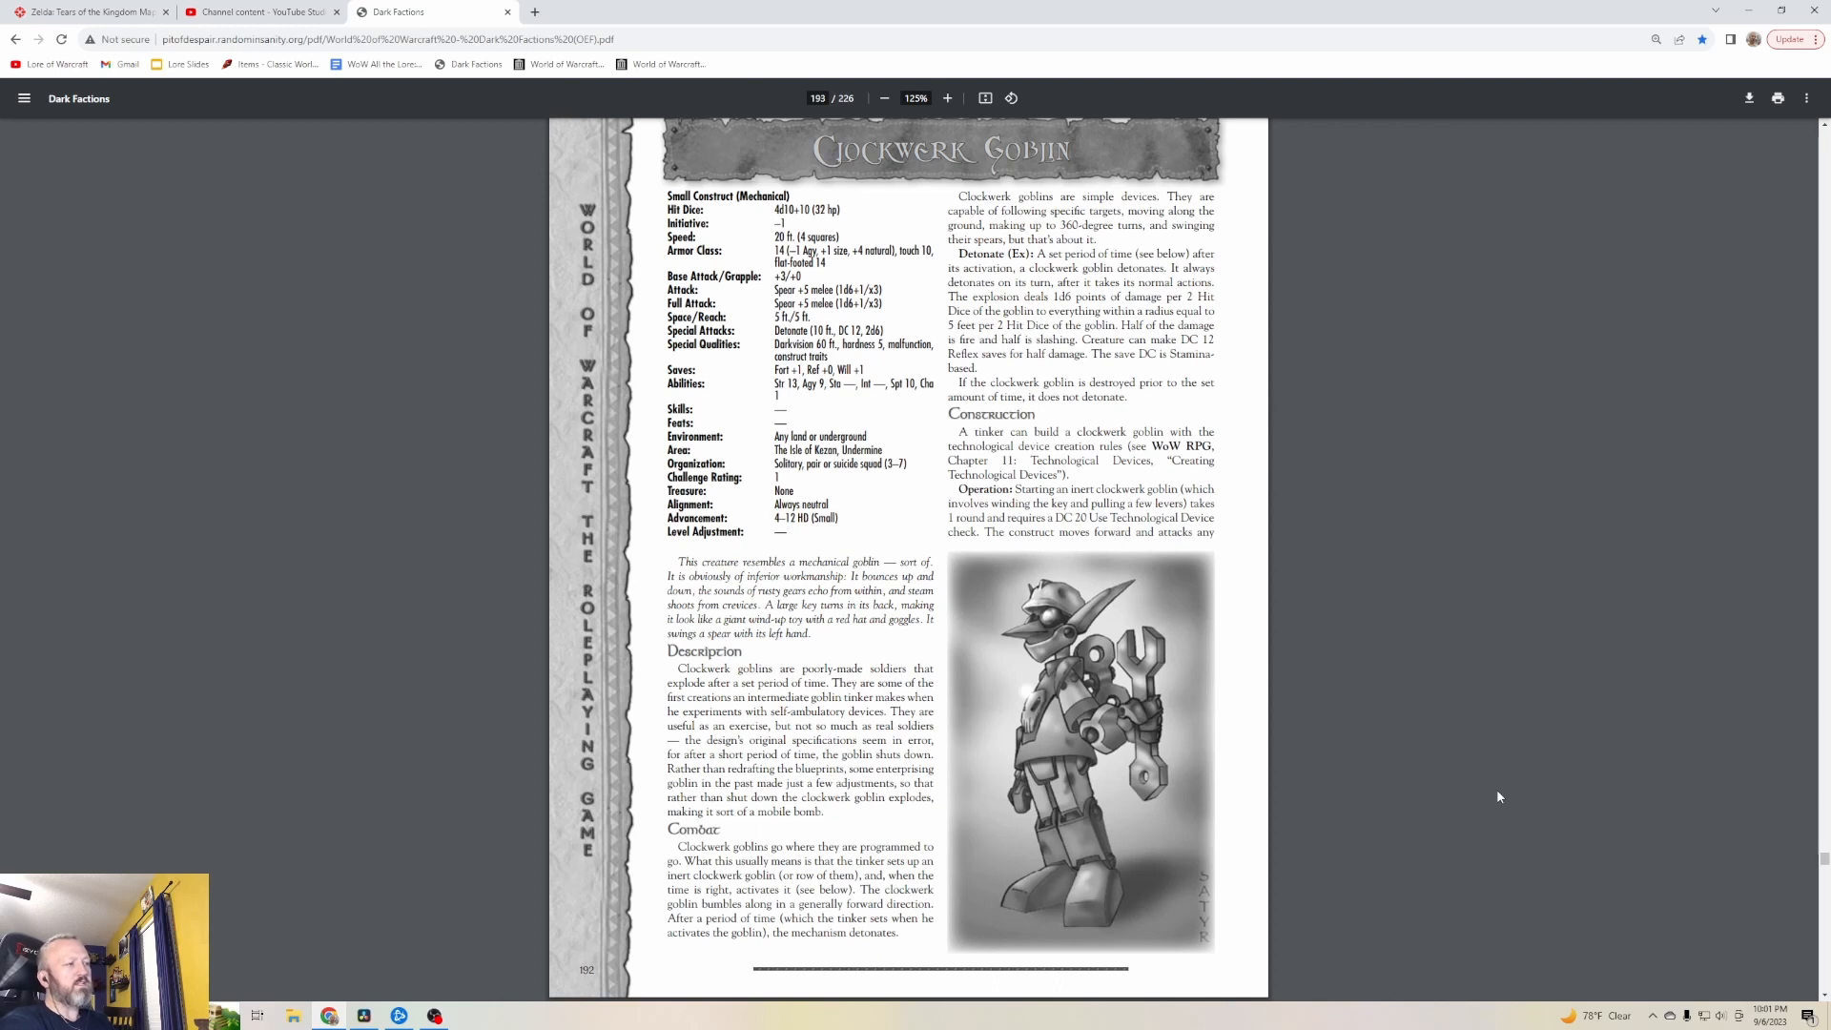
Scroll down to page 194 to show the Couatl stats, illustration and description
{"action": "scroll", "scroll_direction": "down", "scroll_amount": 3}
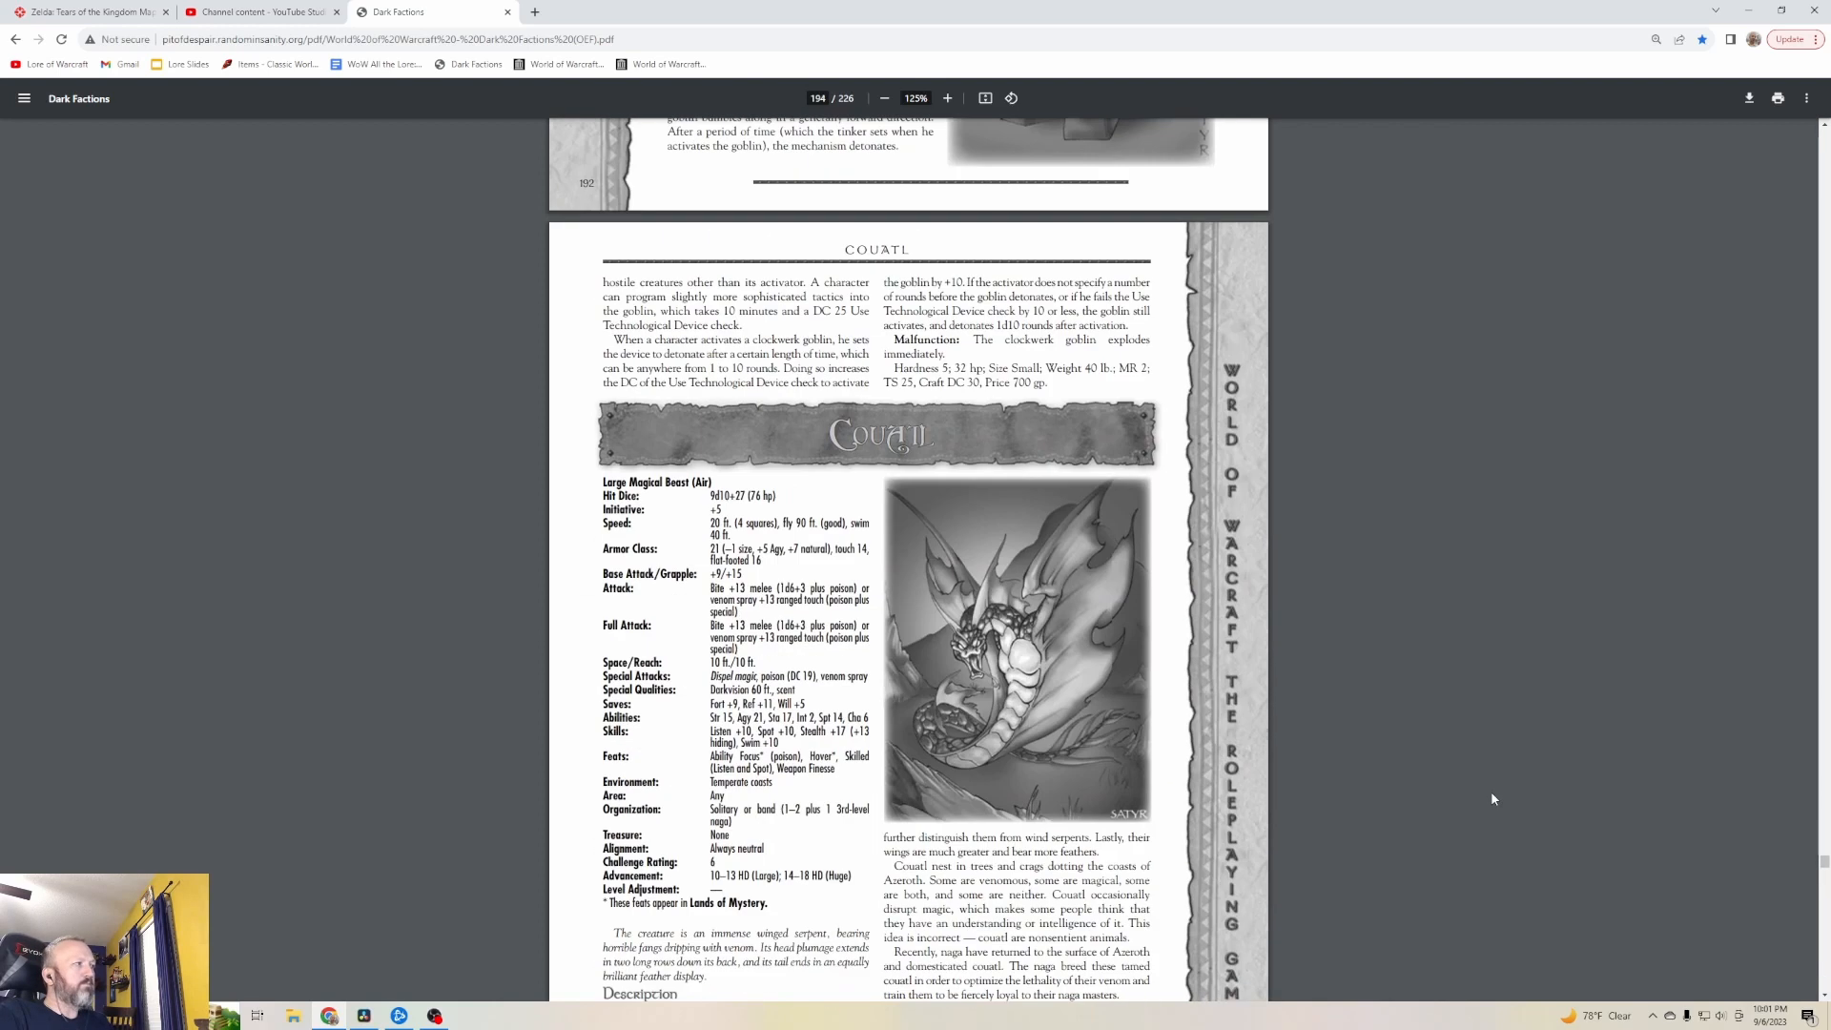
{"action": "scroll", "scroll_direction": "down", "scroll_amount": 3}
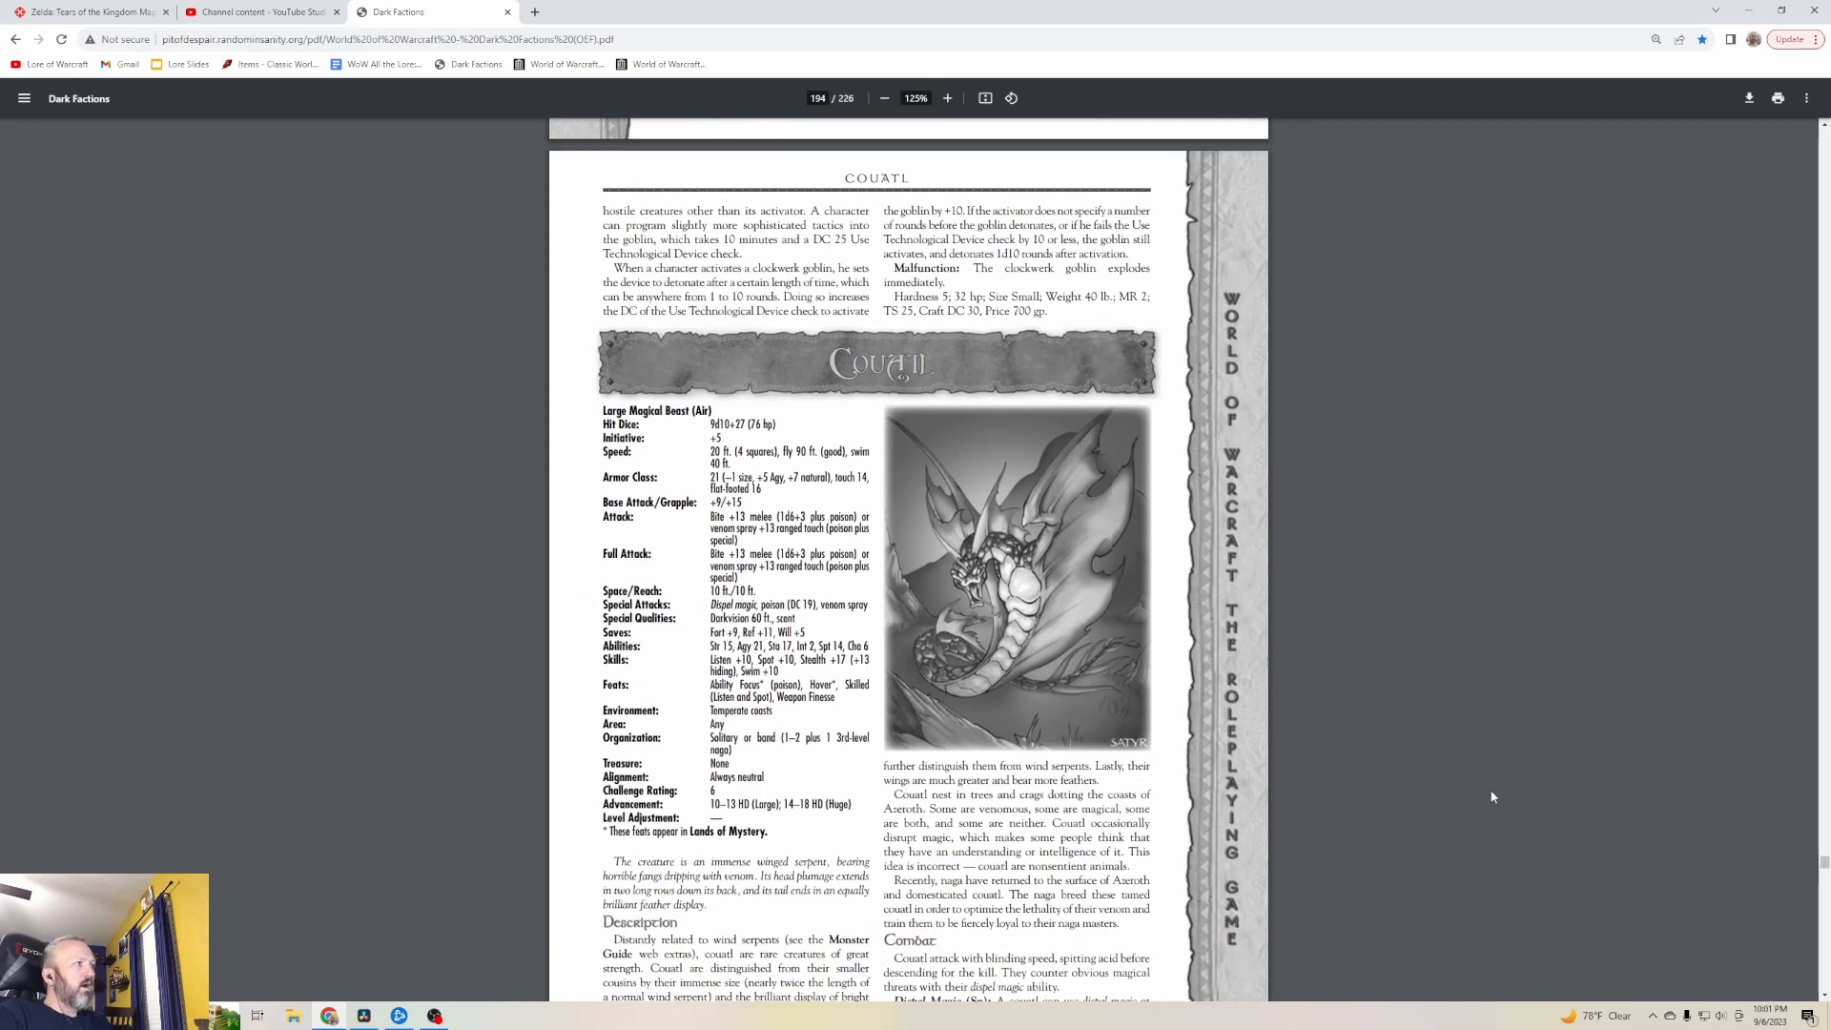
{"action": "scroll", "scroll_direction": "down", "scroll_amount": 3}
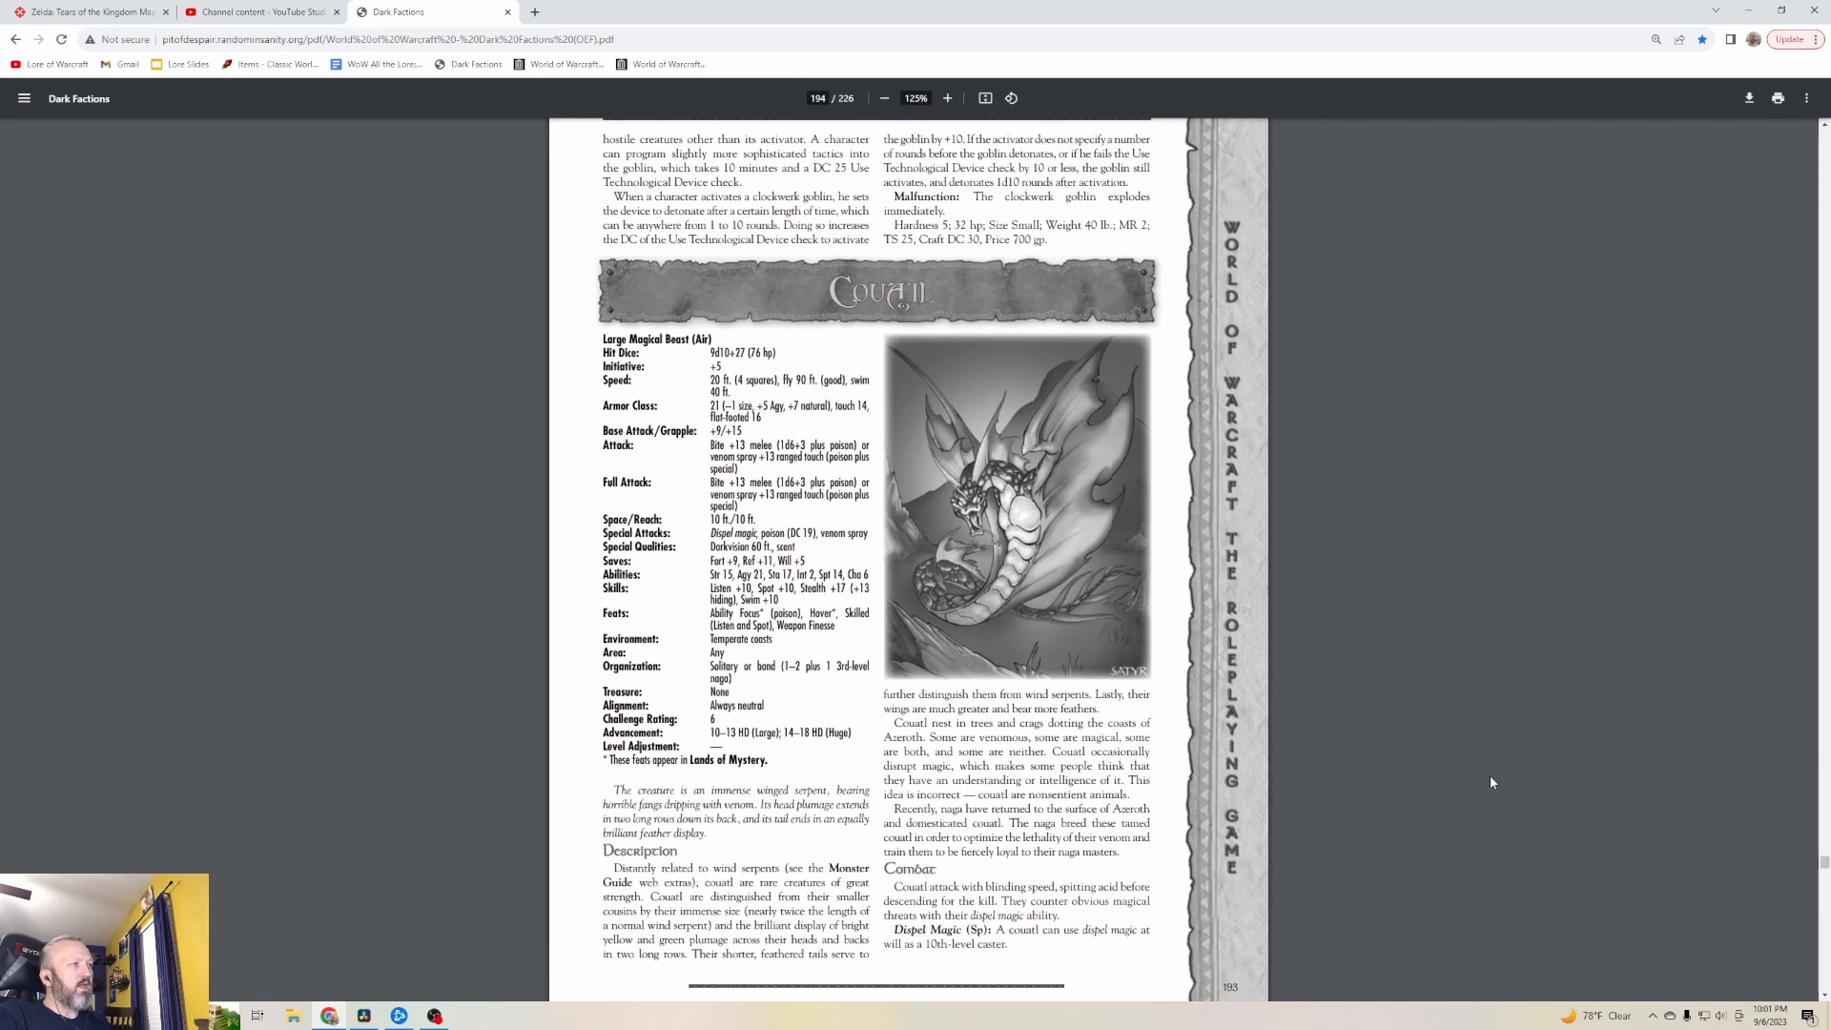
{"action": "mouse_move", "coordinate": [1179, 578]}
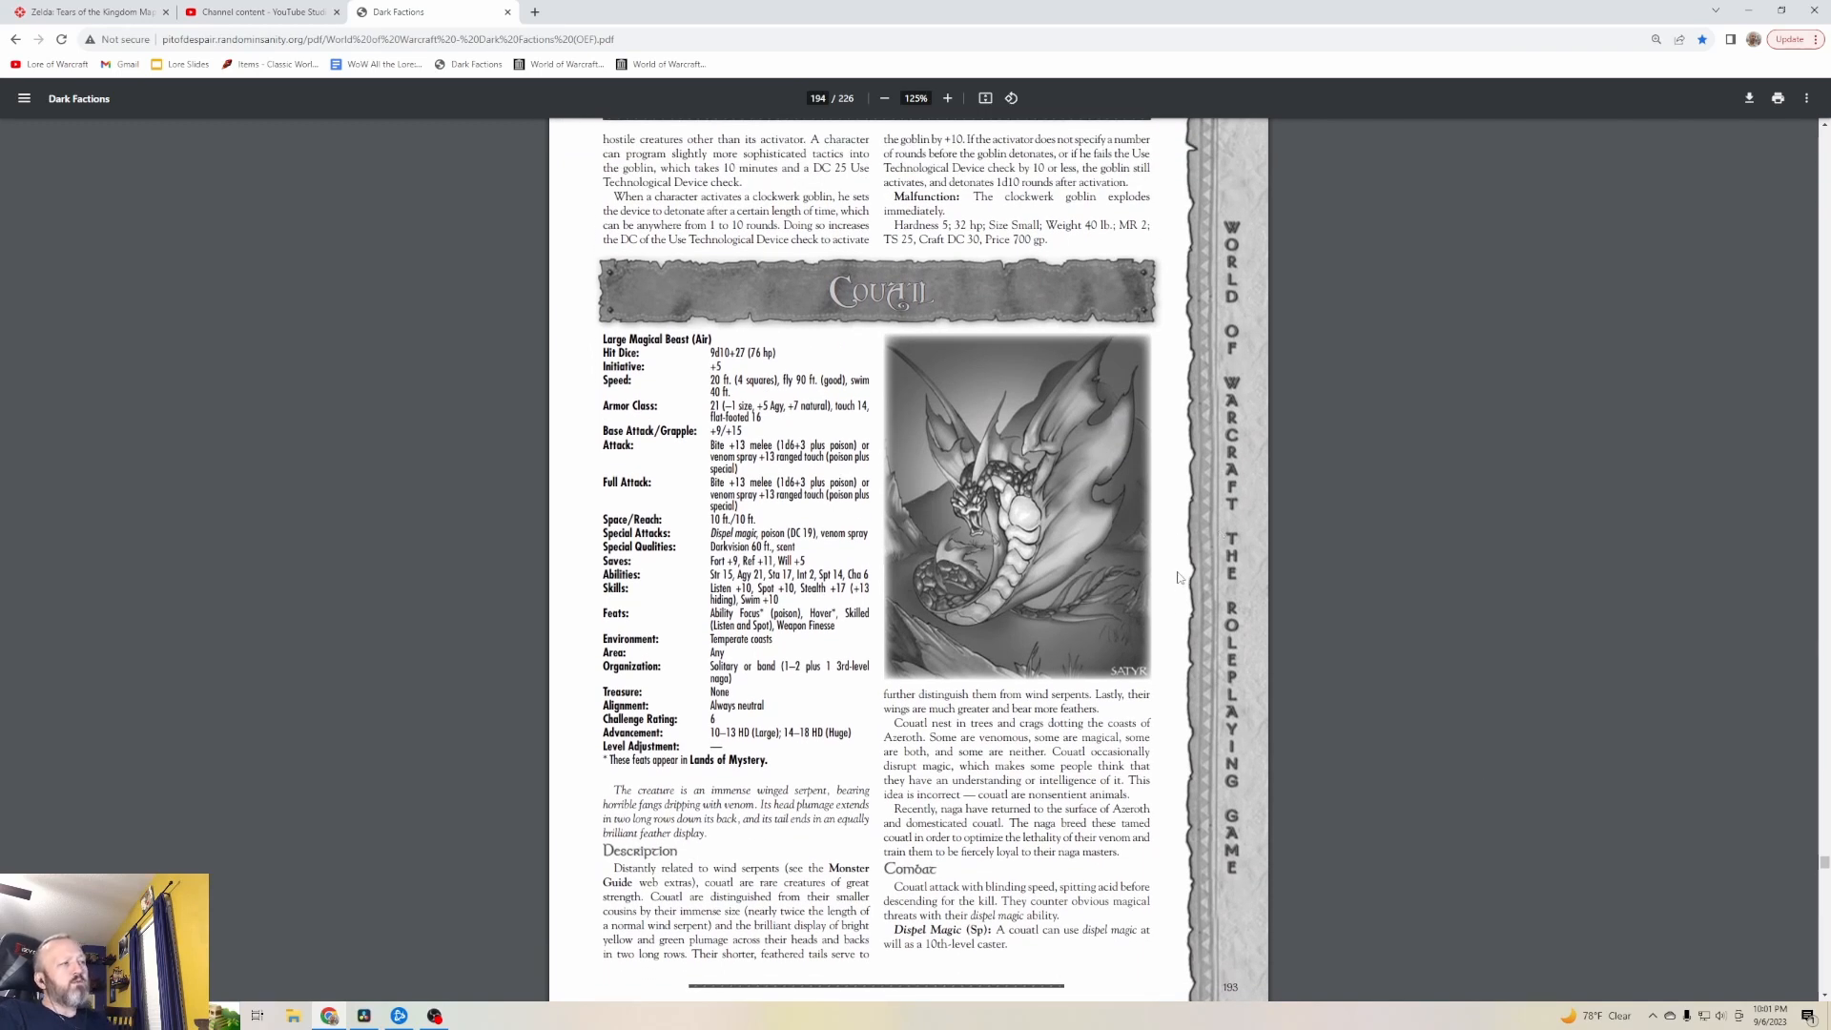
{"action": "mouse_move", "coordinate": [1105, 607]}
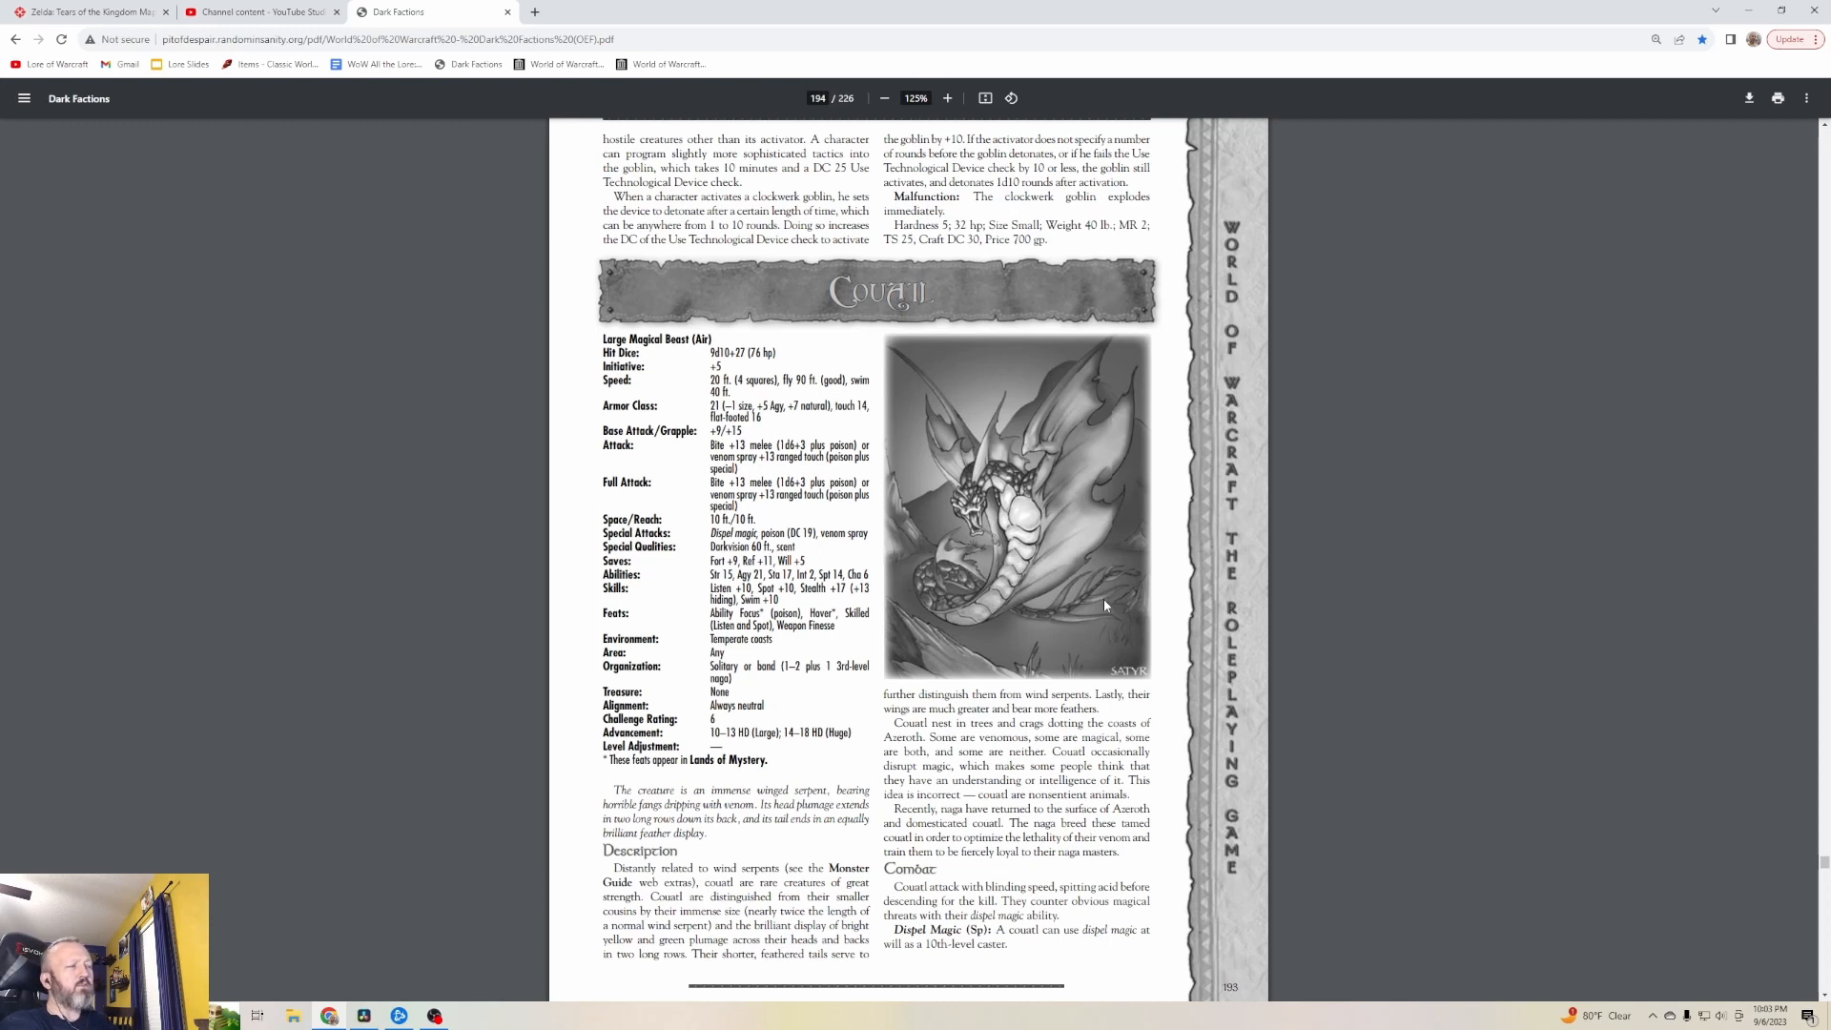
{"action": "mouse_move", "coordinate": [1090, 622]}
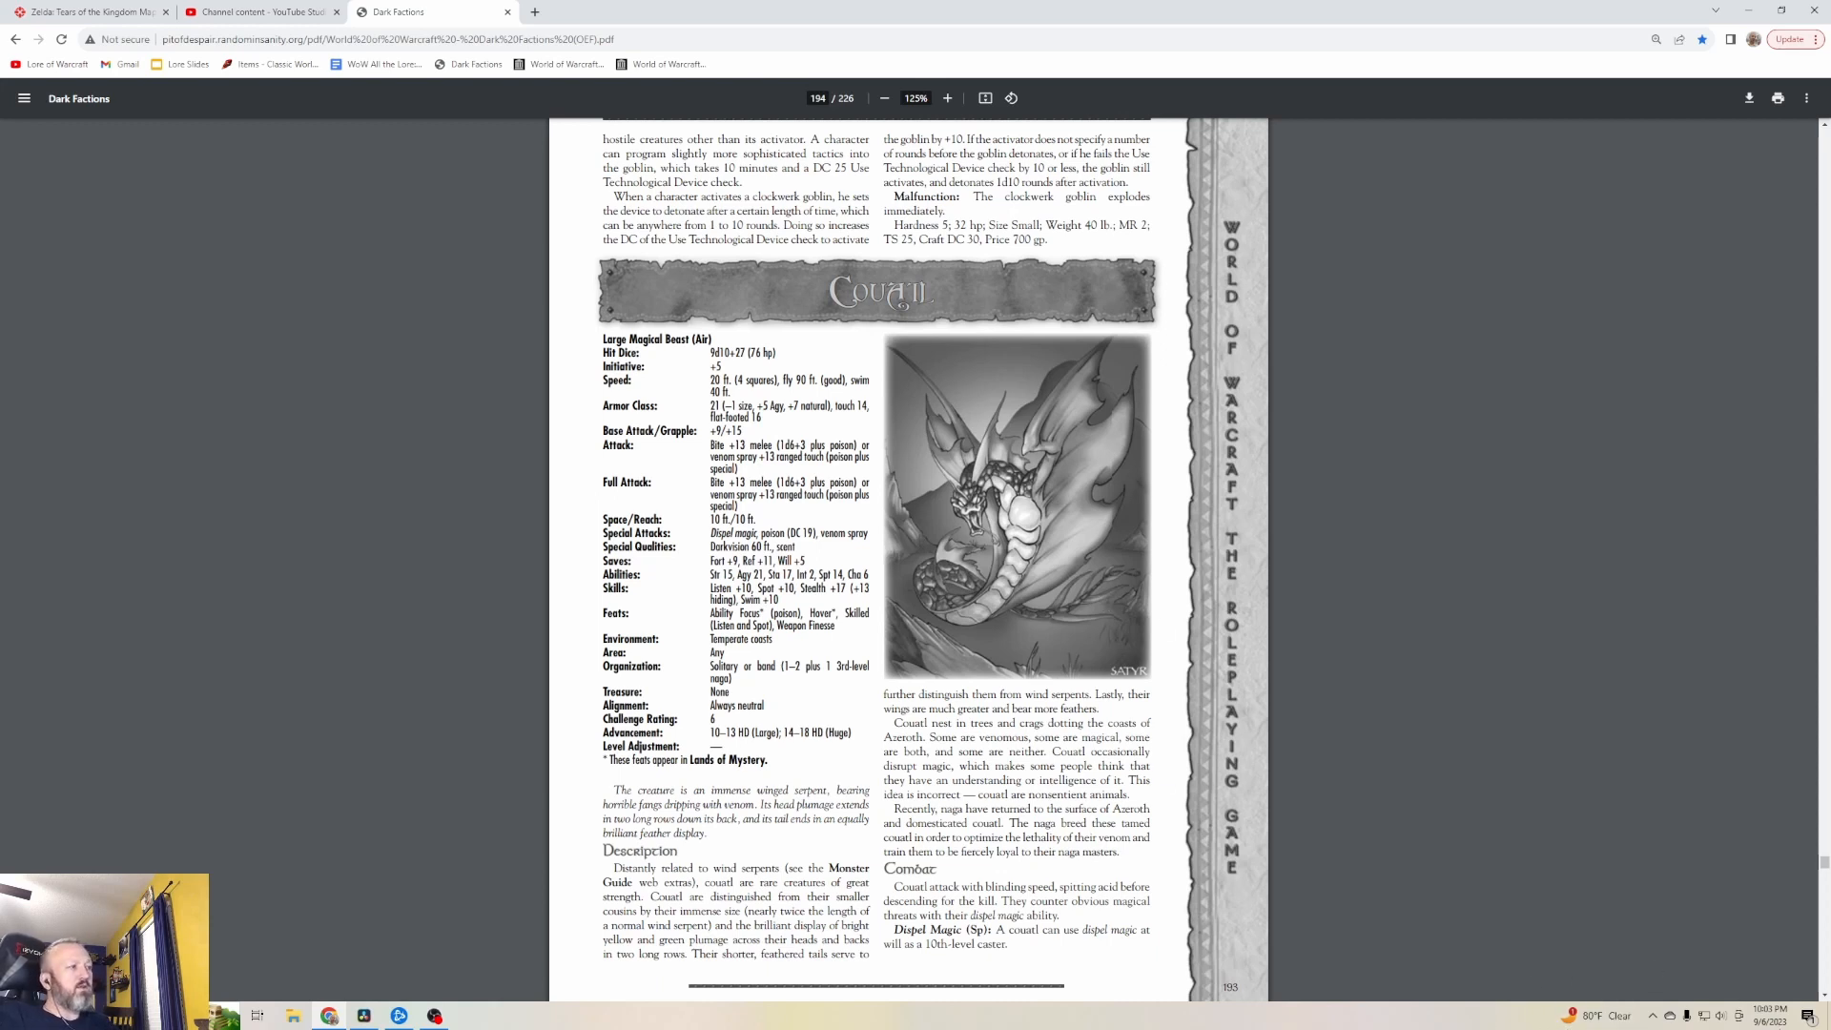
Scroll past the Dragon, Chromatic stat block to page 196's description and breath weapon
{"action": "scroll", "scroll_direction": "down", "scroll_amount": 3}
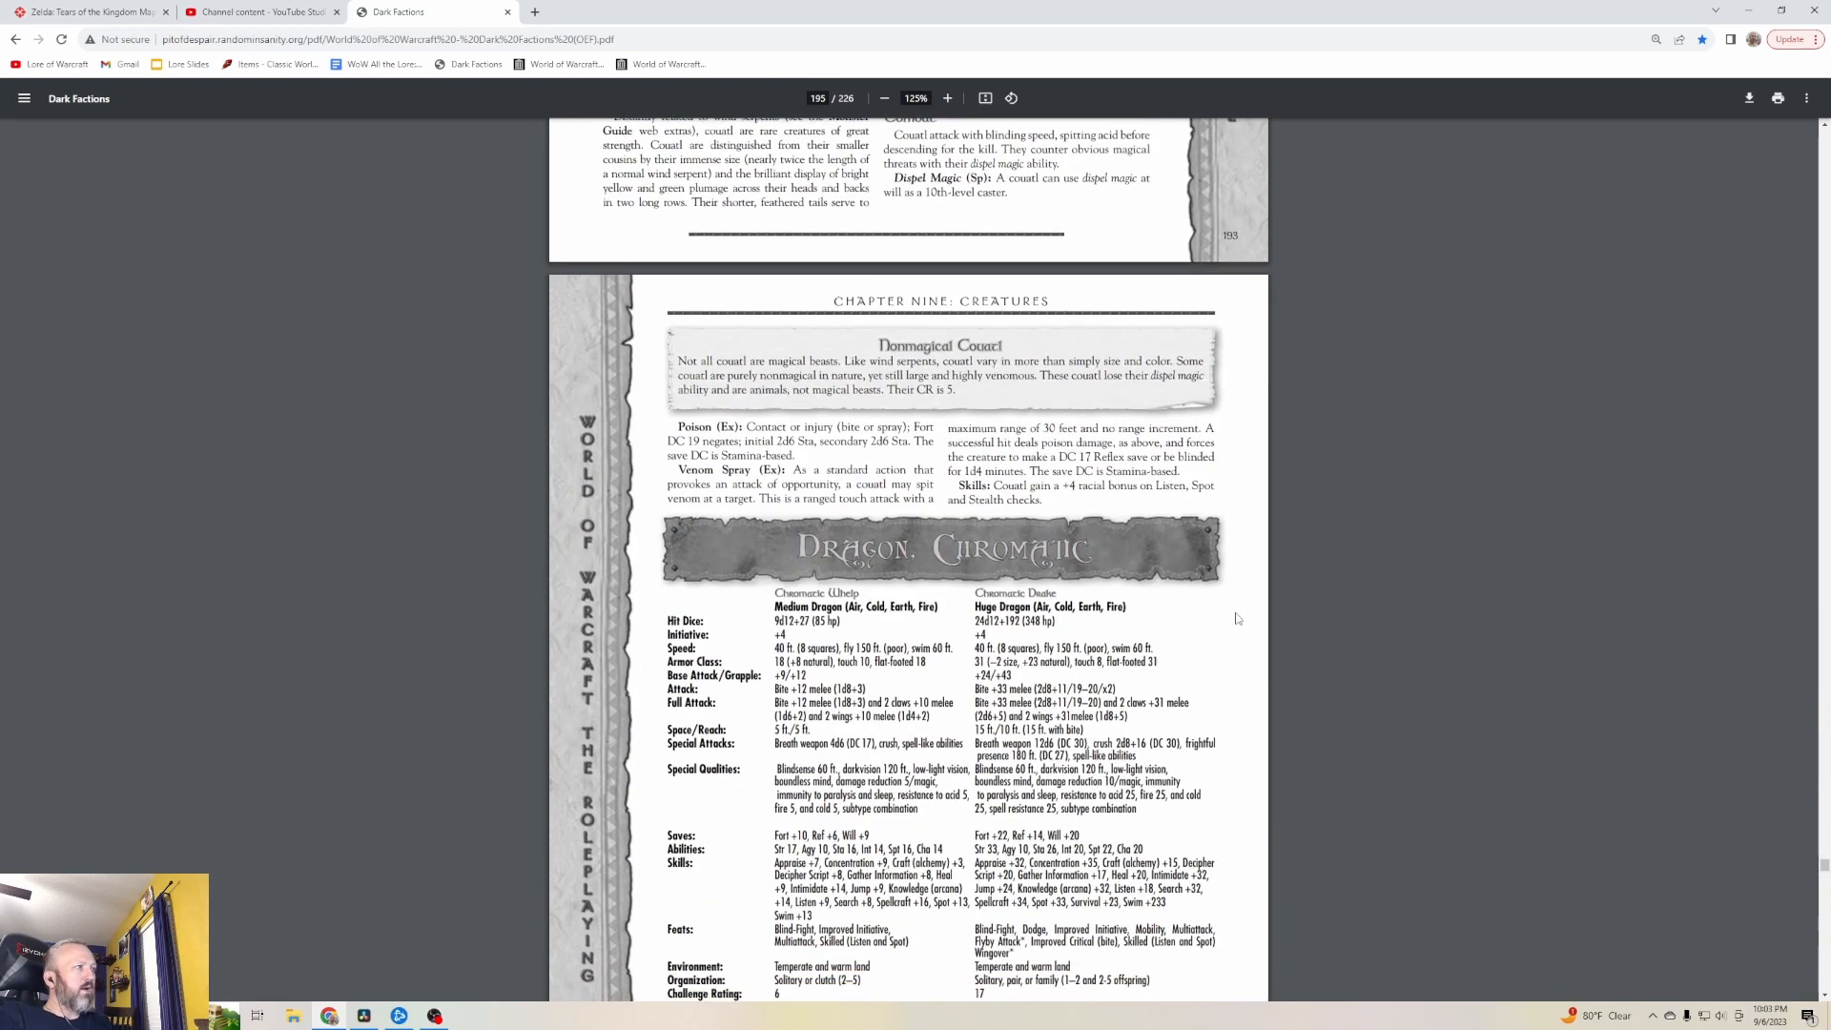
{"action": "scroll", "scroll_direction": "down", "scroll_amount": 3}
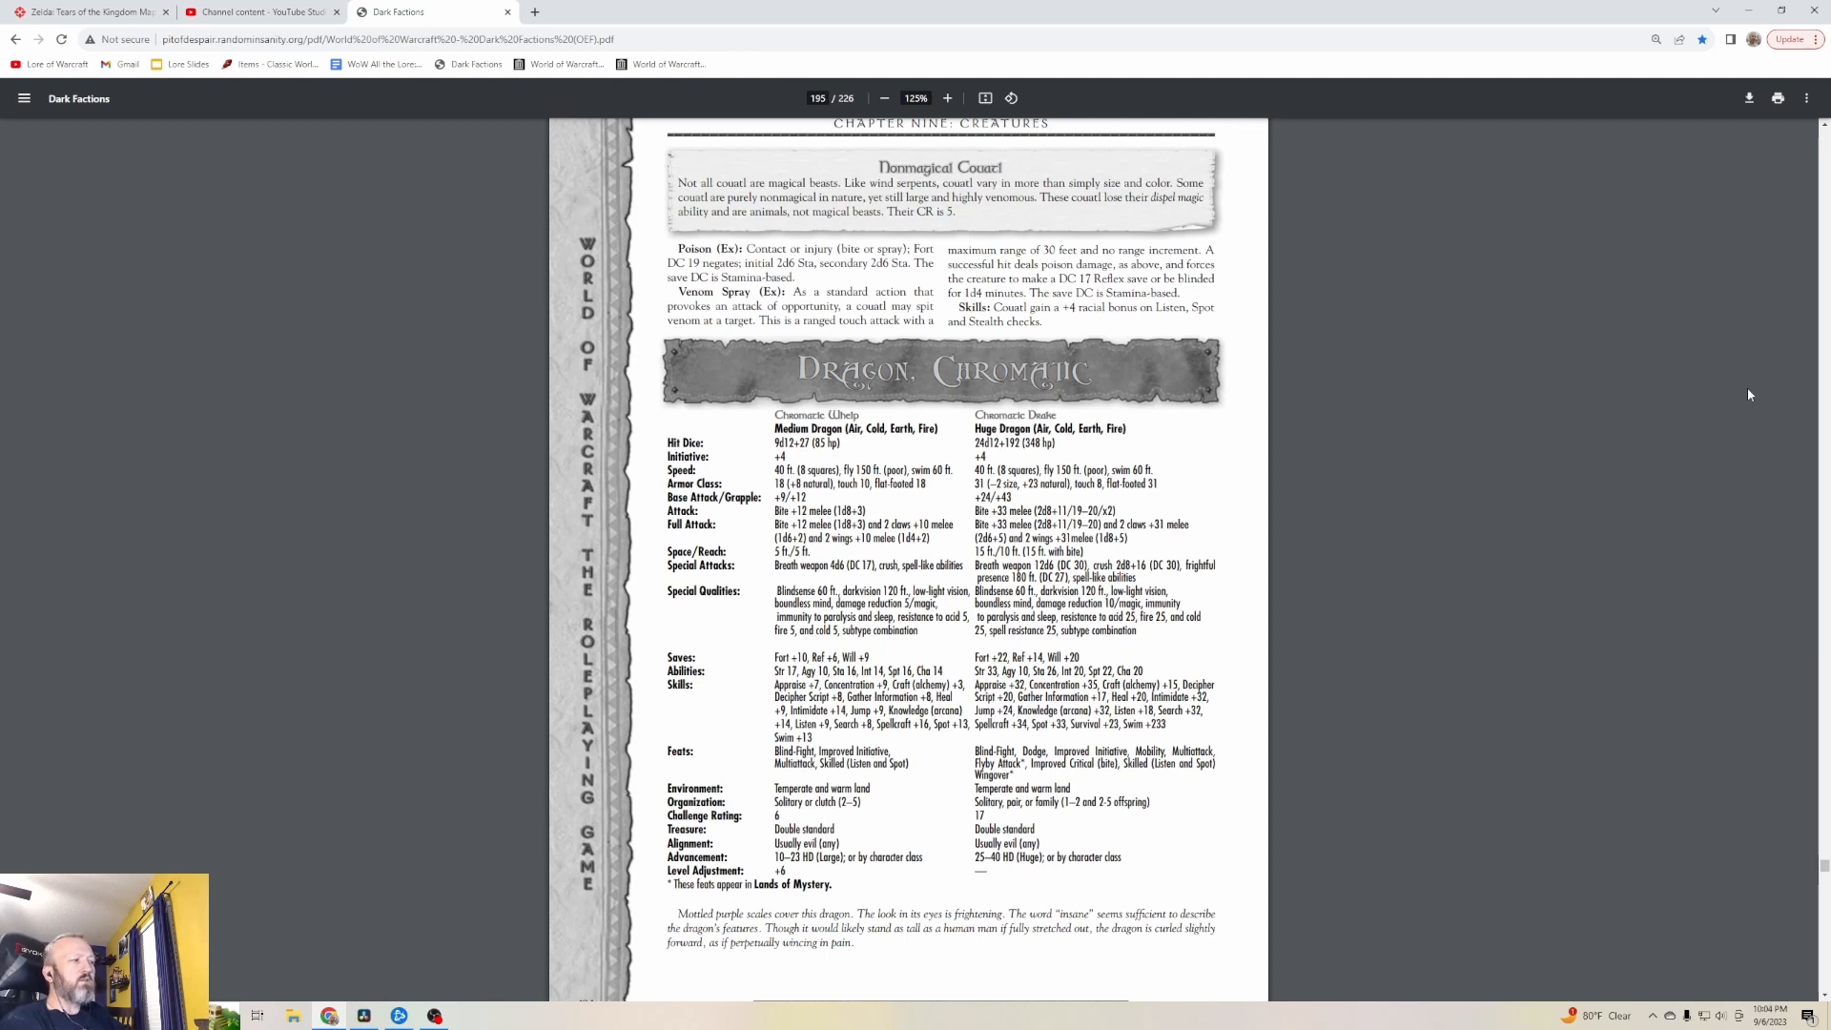
{"action": "mouse_move", "coordinate": [1476, 514]}
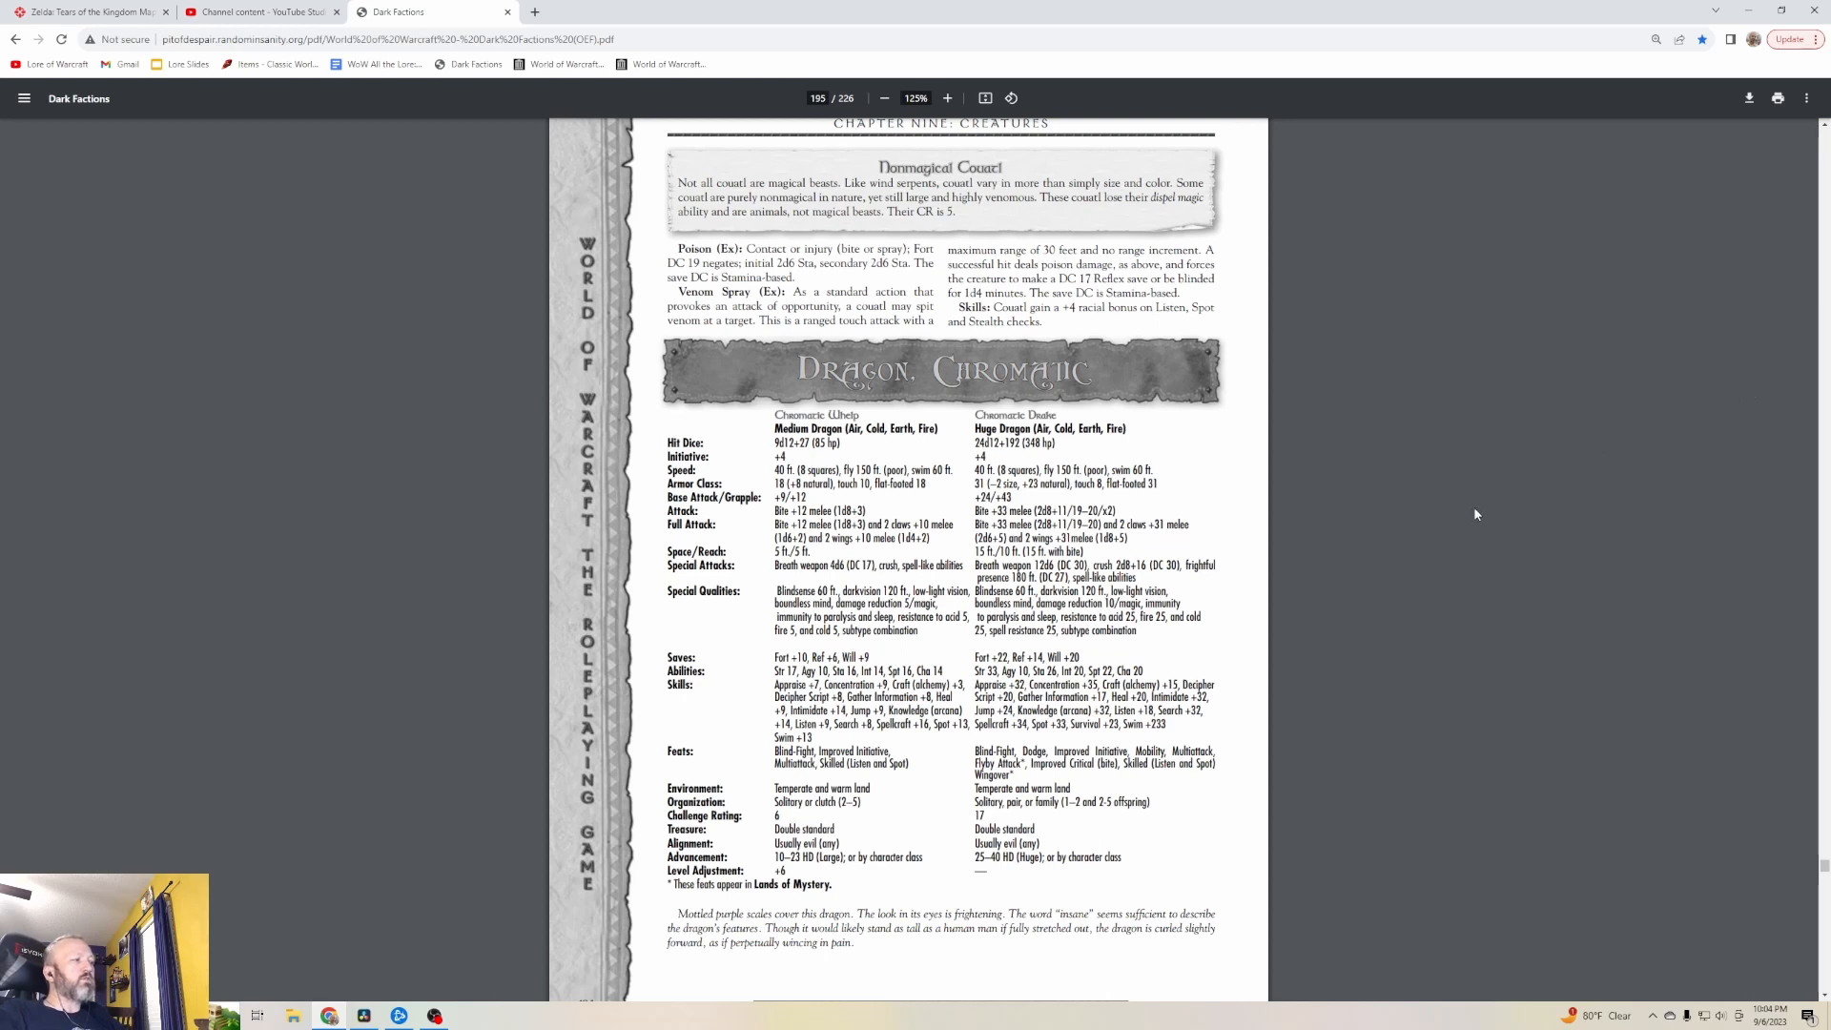
{"action": "scroll", "scroll_direction": "down", "scroll_amount": 3}
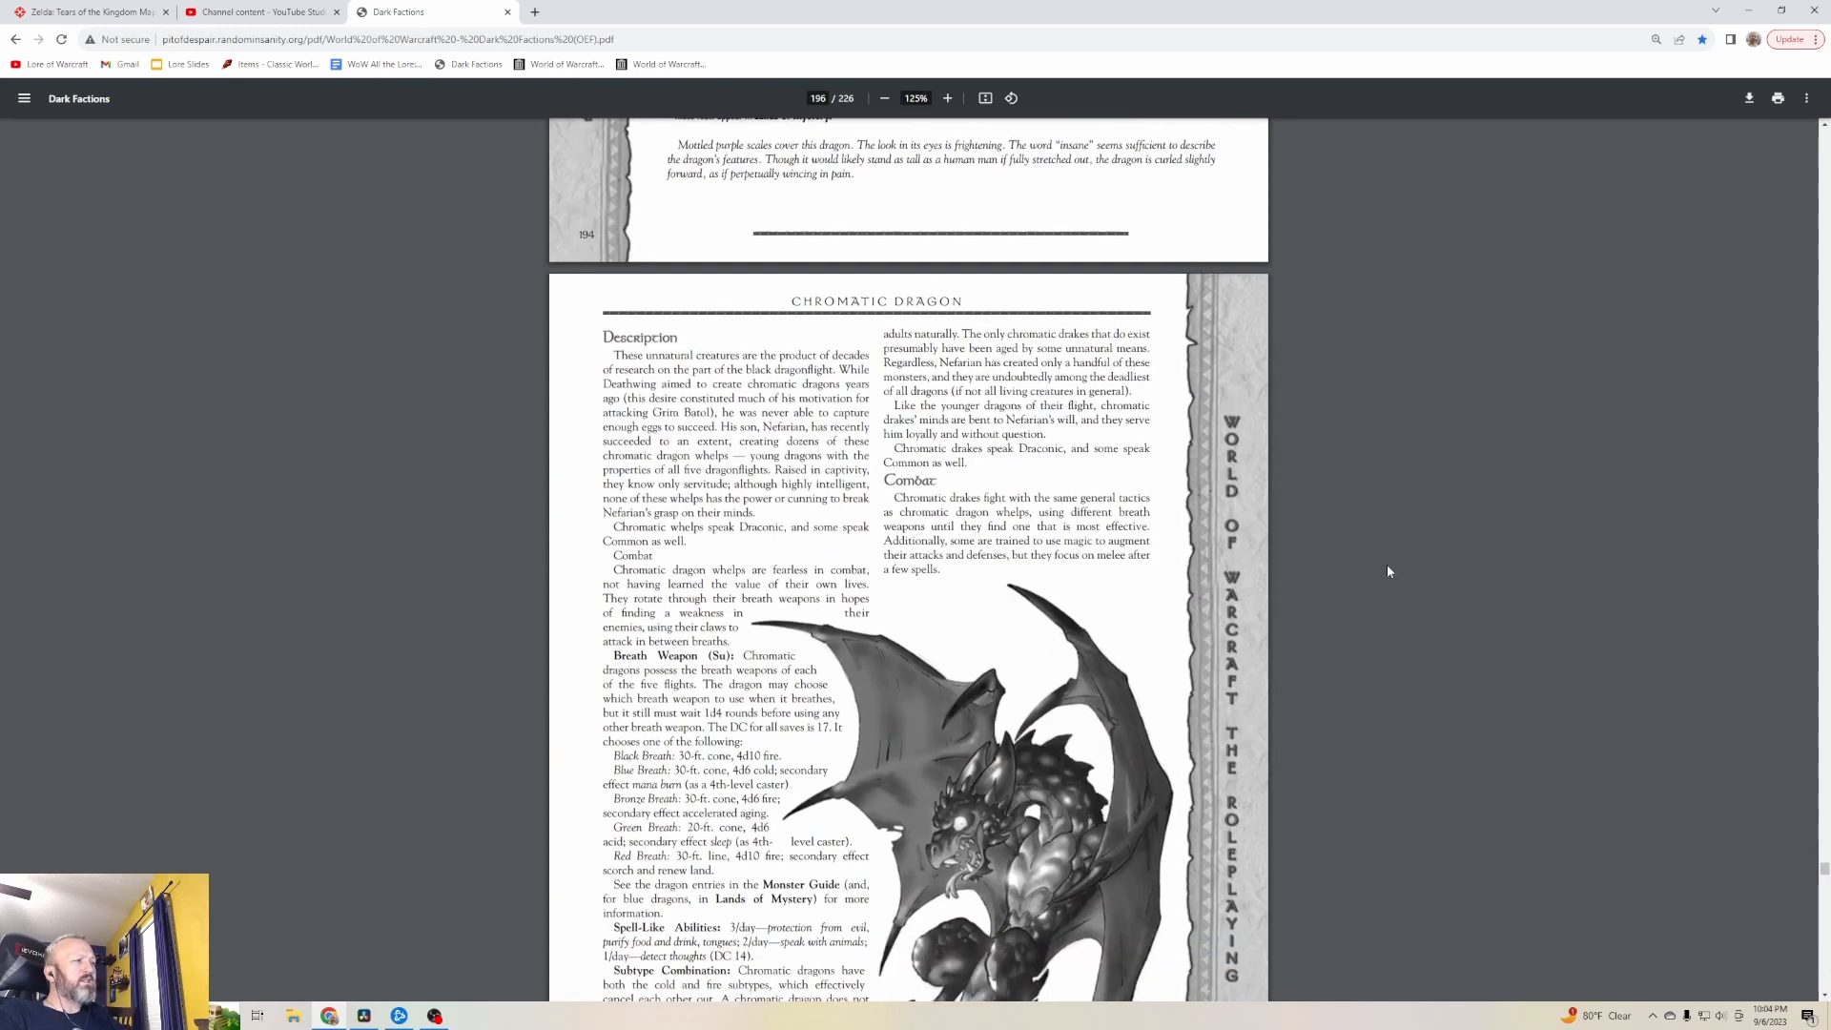
Read through pages 196–198 past Dragon Turtle until the Hobgoblin stat block appears
{"action": "scroll", "scroll_direction": "down", "scroll_amount": 3}
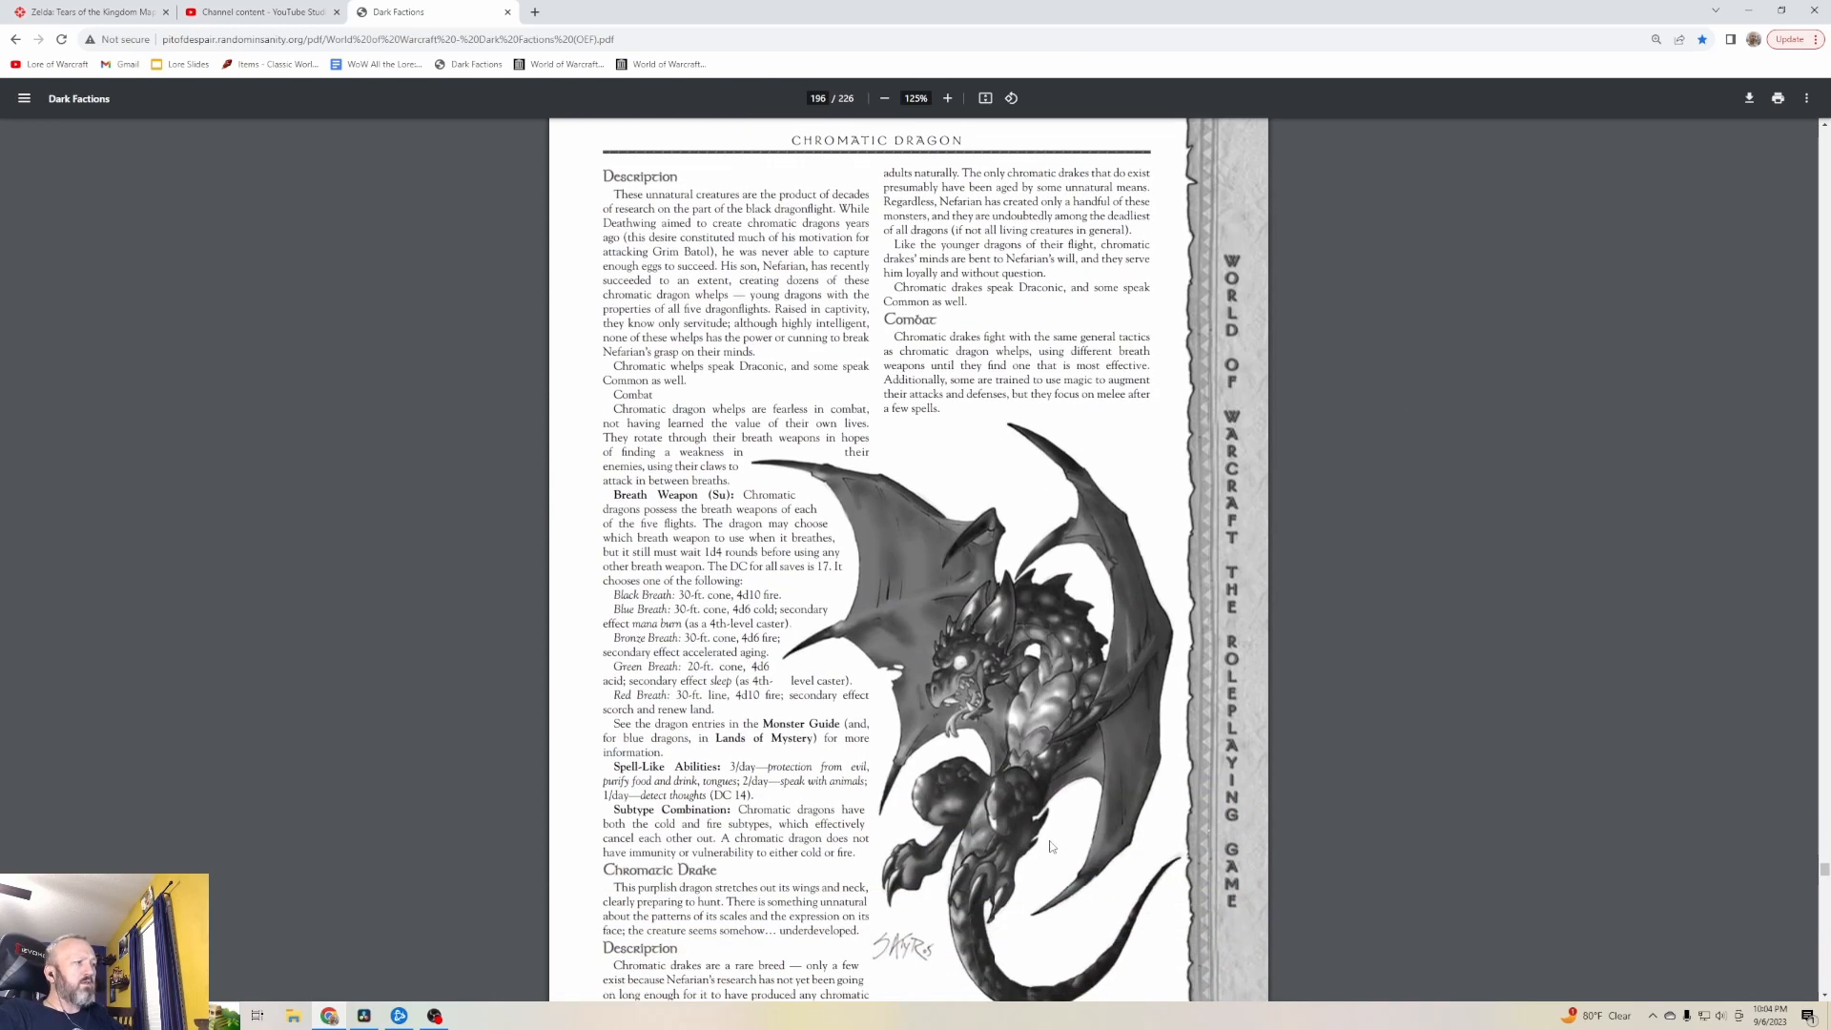
{"action": "mouse_move", "coordinate": [951, 593]}
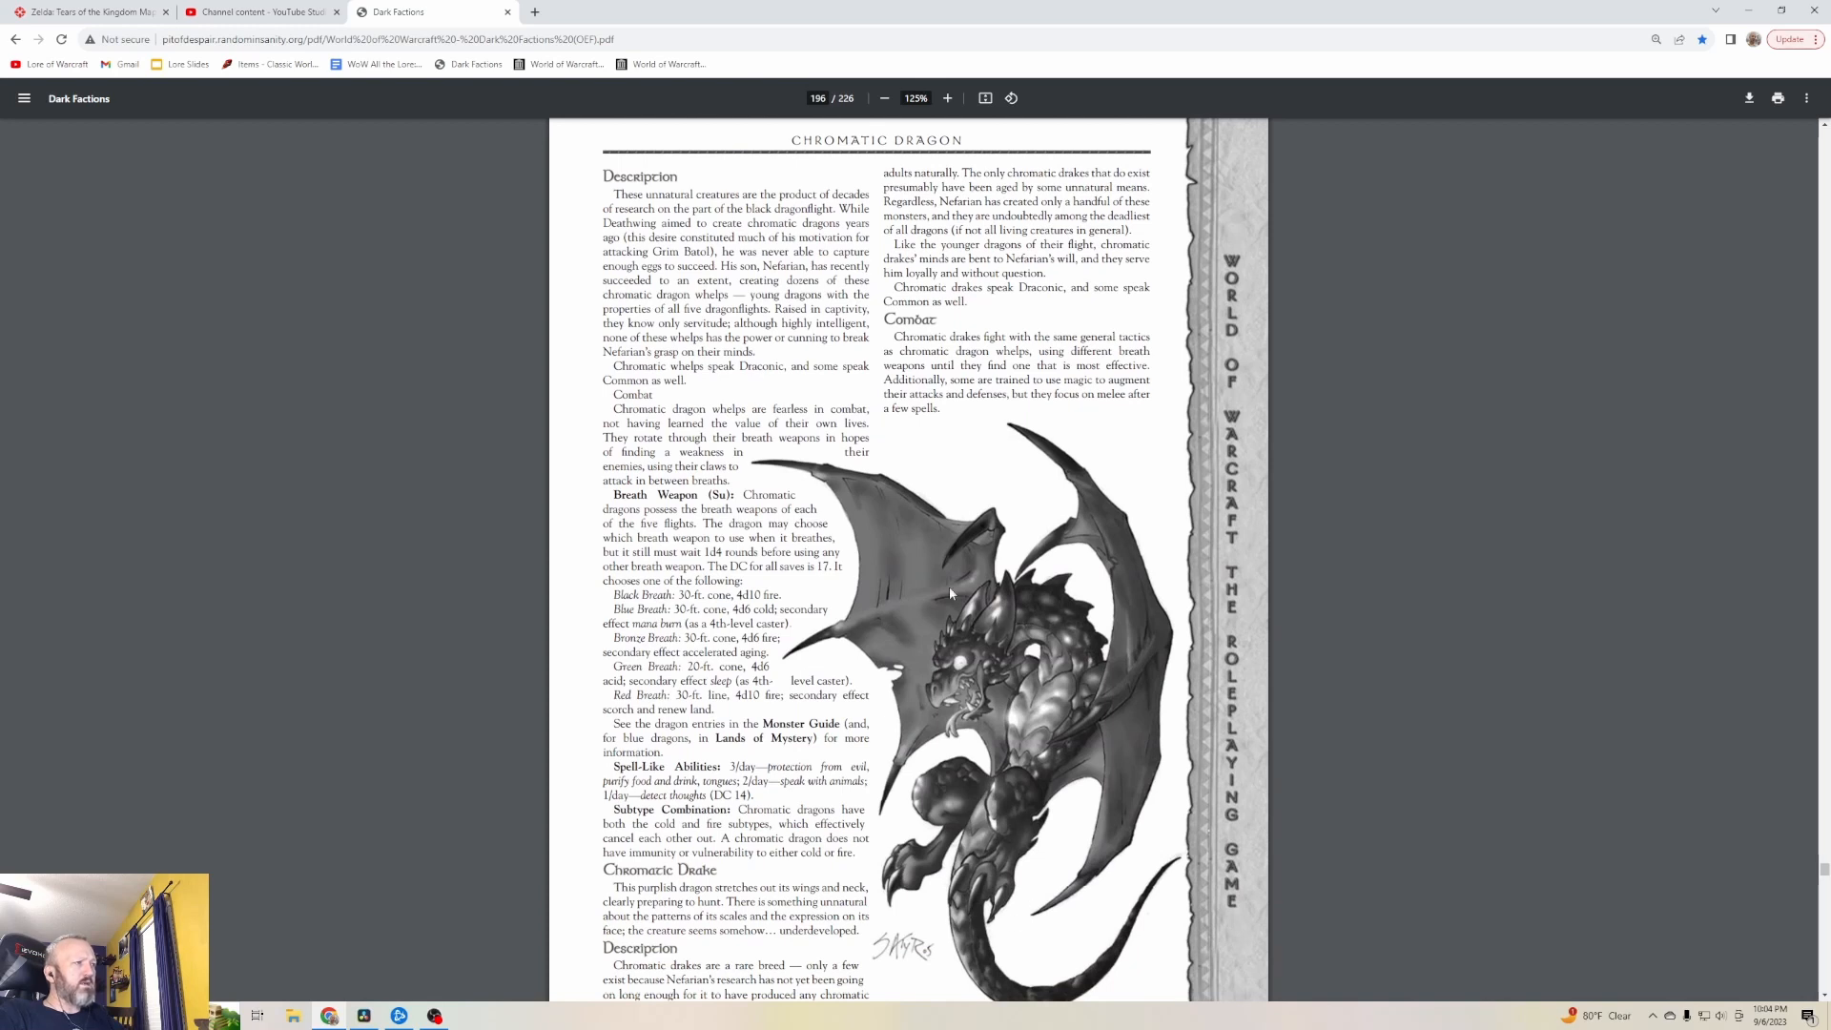
{"action": "mouse_move", "coordinate": [1005, 759]}
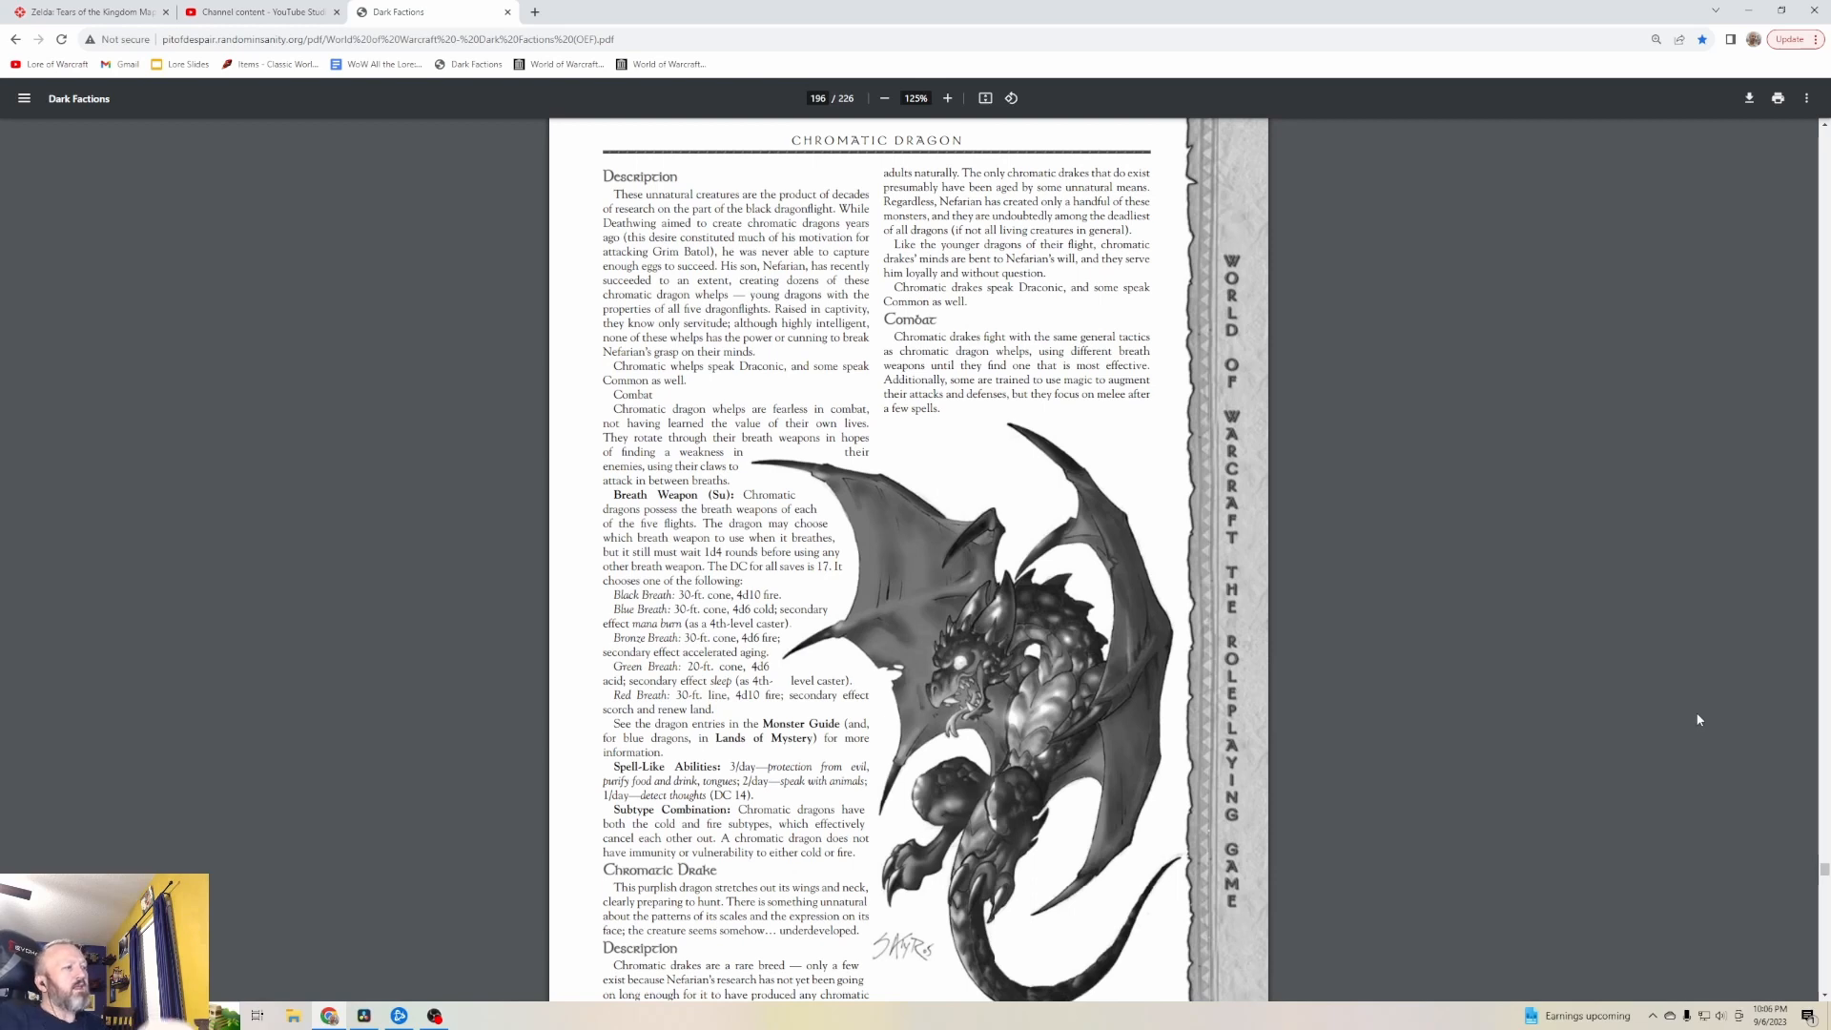
{"action": "scroll", "scroll_direction": "down", "scroll_amount": 3}
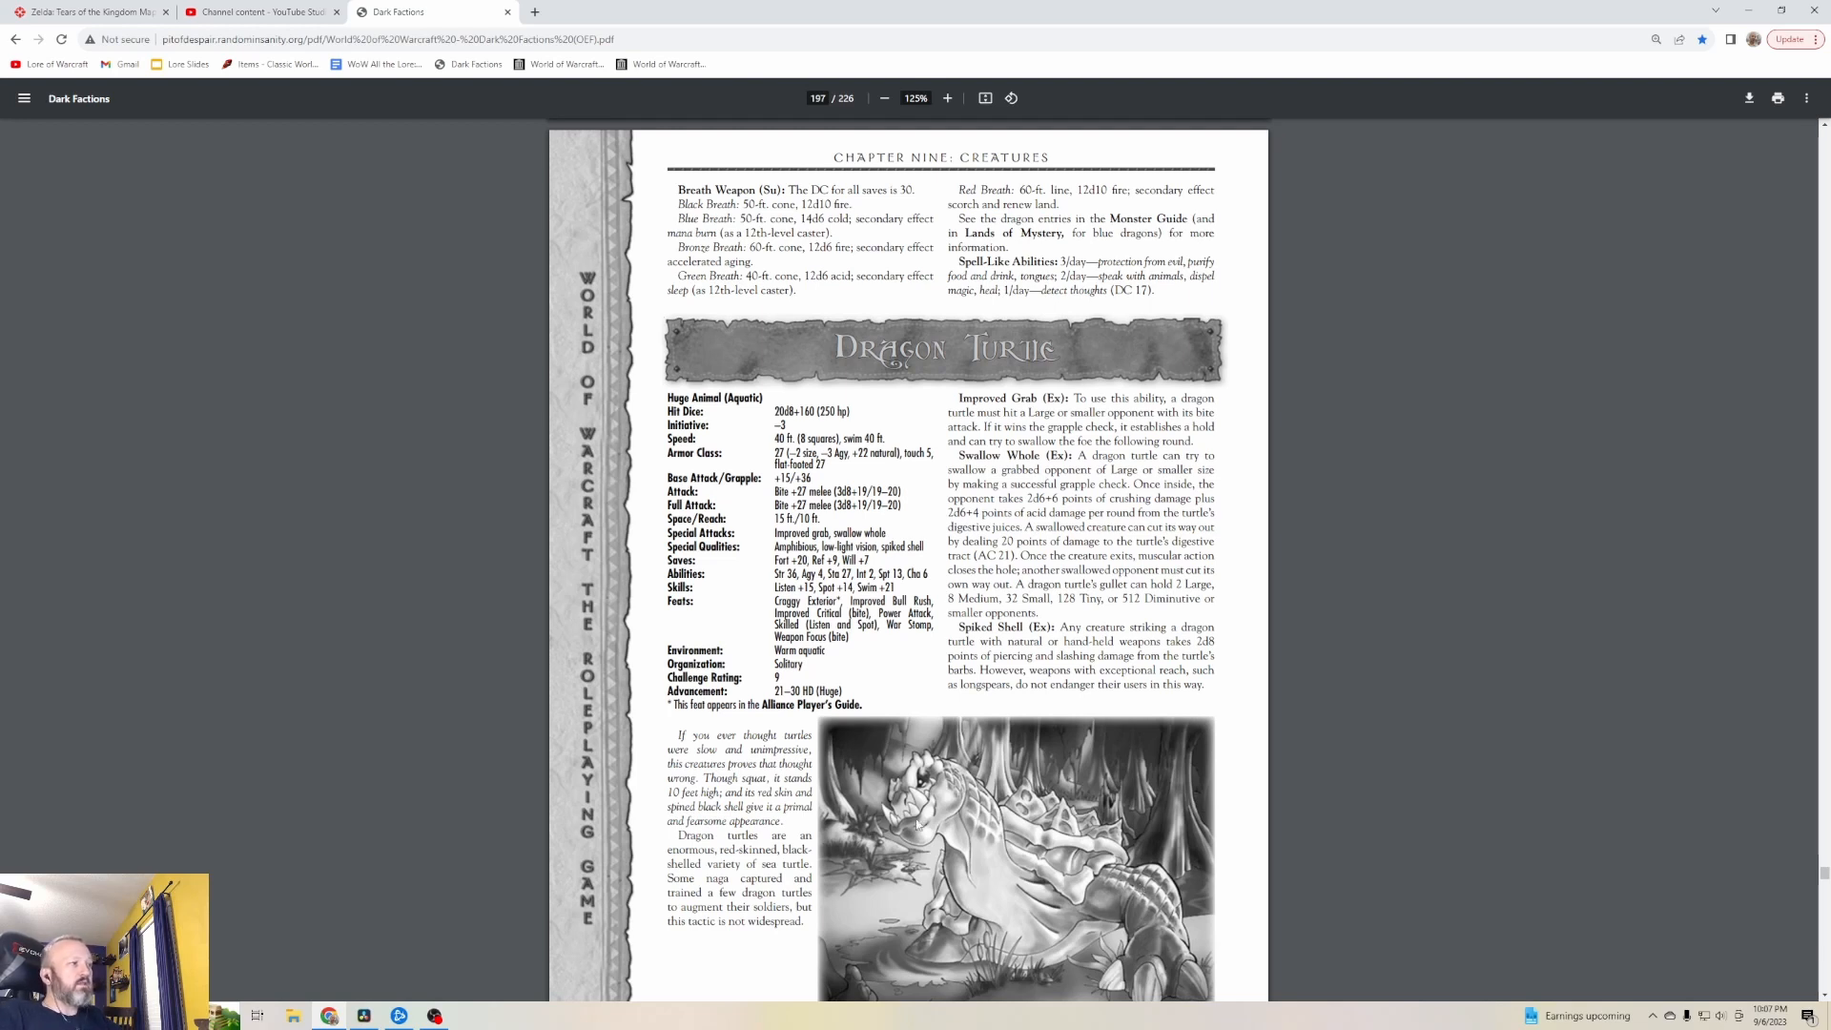
{"action": "scroll", "scroll_direction": "down", "scroll_amount": 3}
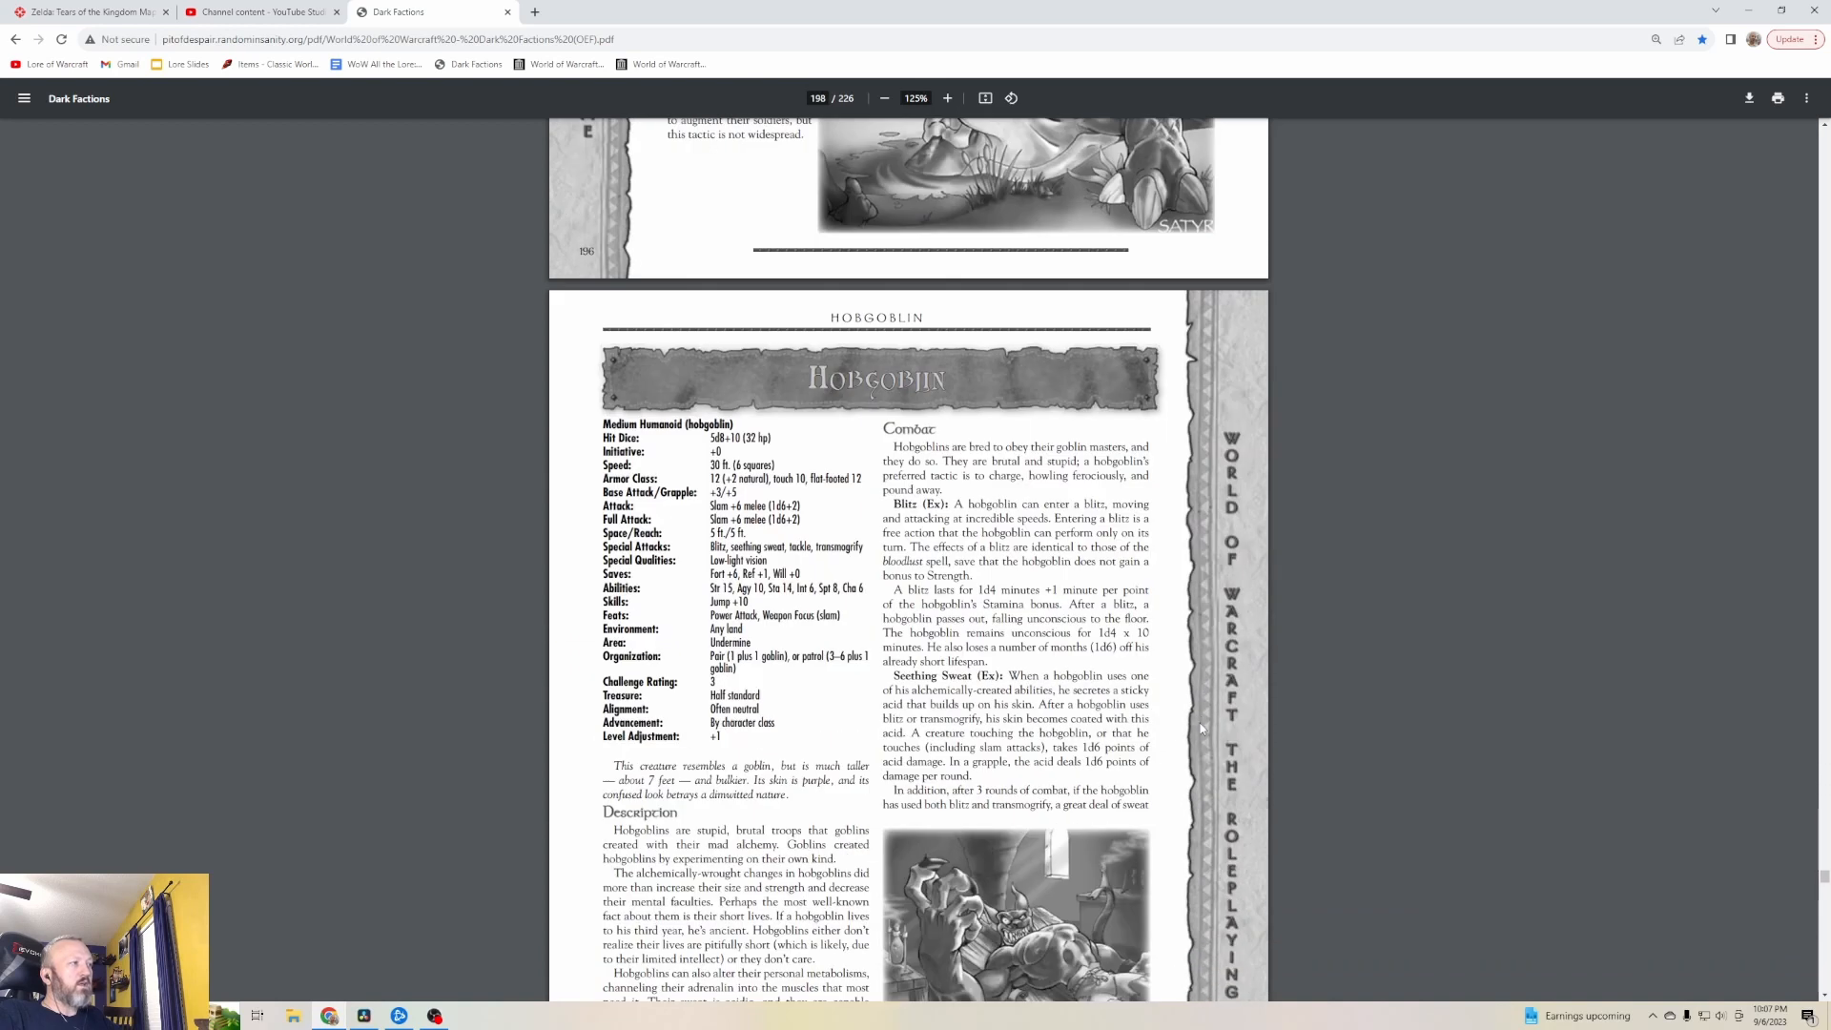
Scroll past the Hobgoblin's remaining abilities to the Makrura Prawn stat block on page 199
{"action": "scroll", "scroll_direction": "down", "scroll_amount": 3}
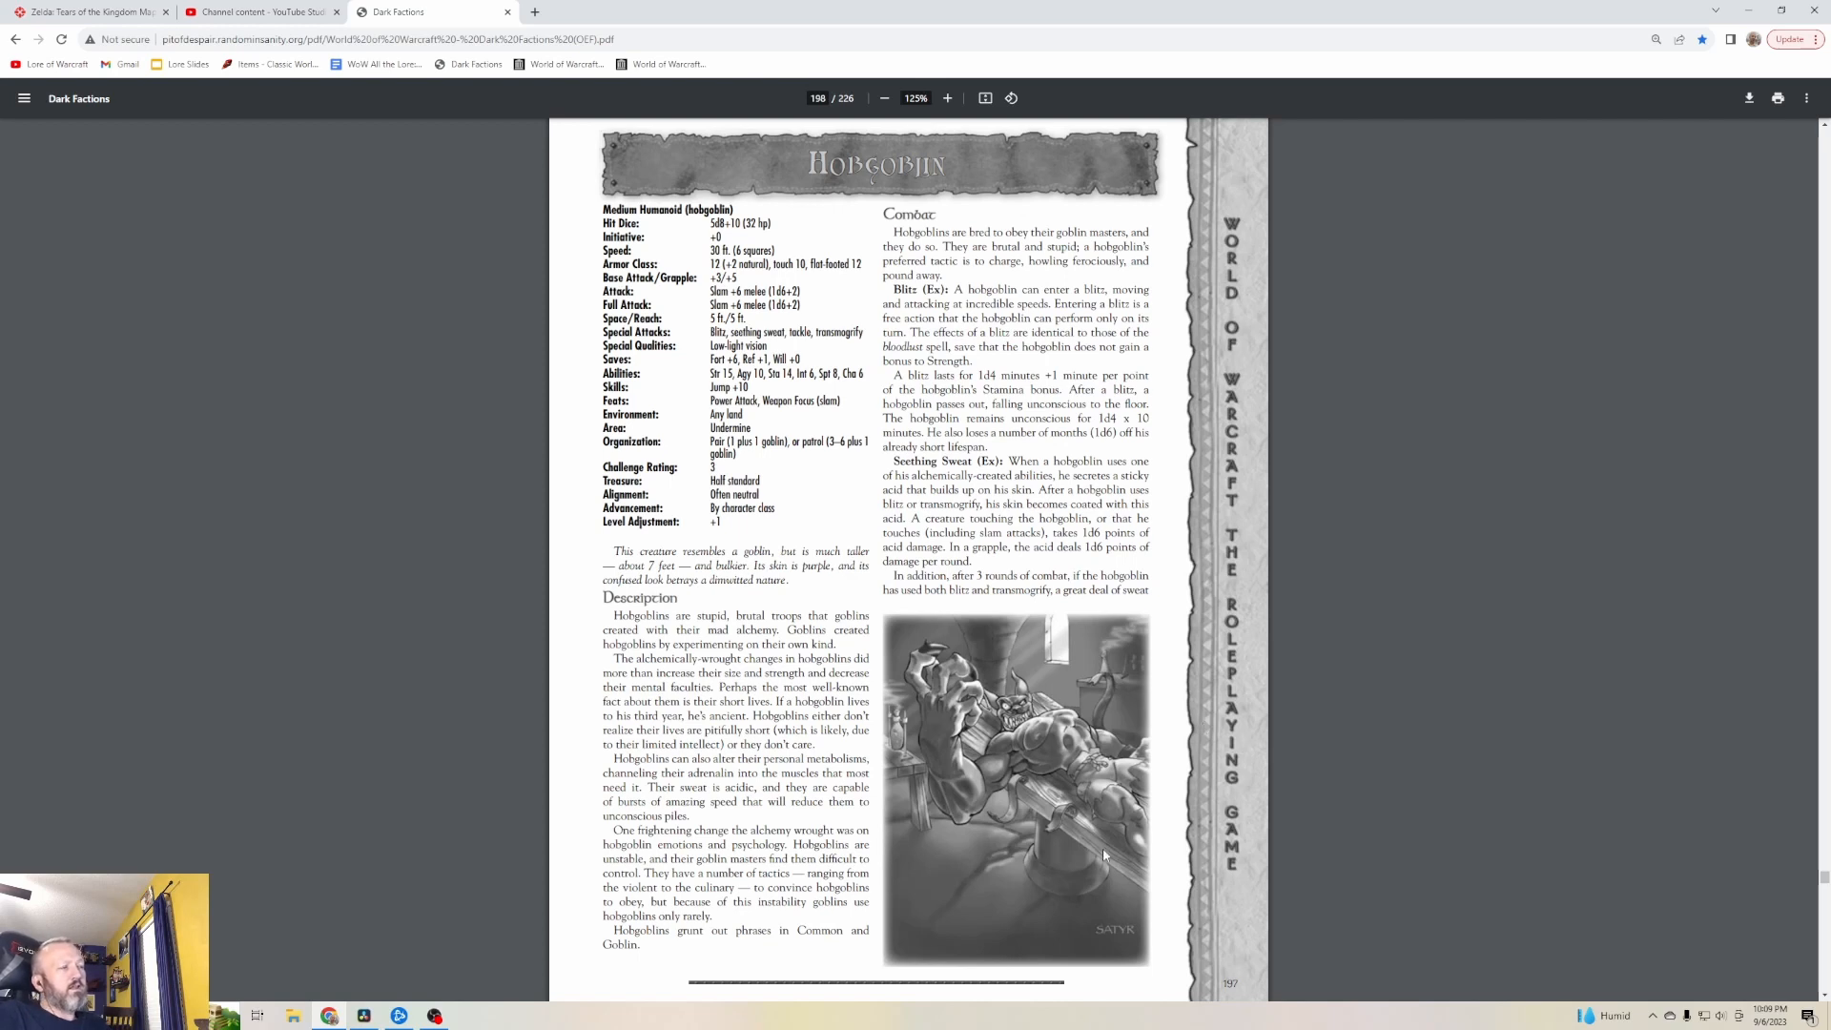
{"action": "scroll", "scroll_direction": "down", "scroll_amount": 3}
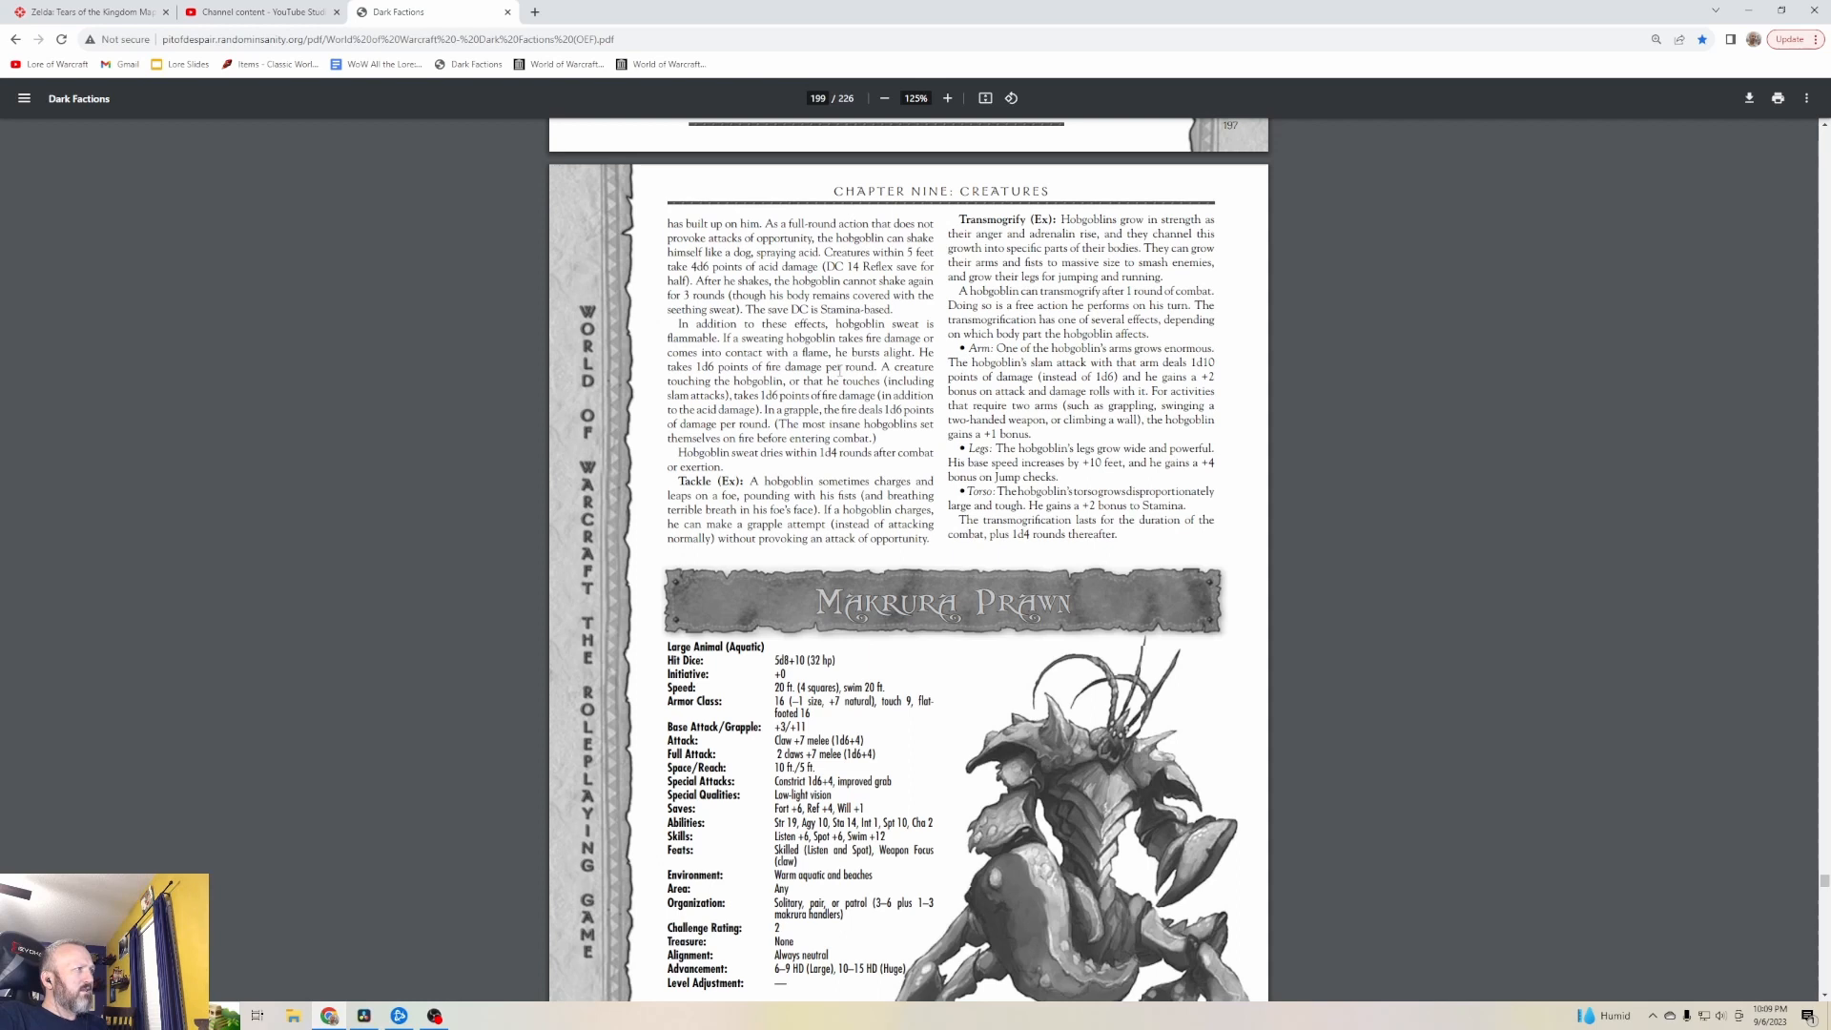
{"action": "mouse_move", "coordinate": [897, 479]}
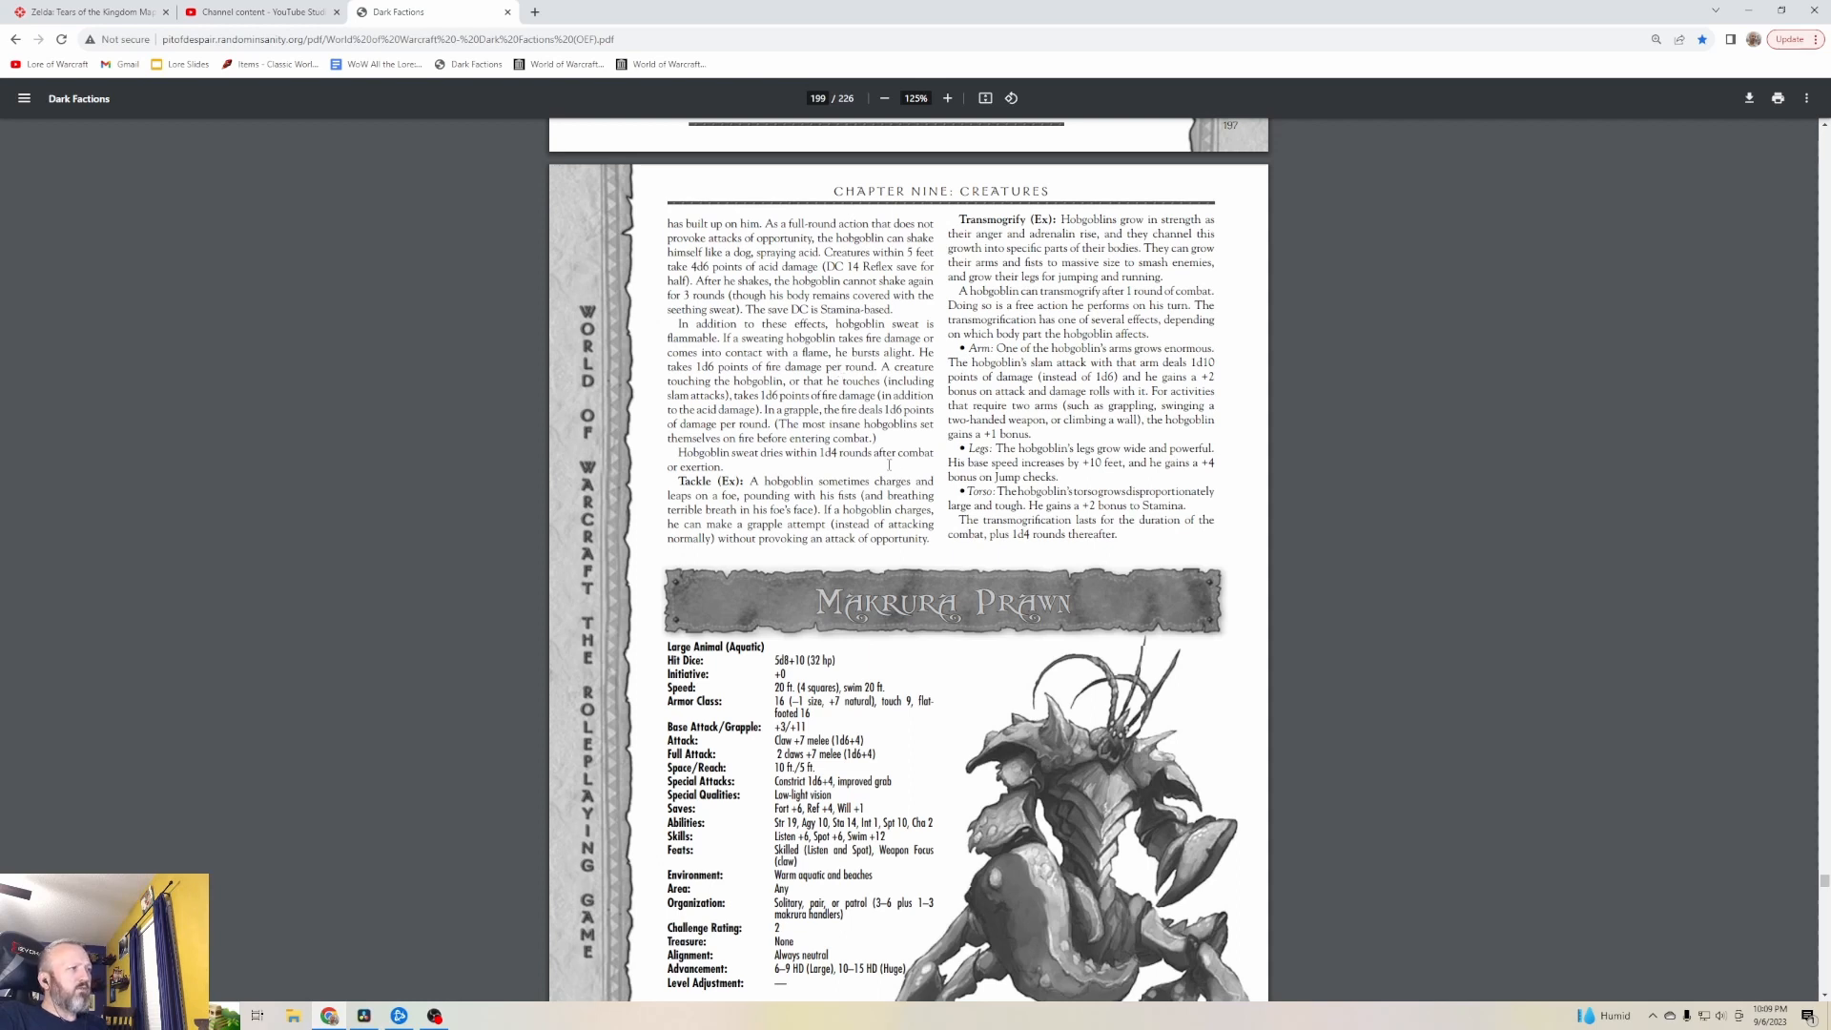
{"action": "scroll", "scroll_direction": "down", "scroll_amount": 3}
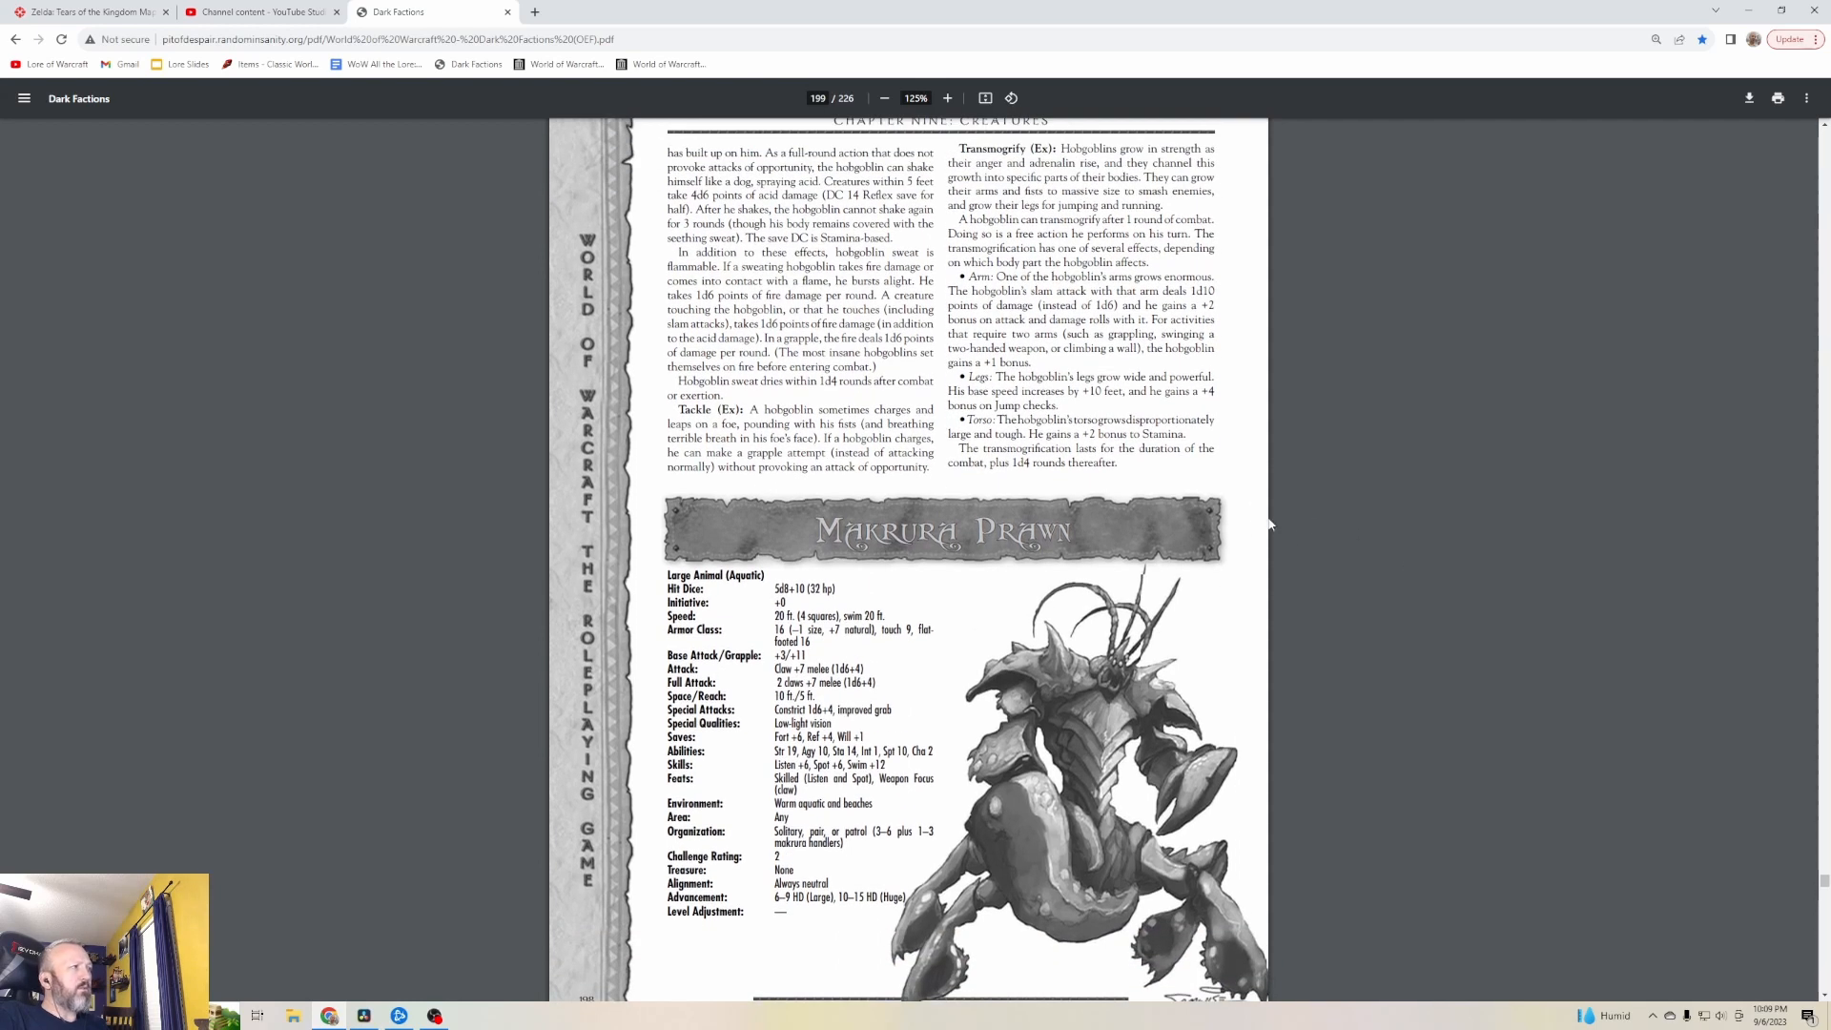
{"action": "mouse_move", "coordinate": [1332, 287]}
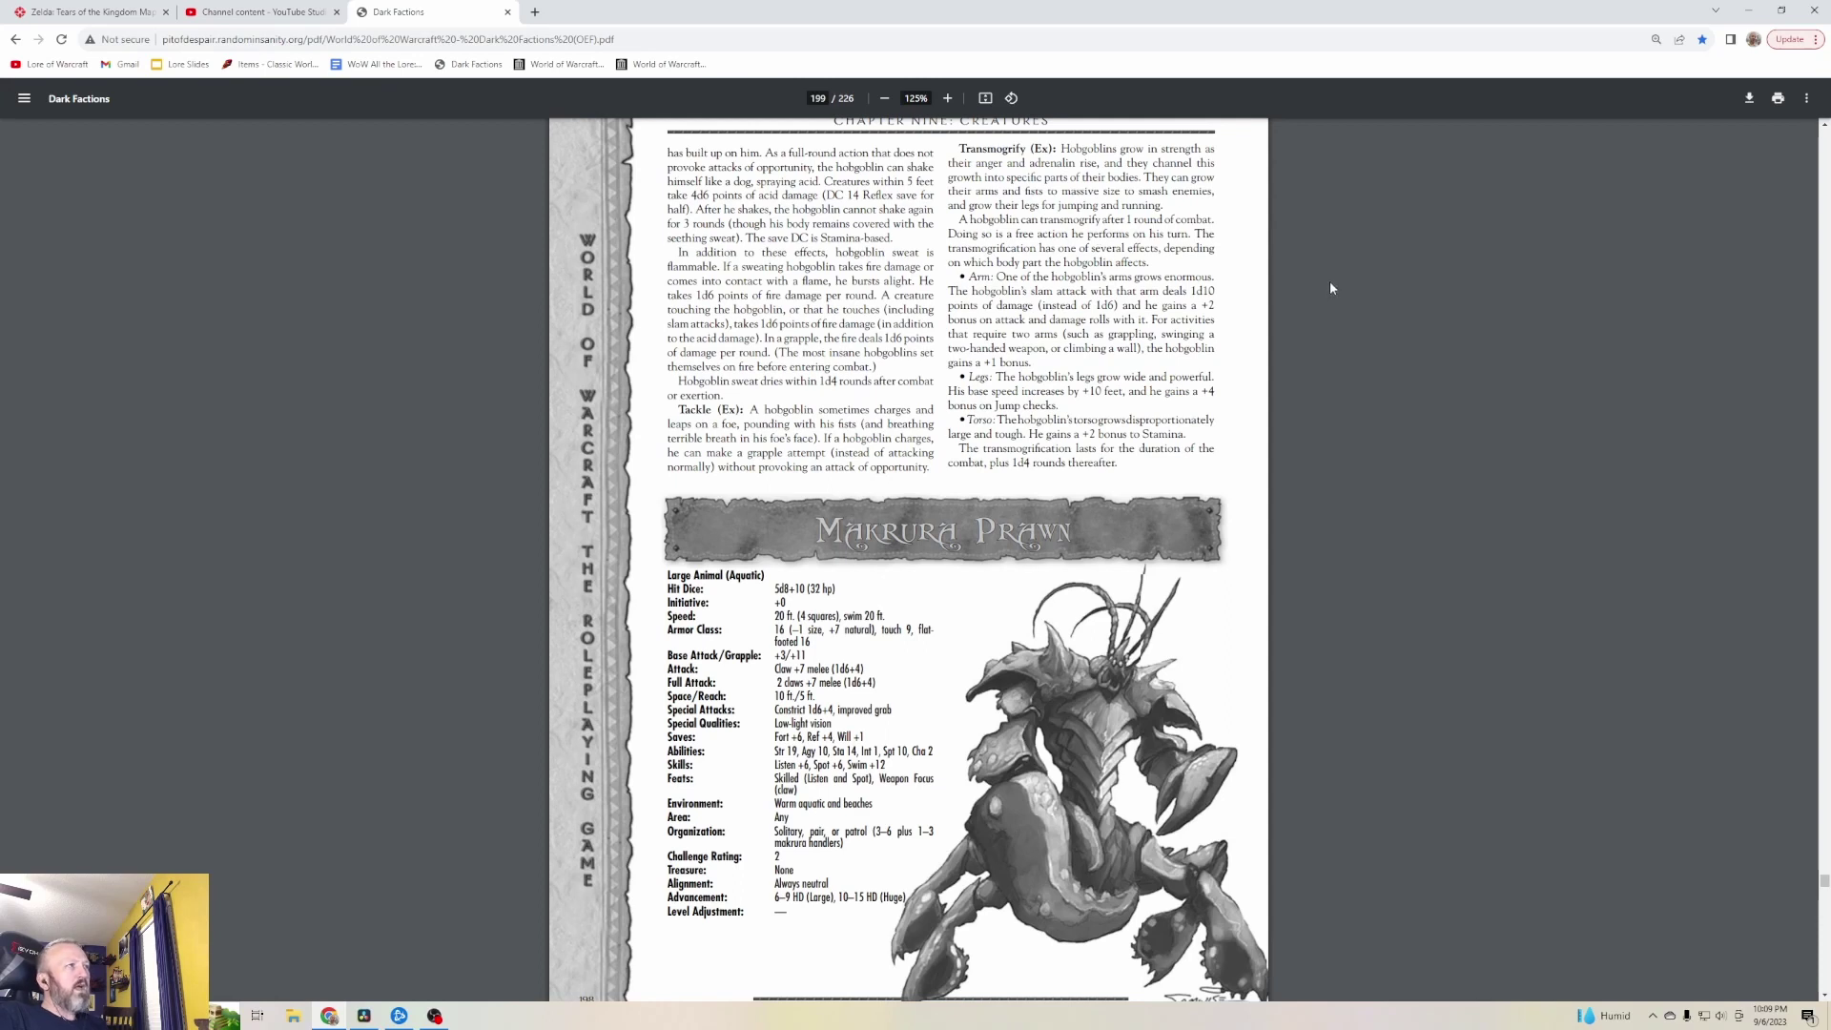
{"action": "mouse_move", "coordinate": [1341, 301]}
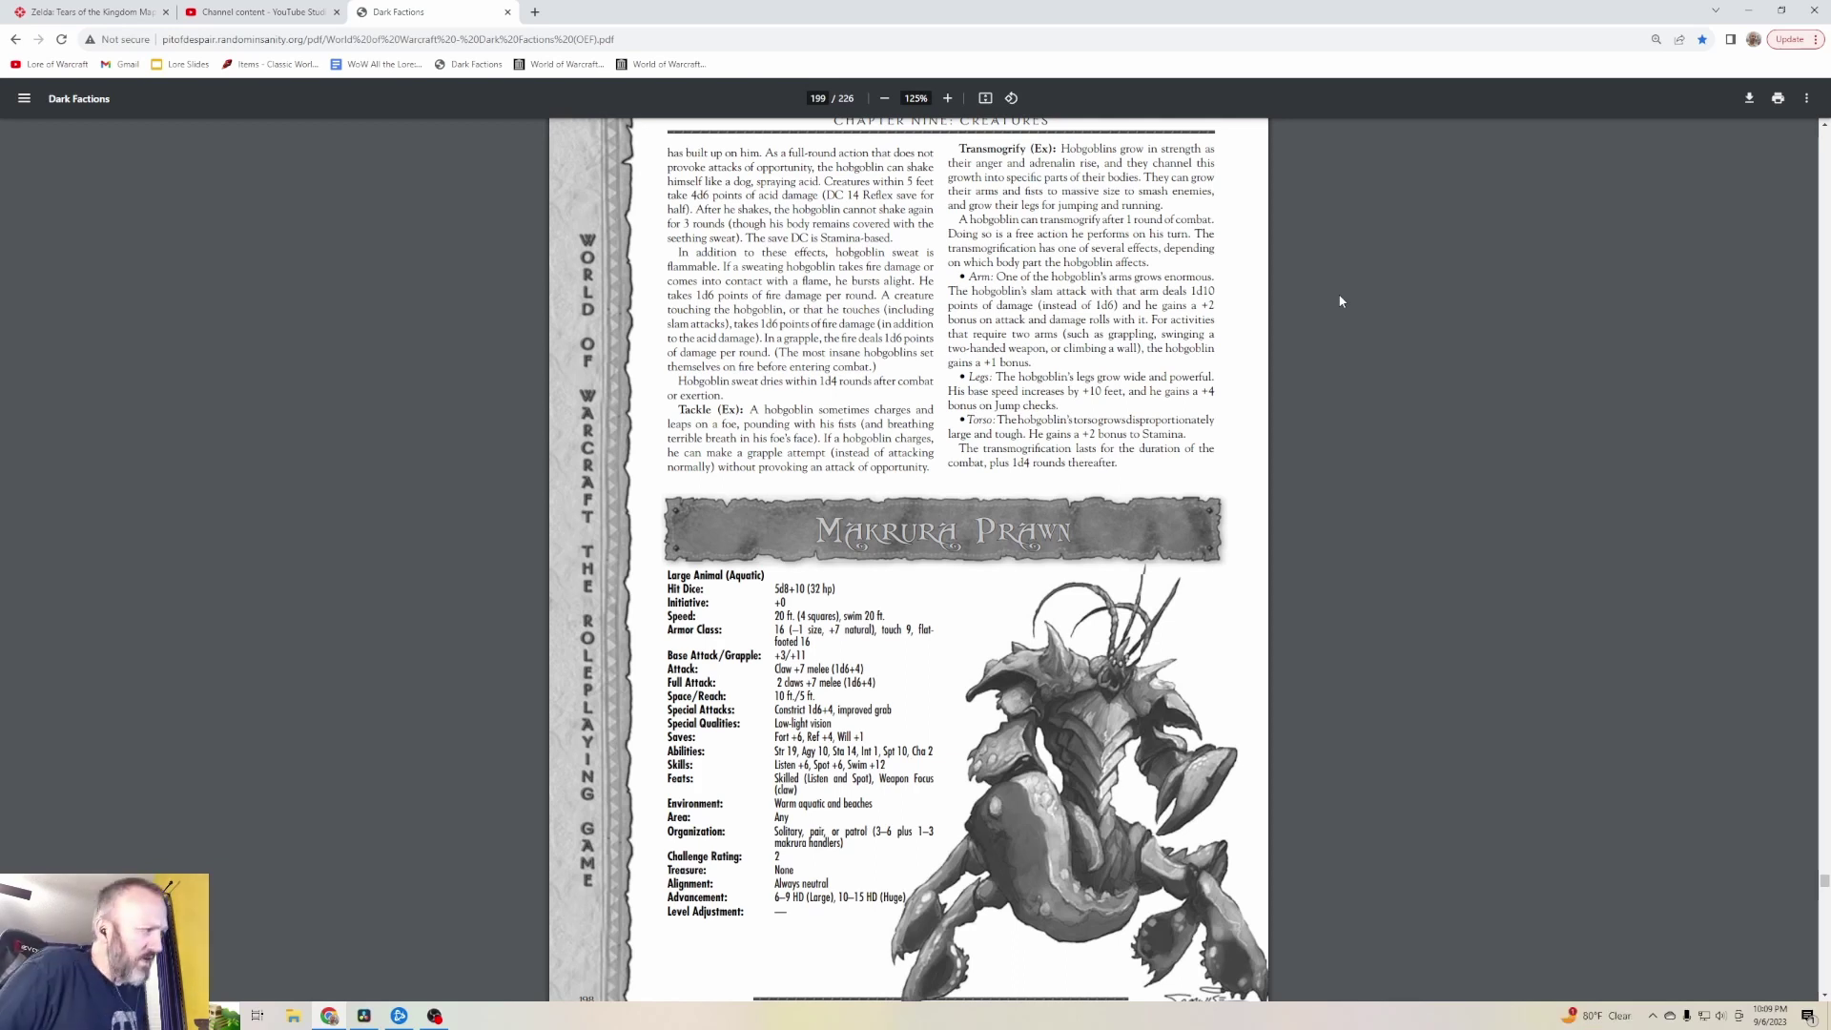
{"action": "scroll", "scroll_direction": "down", "scroll_amount": 3}
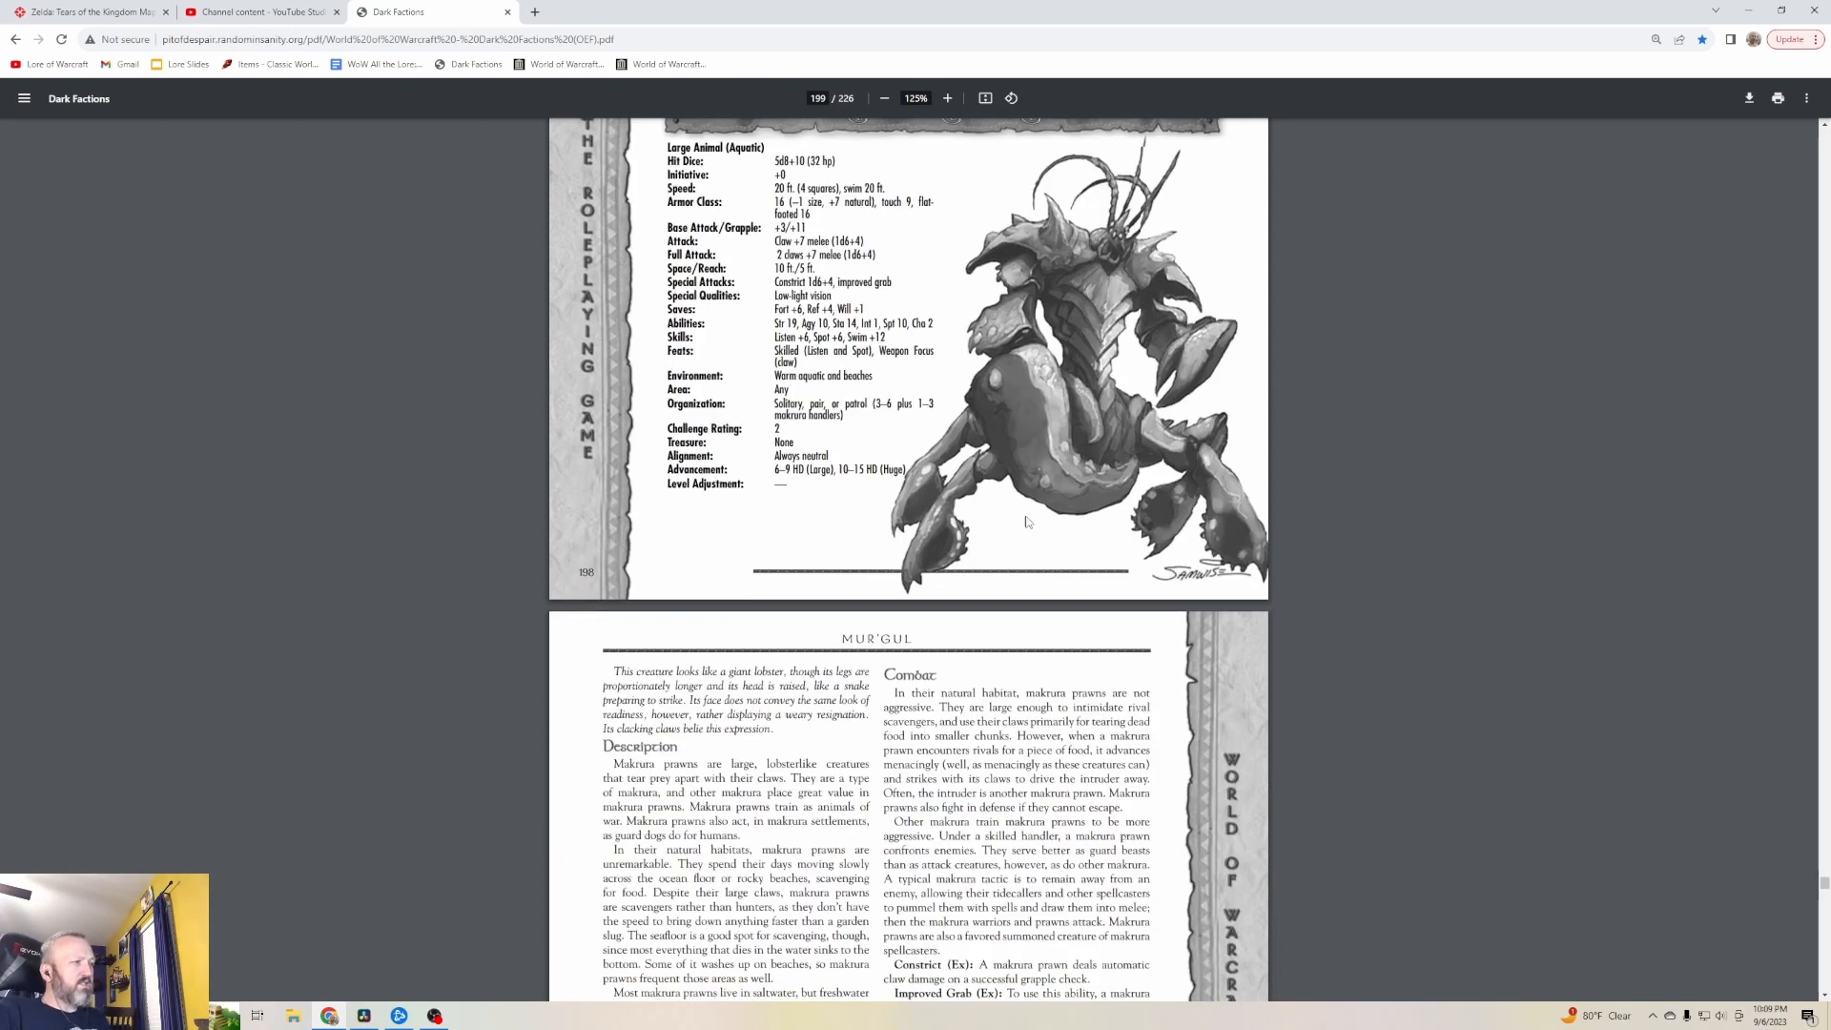
{"action": "scroll", "scroll_direction": "down", "scroll_amount": 3}
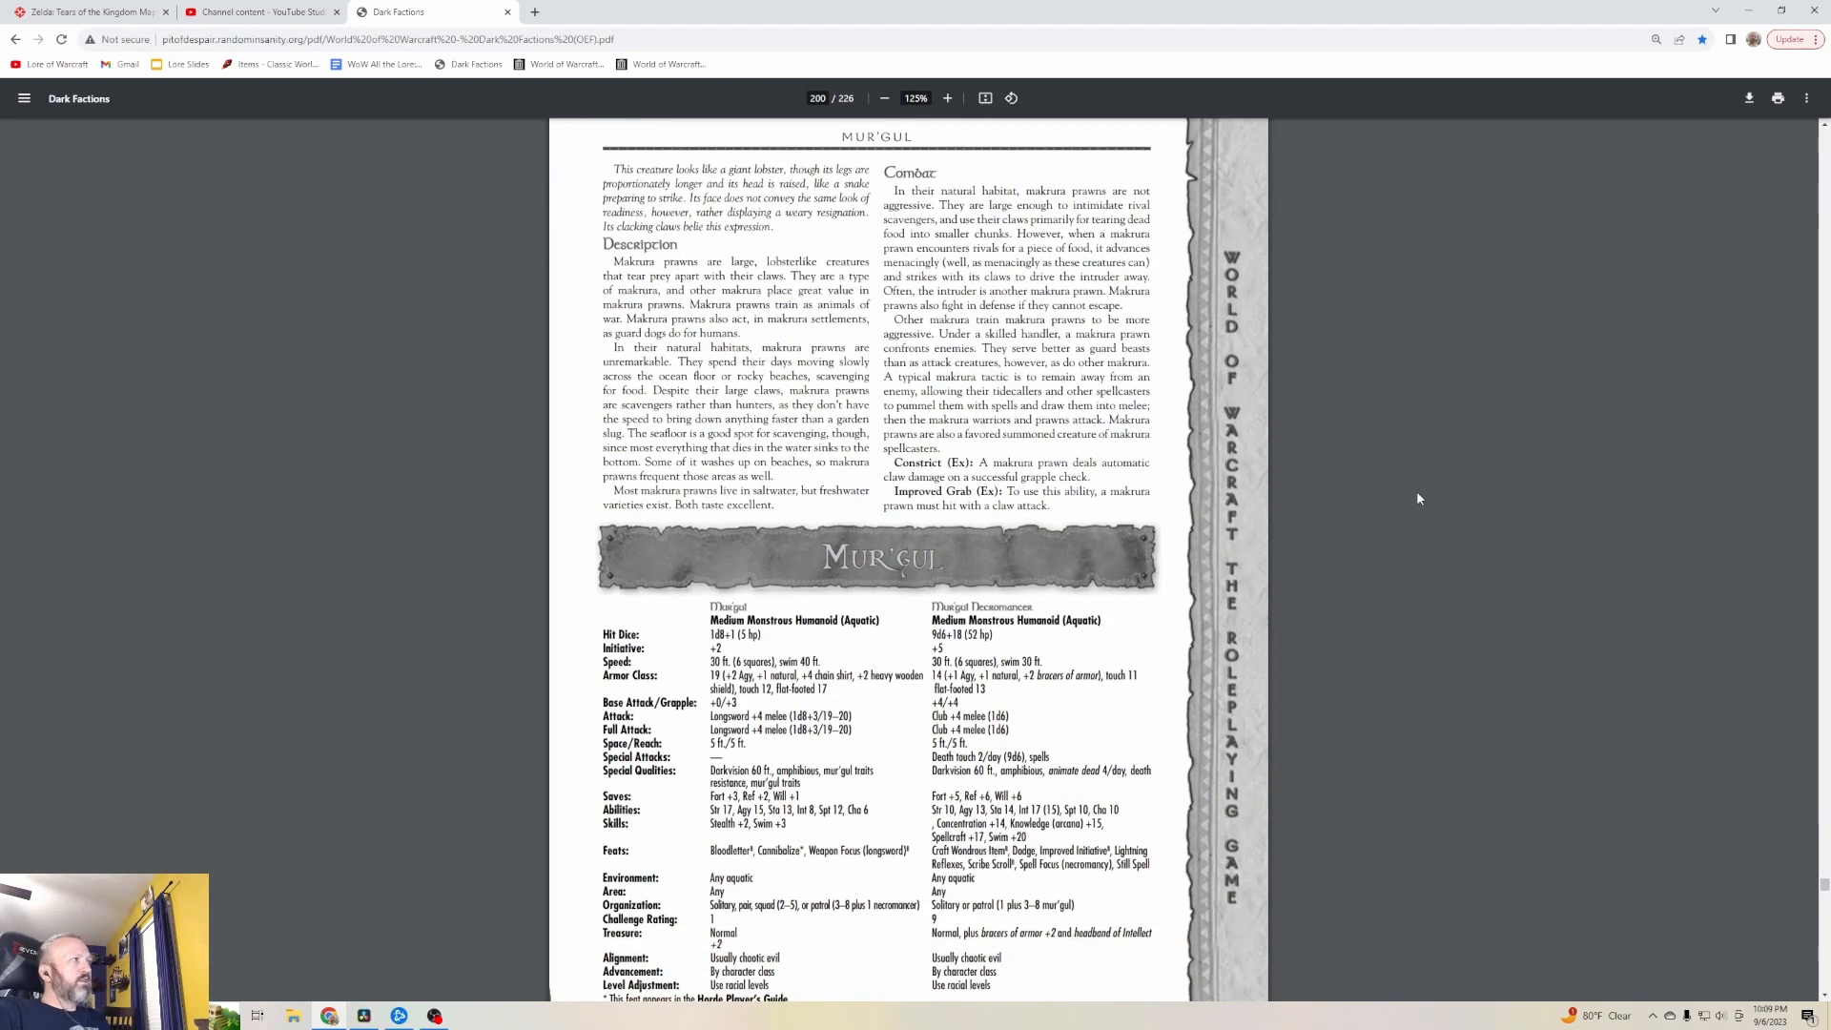
{"action": "mouse_move", "coordinate": [1446, 500]}
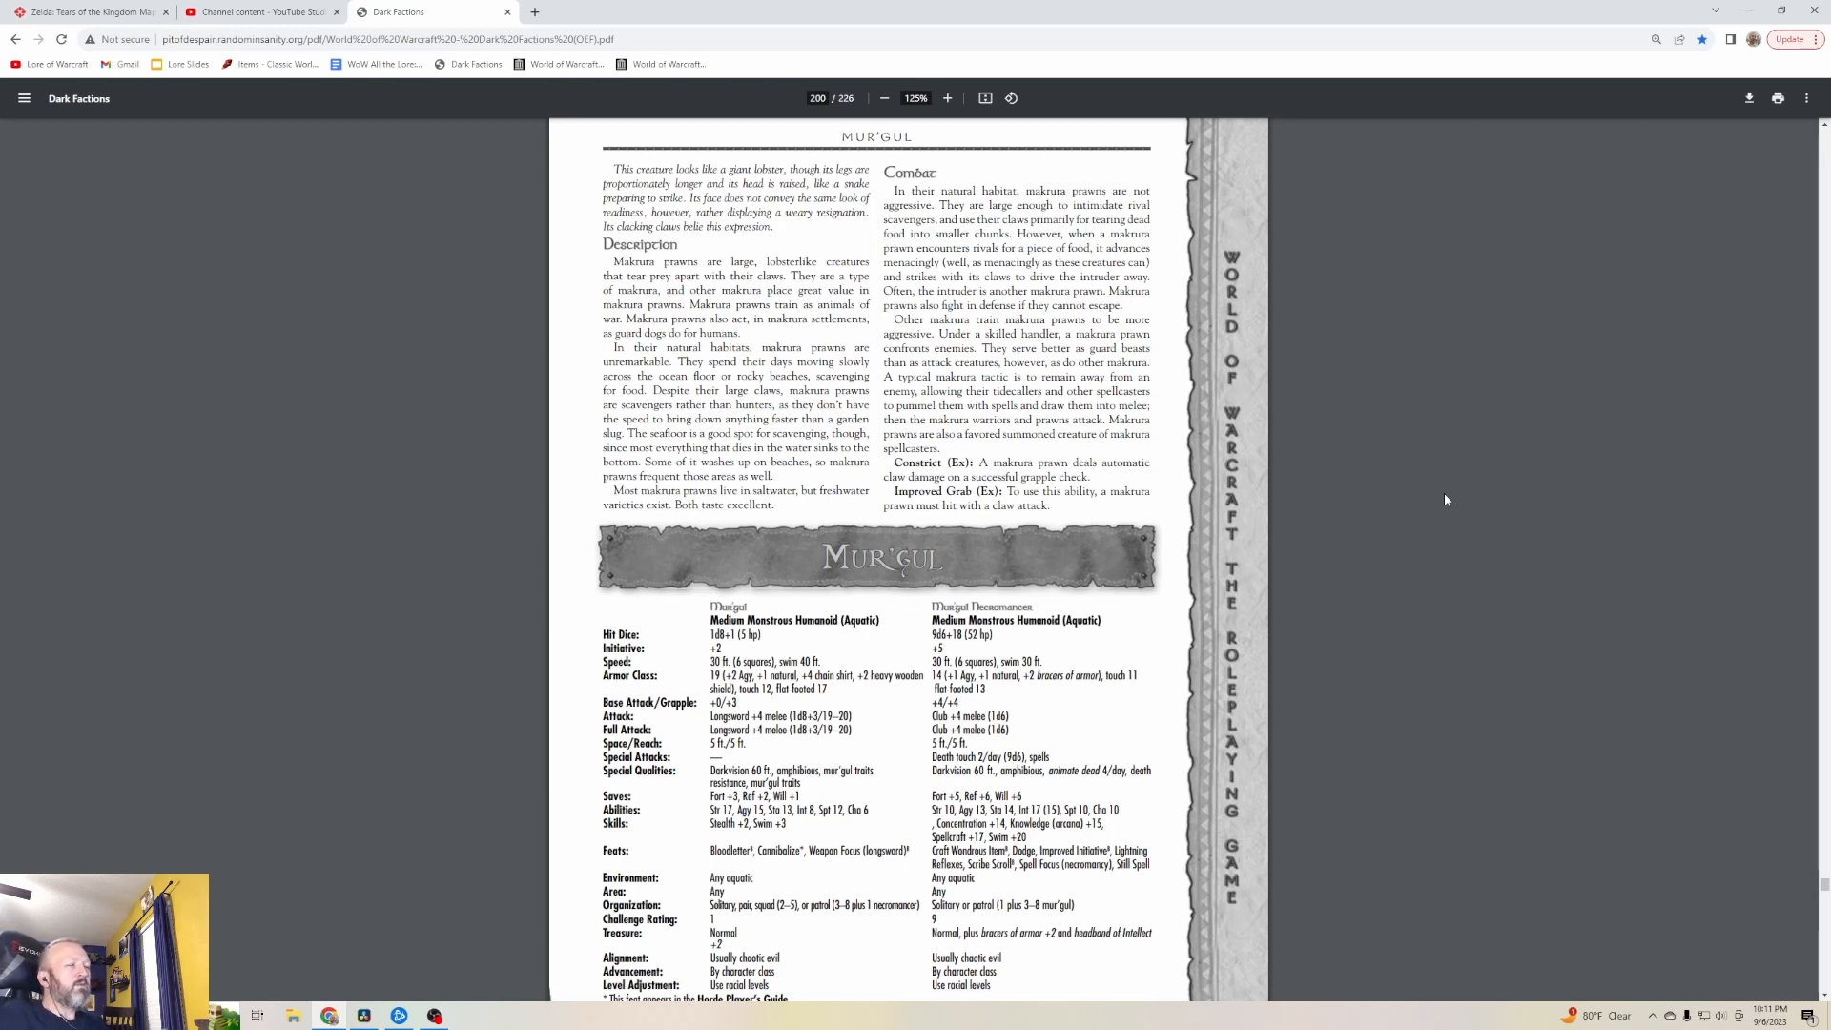
{"action": "scroll", "scroll_direction": "down", "scroll_amount": 3}
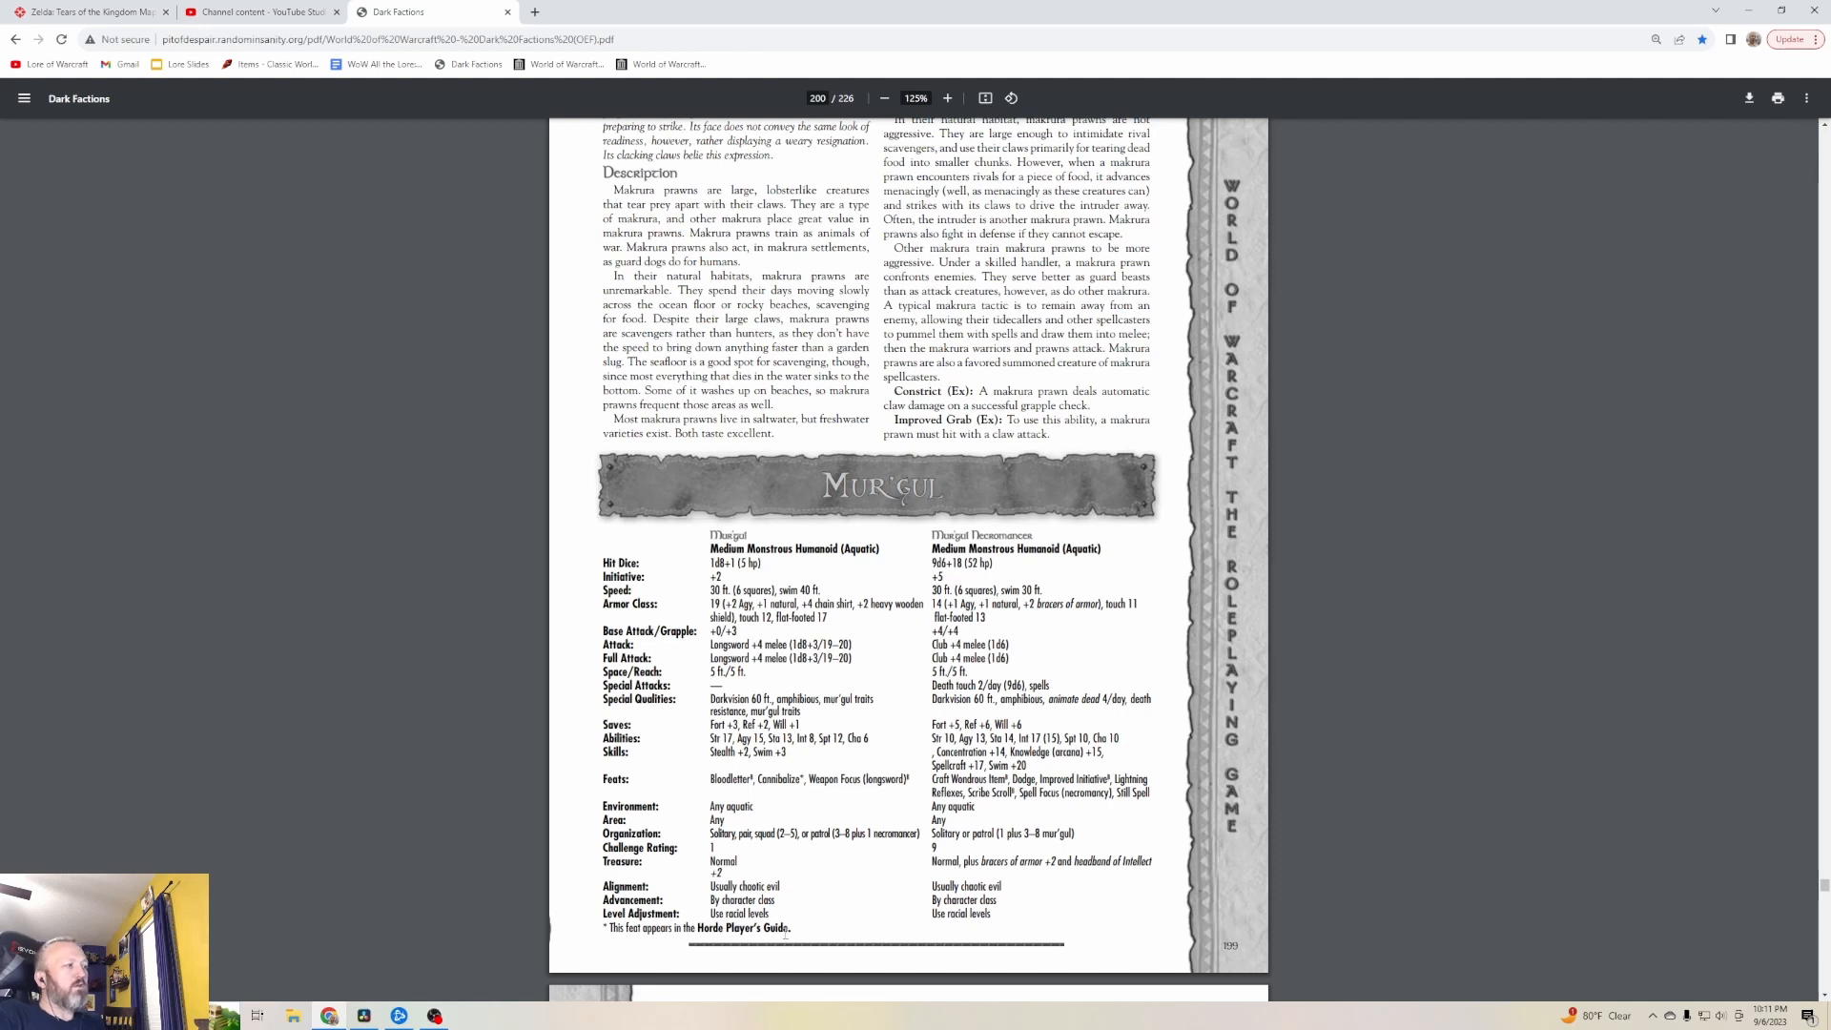
{"action": "mouse_move", "coordinate": [1017, 912]}
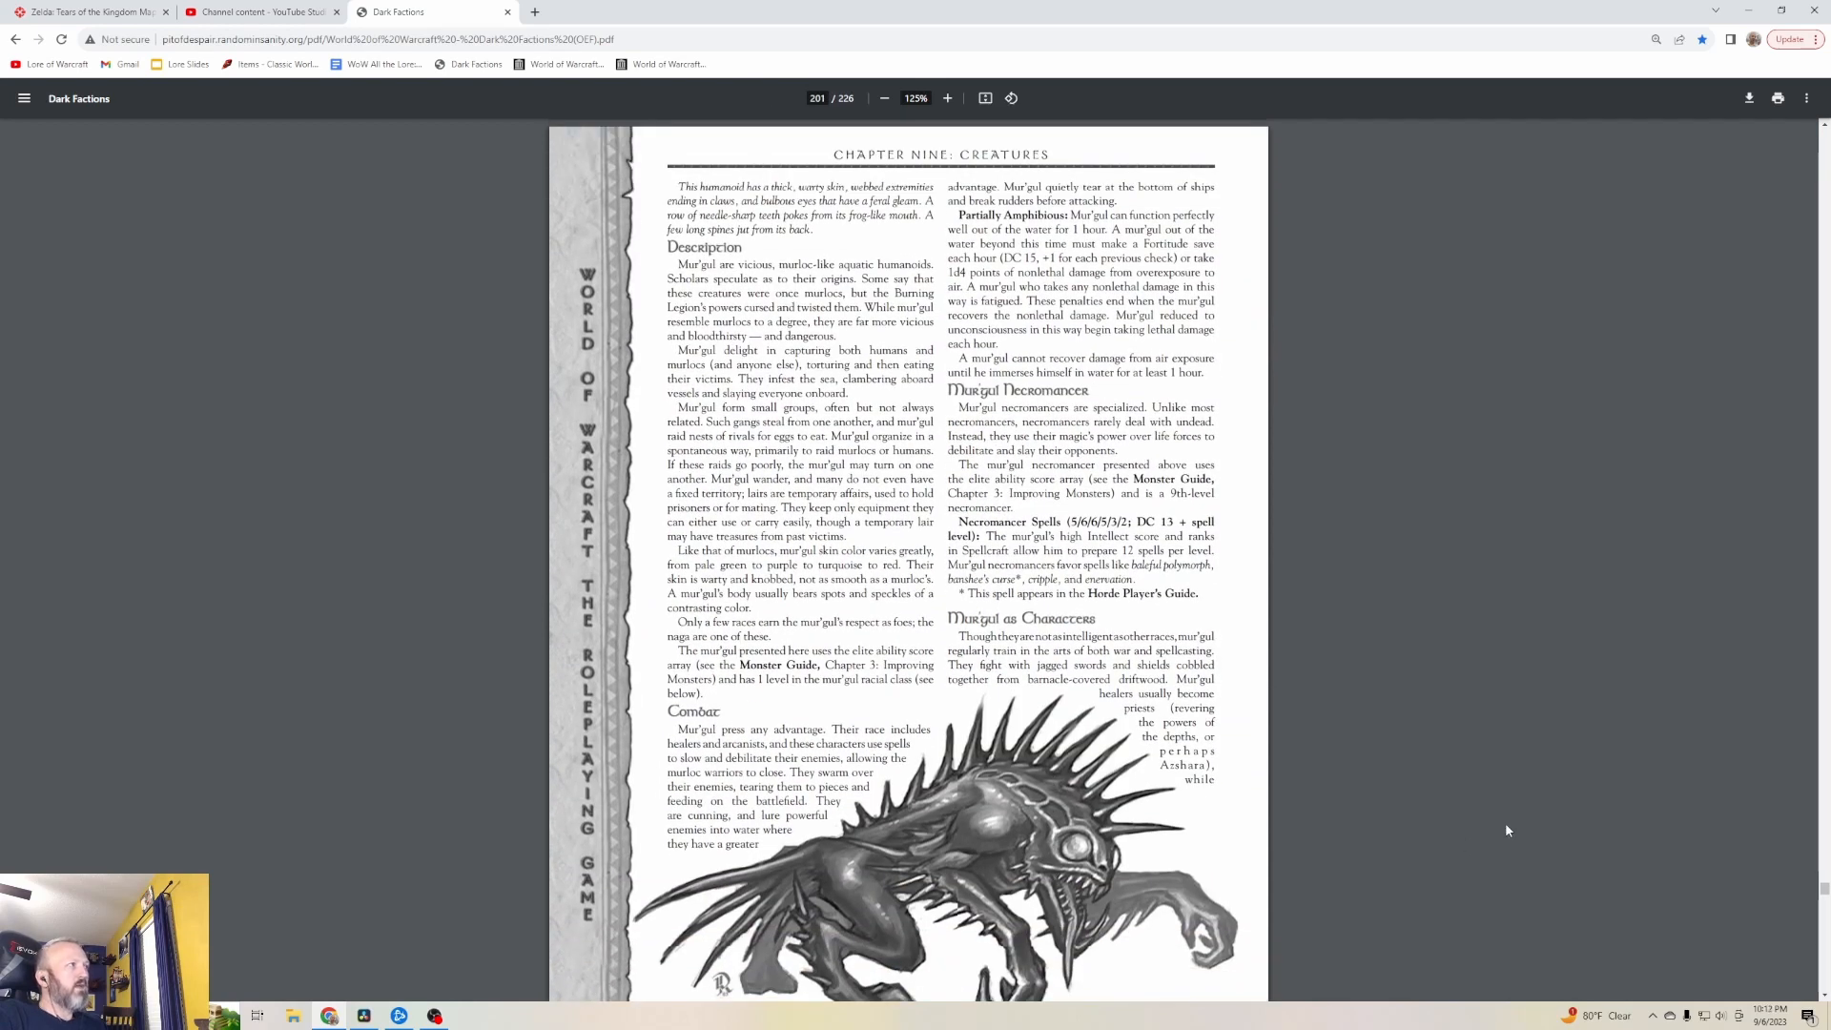
{"action": "mouse_move", "coordinate": [1445, 842]}
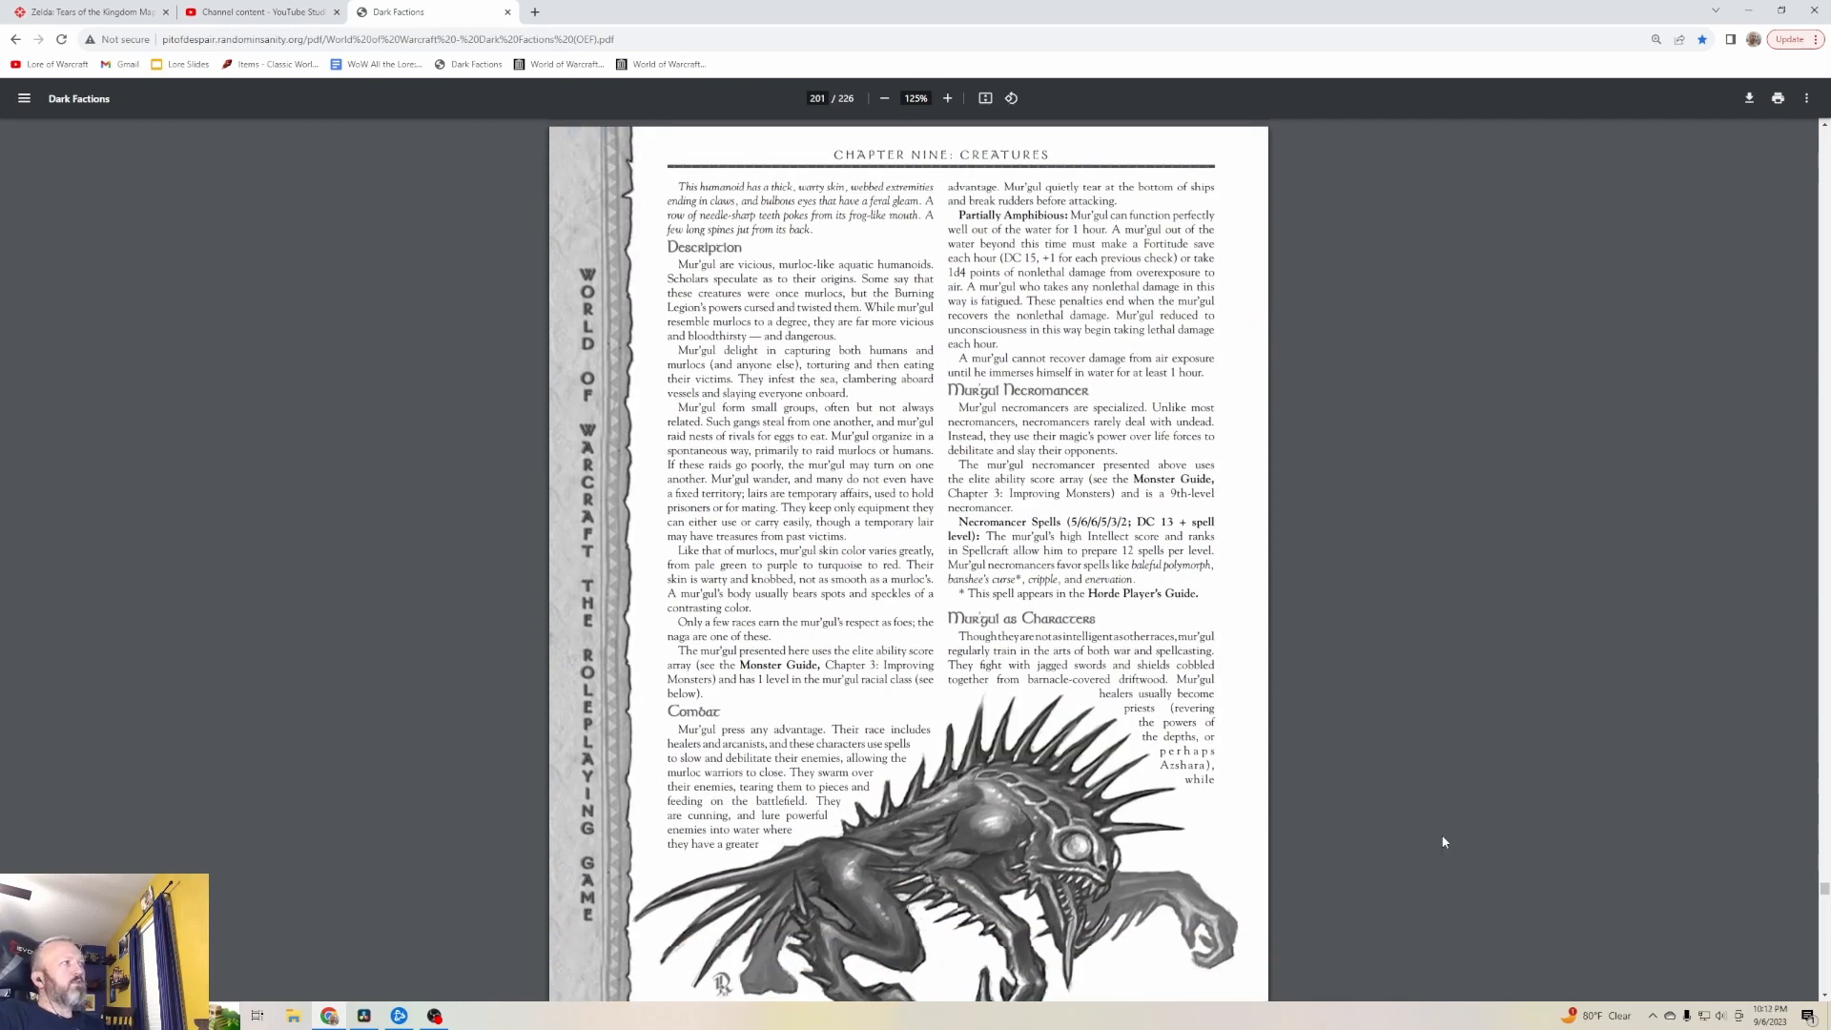
{"action": "mouse_move", "coordinate": [1418, 652]}
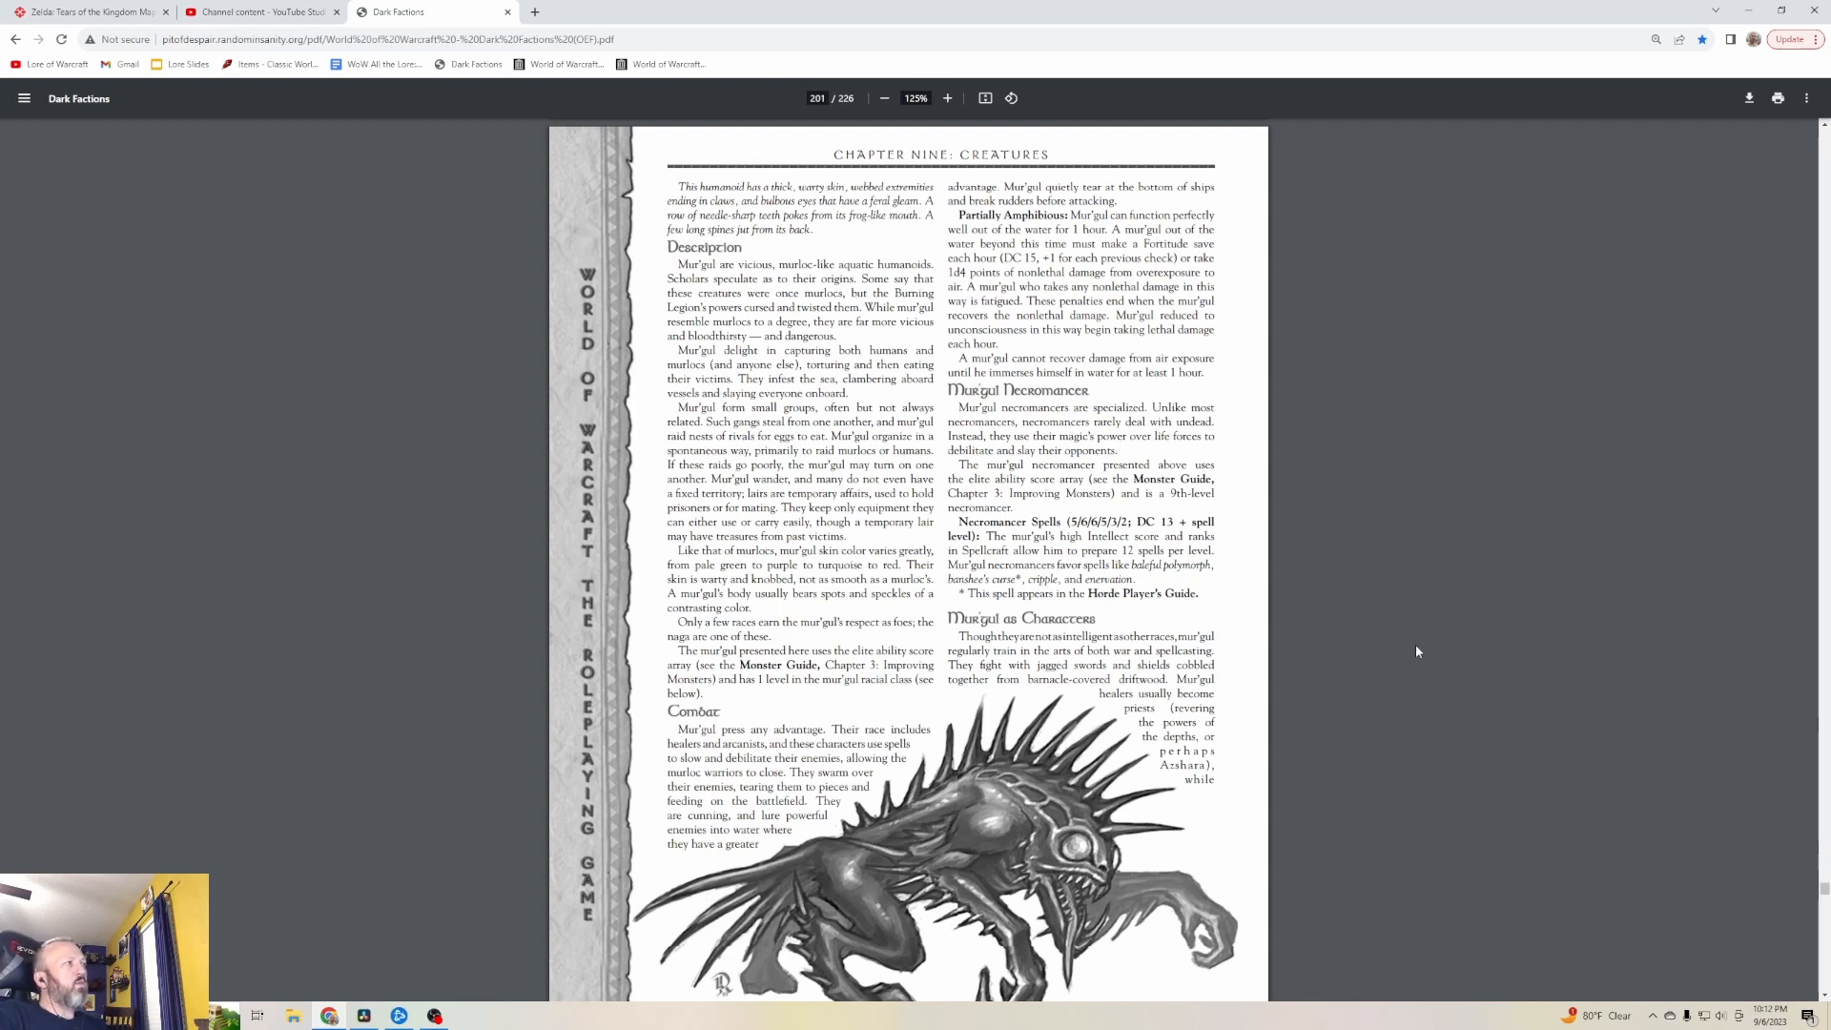
{"action": "mouse_move", "coordinate": [1426, 647]}
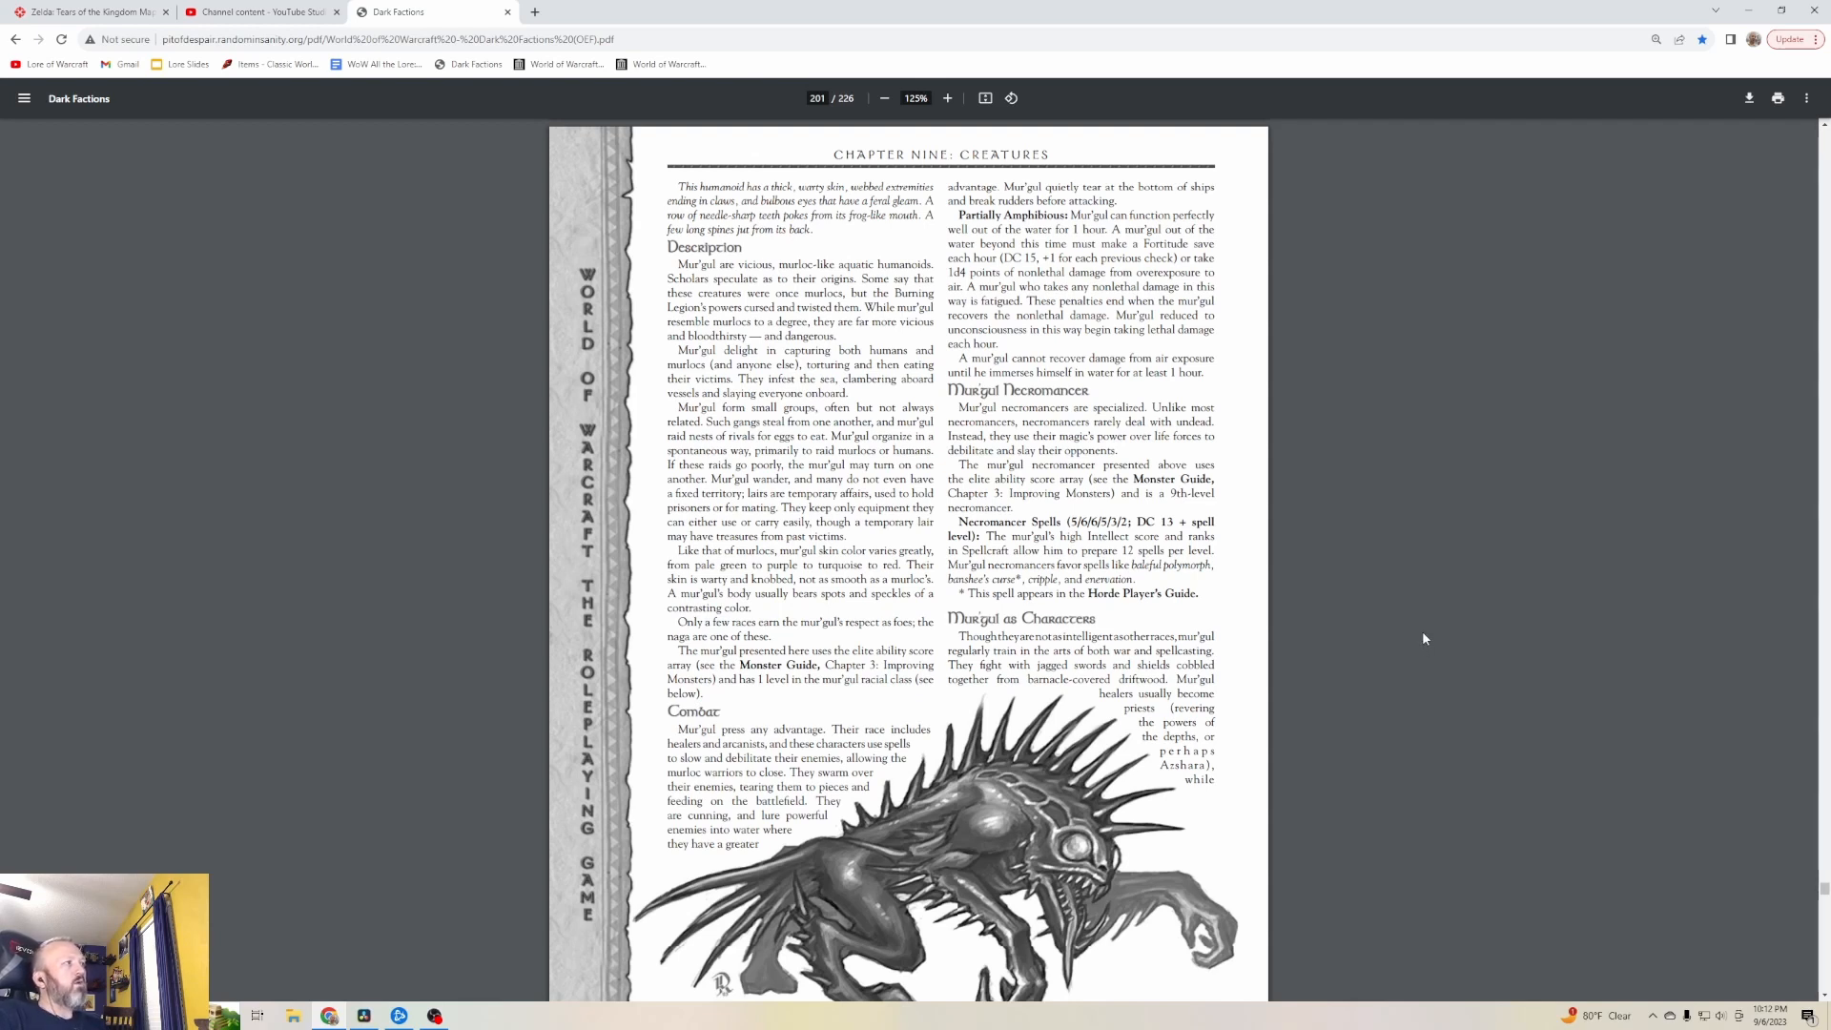
{"action": "mouse_move", "coordinate": [1481, 596]}
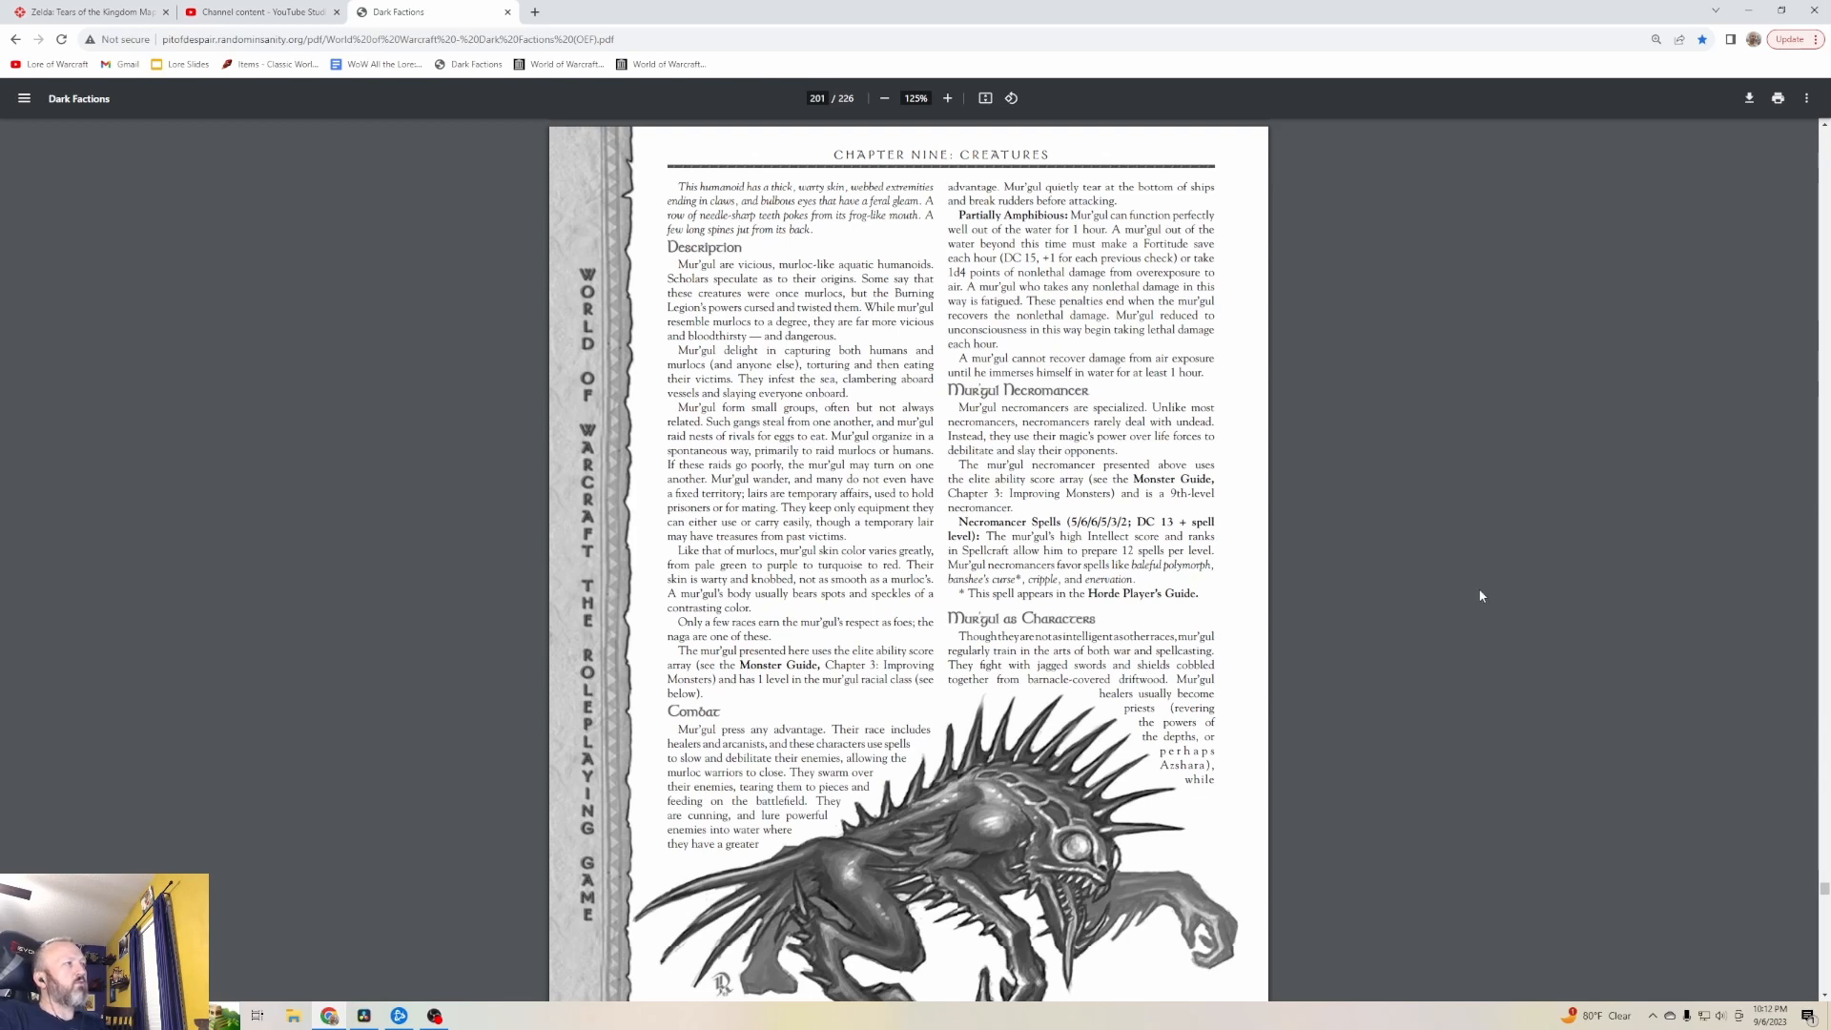
{"action": "mouse_move", "coordinate": [1503, 585]}
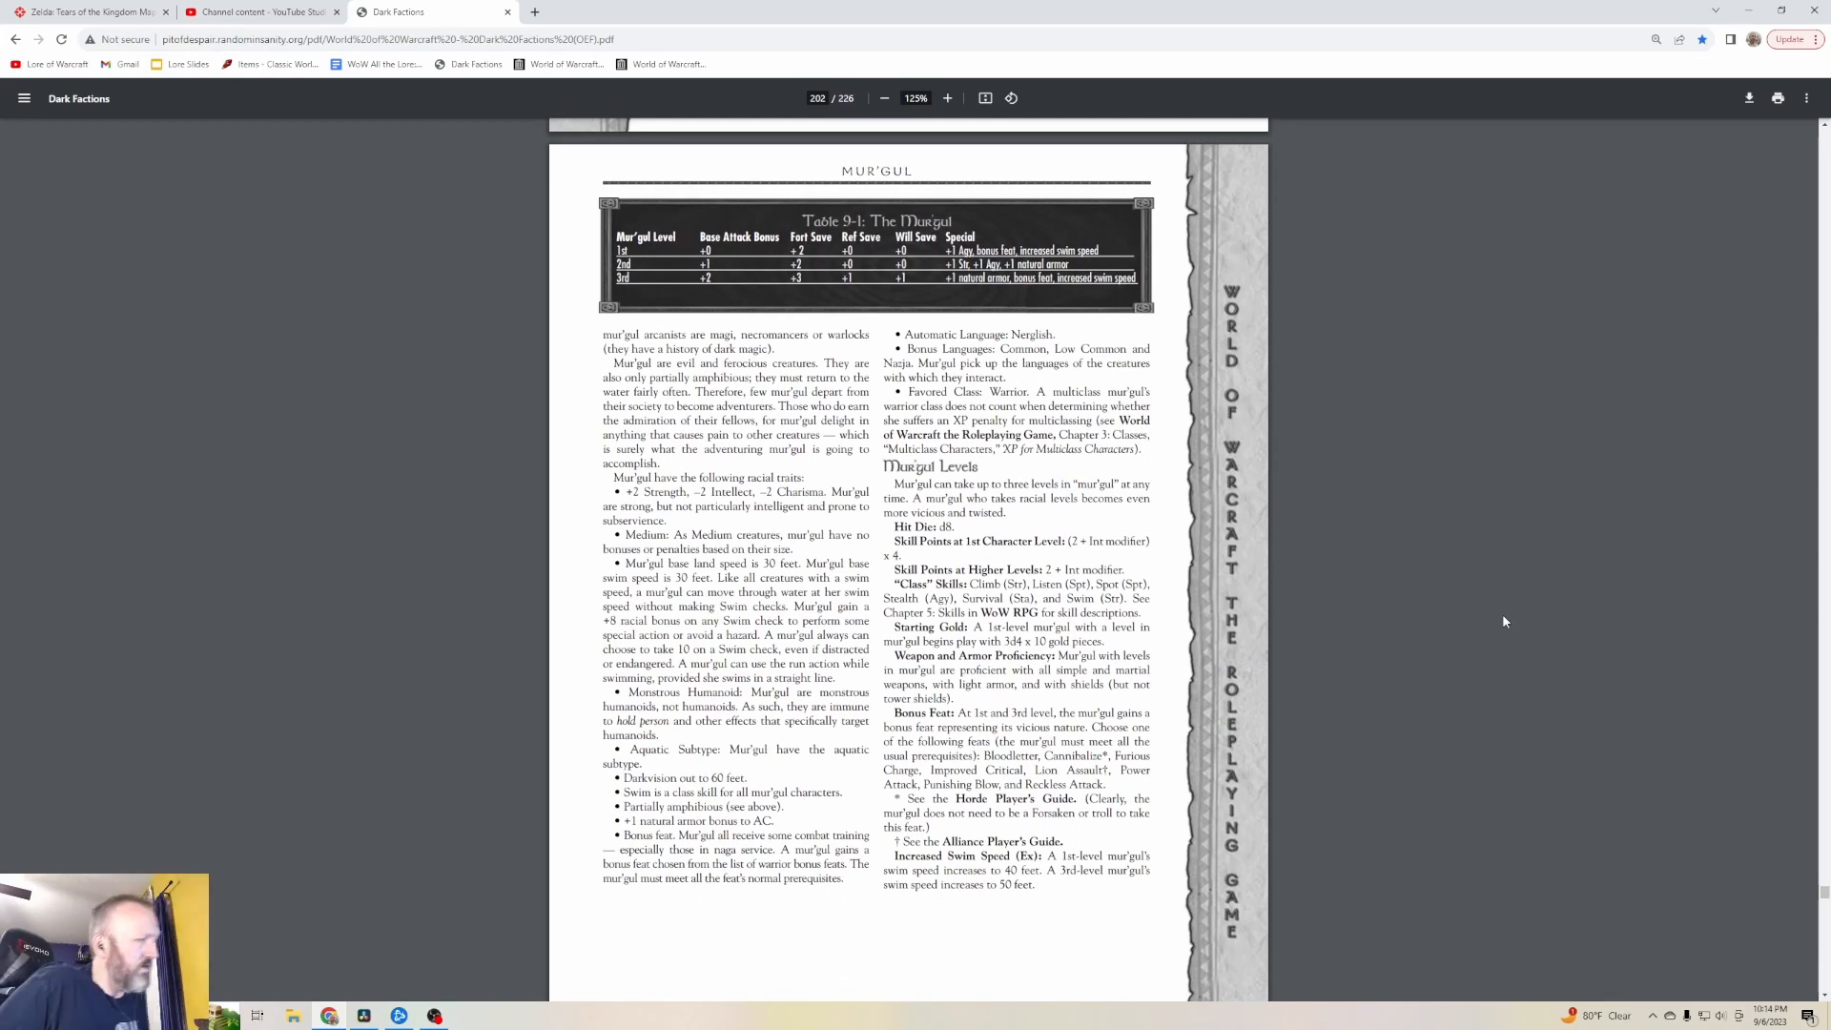
{"action": "mouse_move", "coordinate": [1491, 467]}
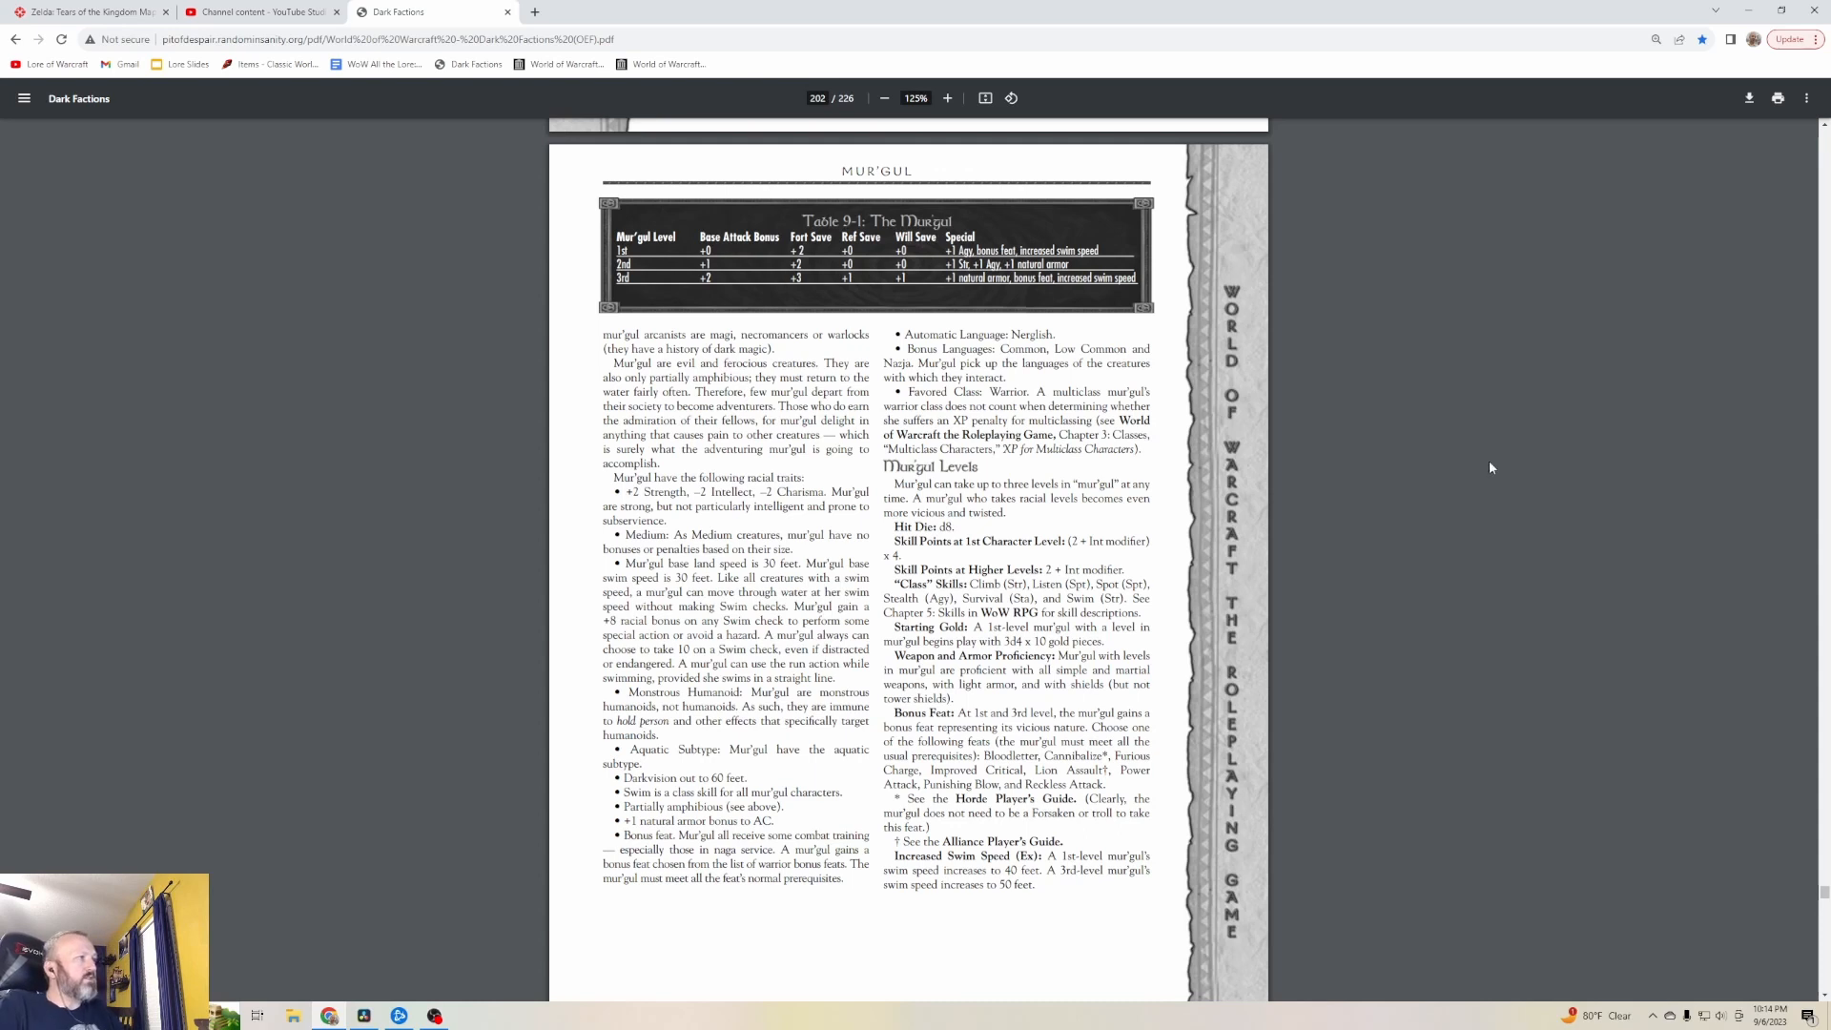
{"action": "mouse_move", "coordinate": [1330, 254]}
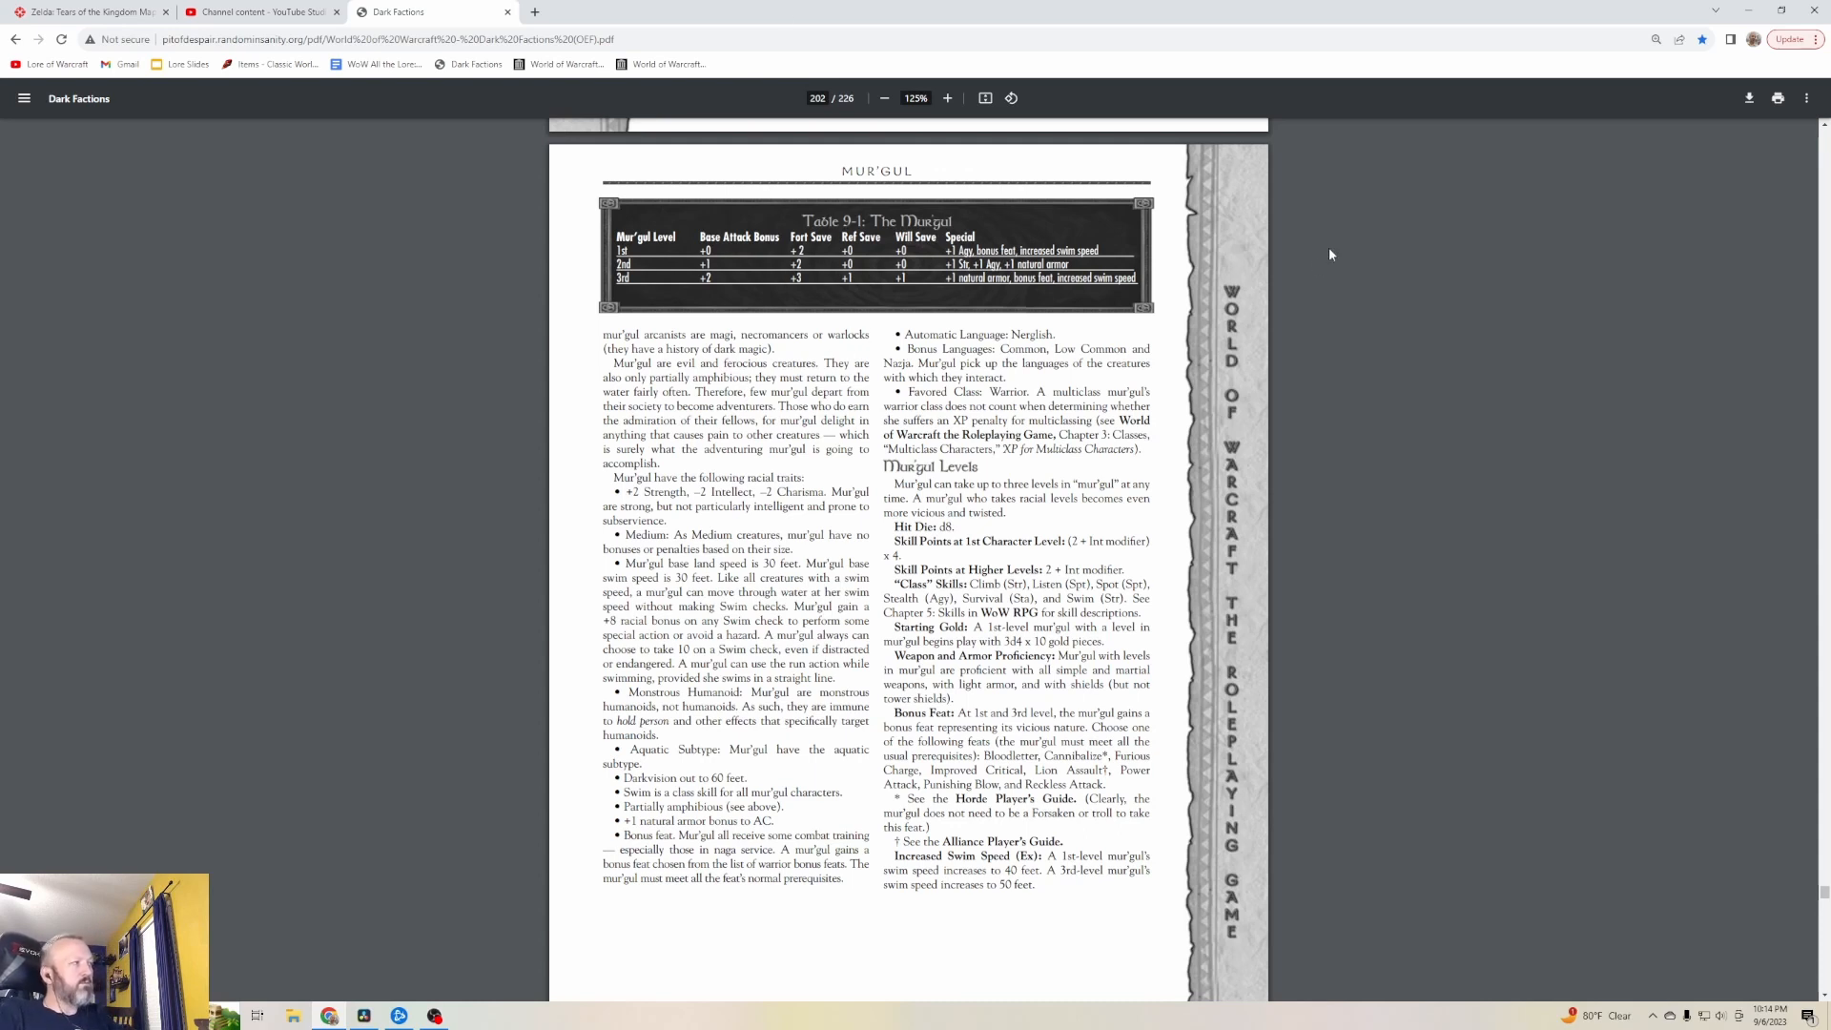
{"action": "mouse_move", "coordinate": [1310, 417]}
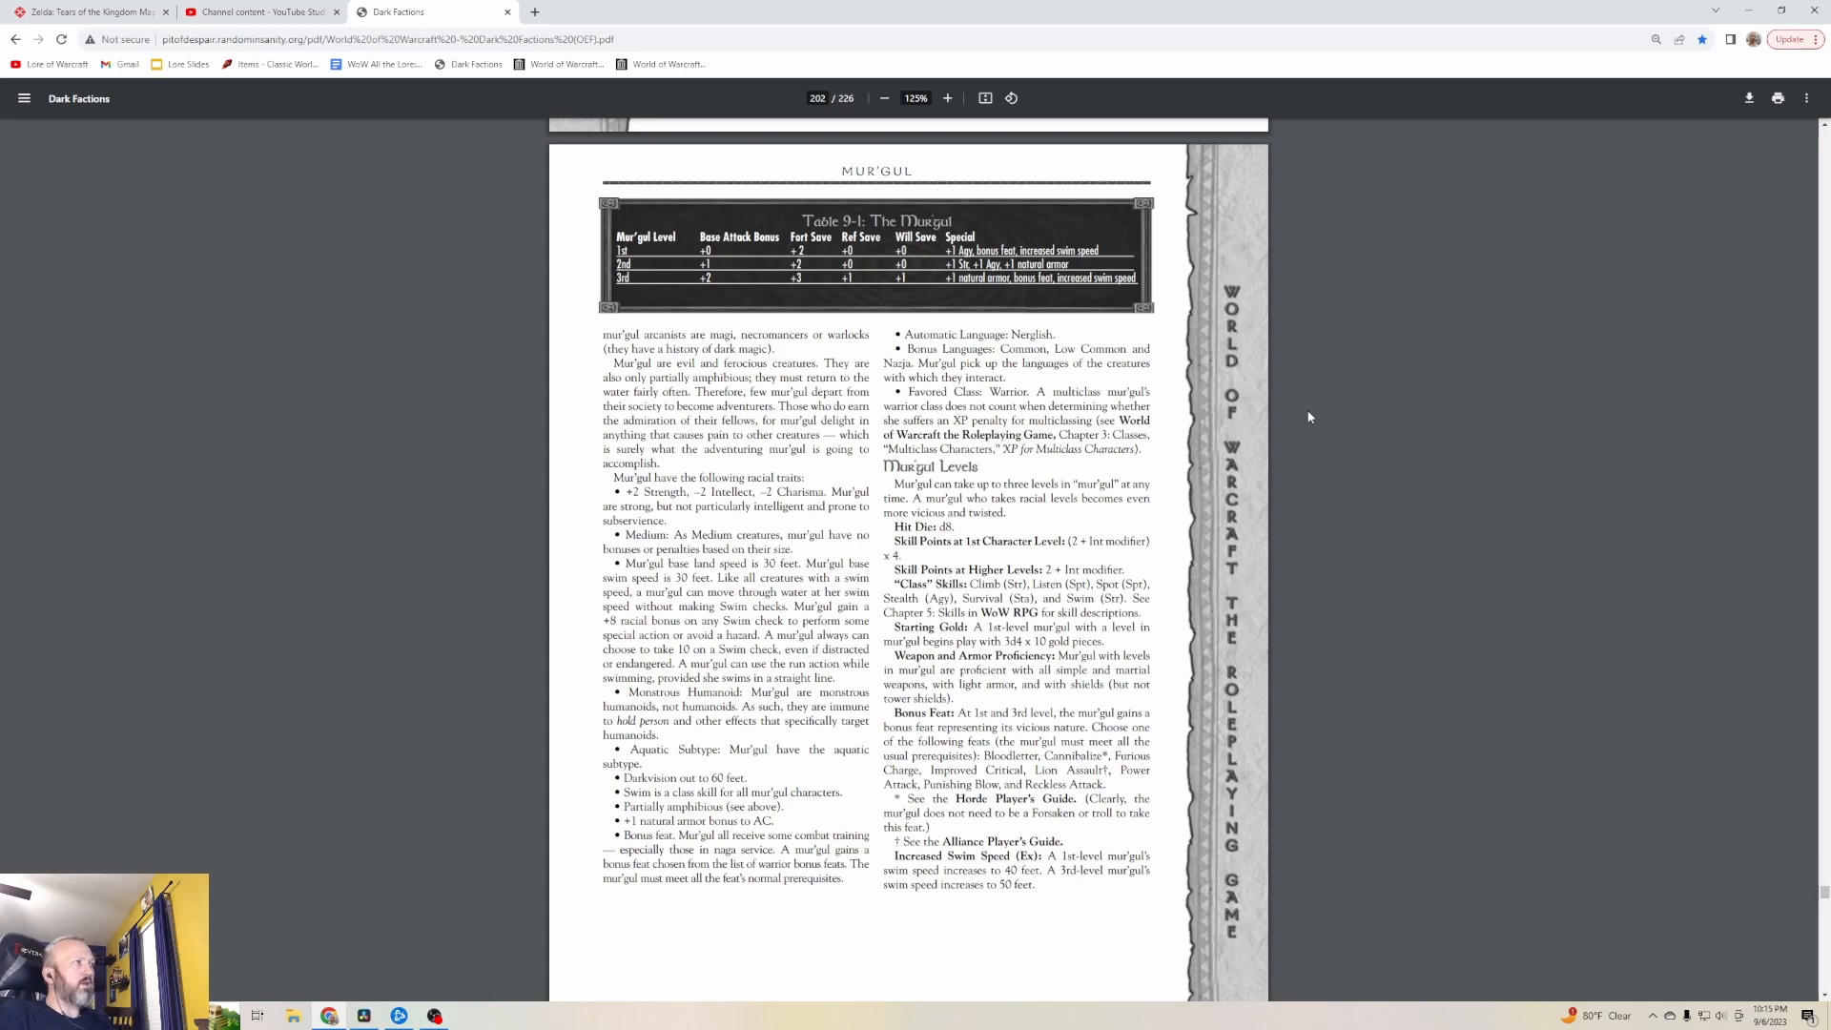
Read page 204's Nerubian and Nerubian Spiderlord sections, reaching the Pandaren stat block on page 205
{"action": "scroll", "scroll_direction": "down", "scroll_amount": 3}
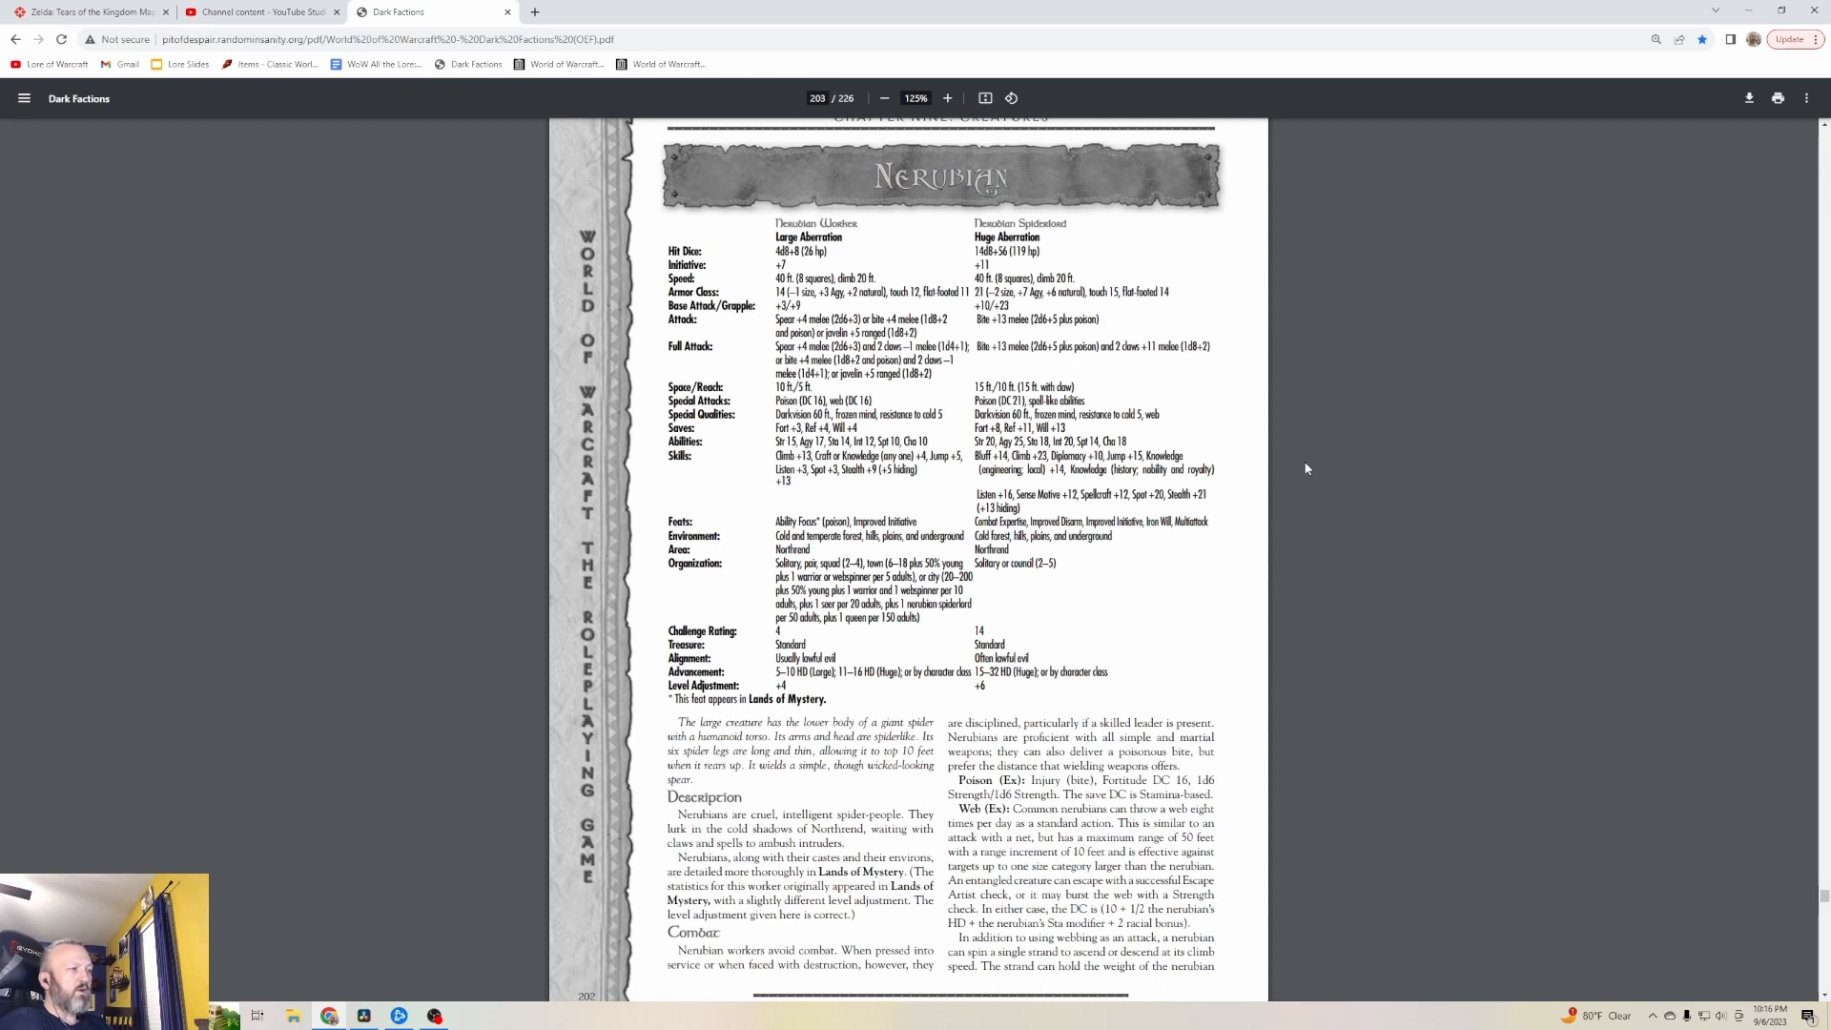
{"action": "scroll", "scroll_direction": "down", "scroll_amount": 3}
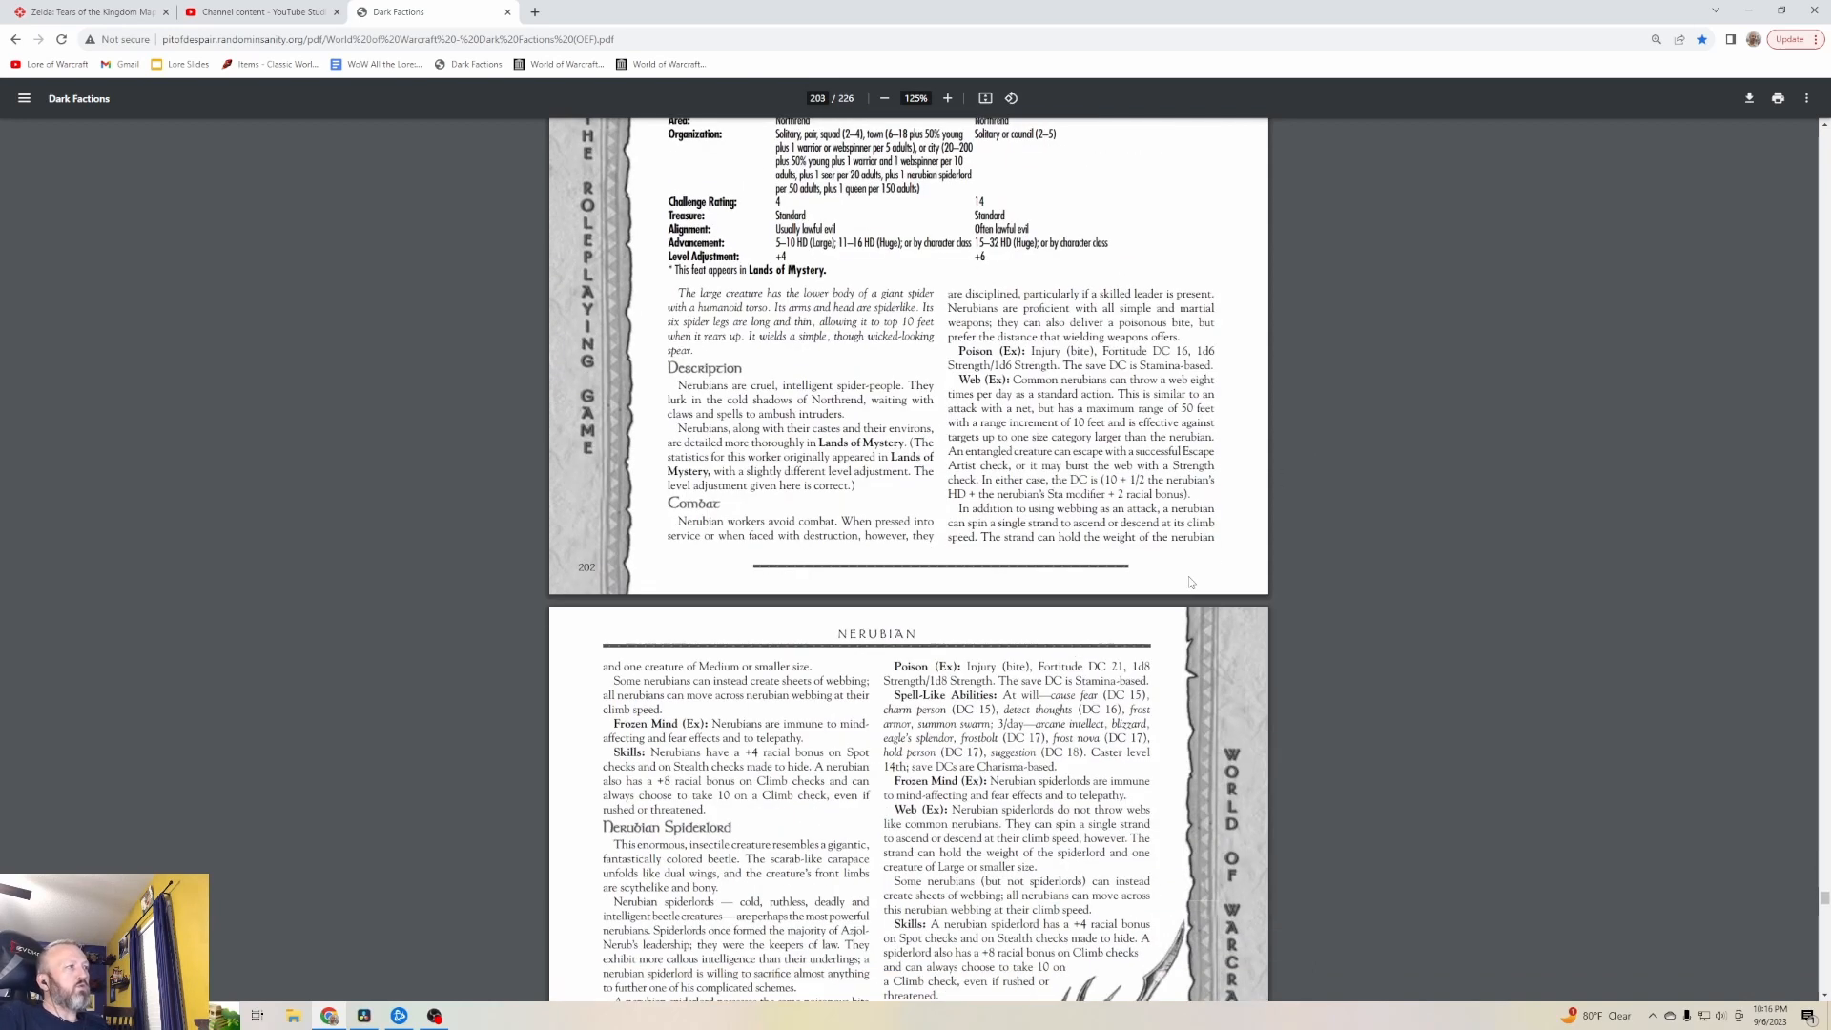
{"action": "scroll", "scroll_direction": "down", "scroll_amount": 3}
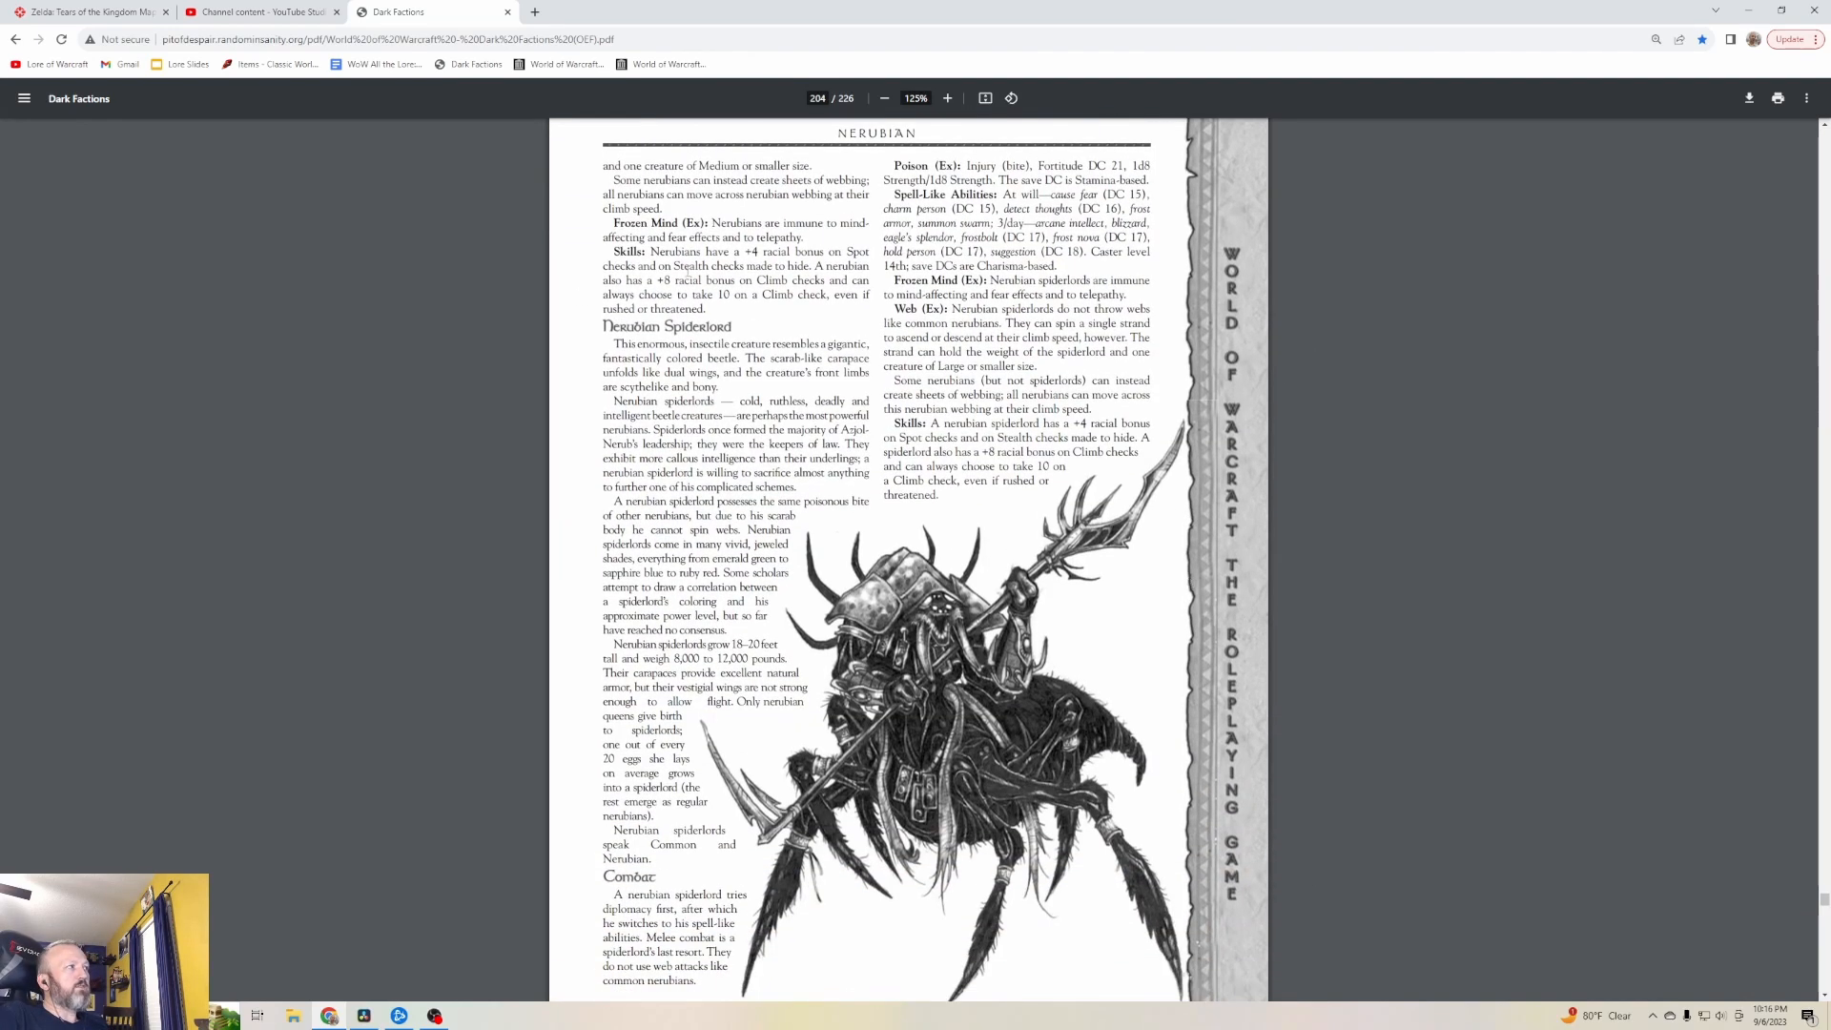
{"action": "mouse_move", "coordinate": [895, 683]}
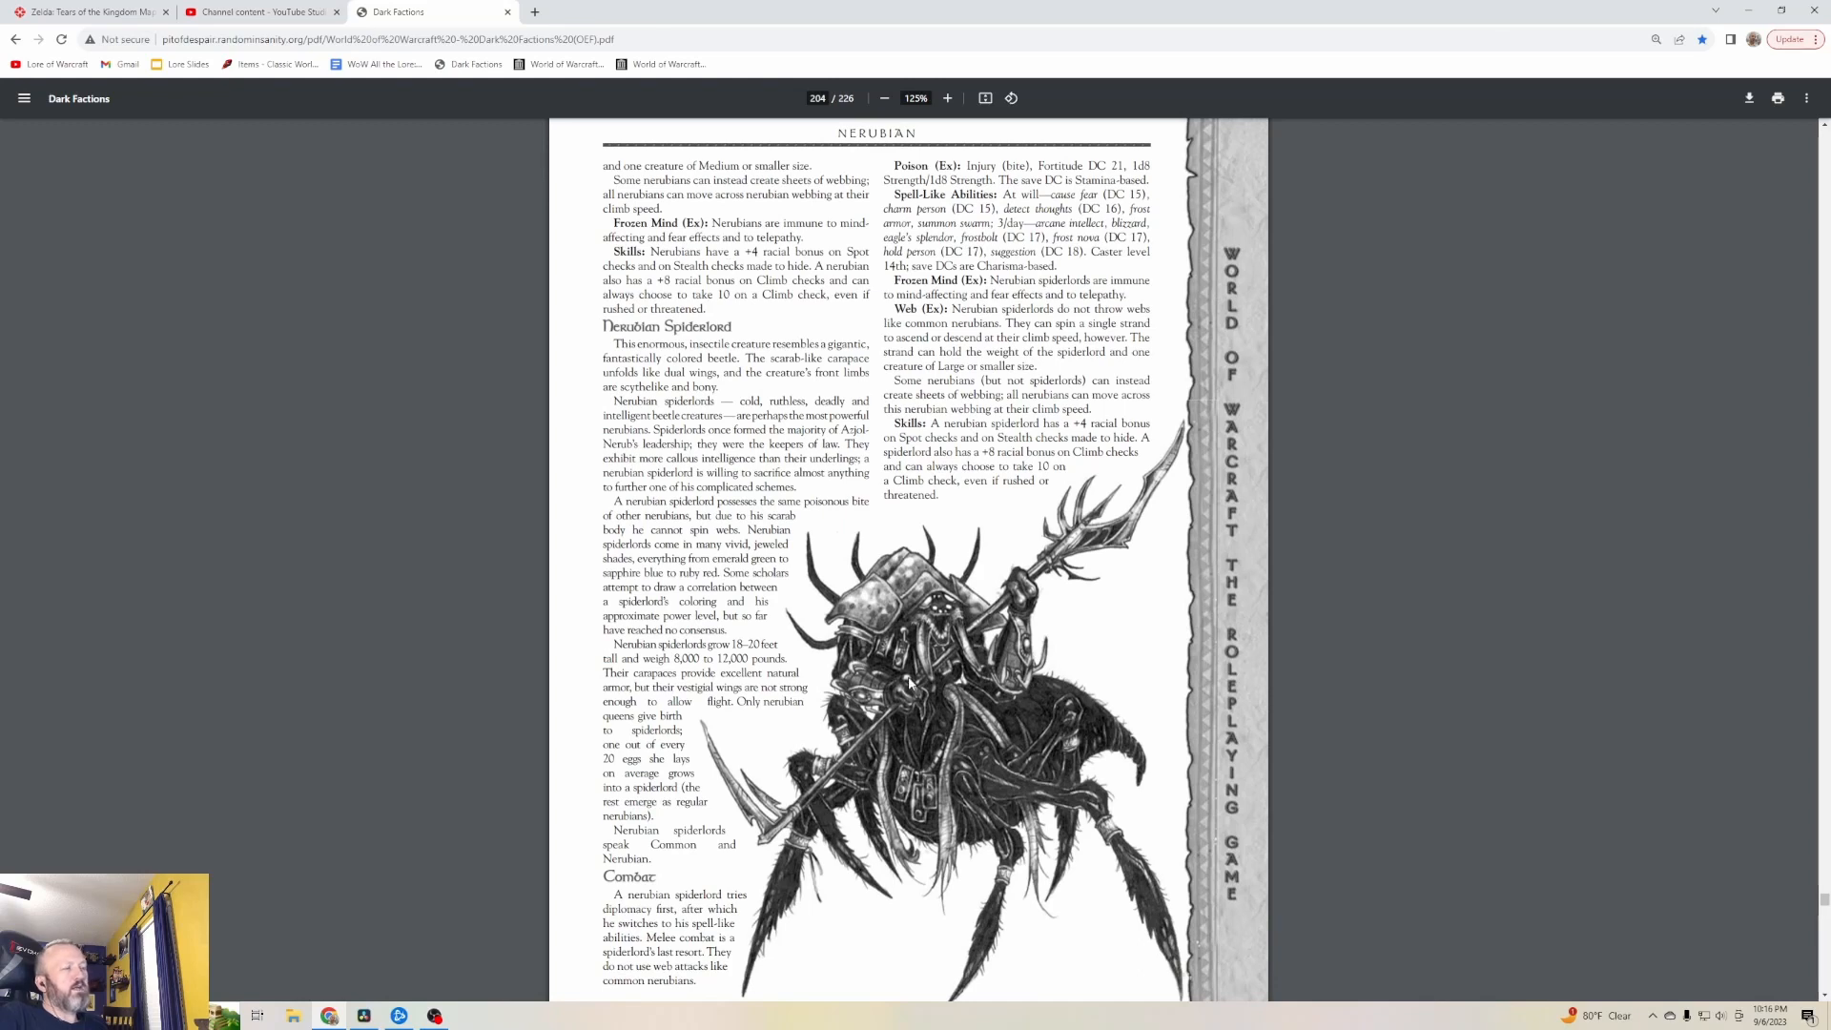
{"action": "scroll", "scroll_direction": "down", "scroll_amount": 3}
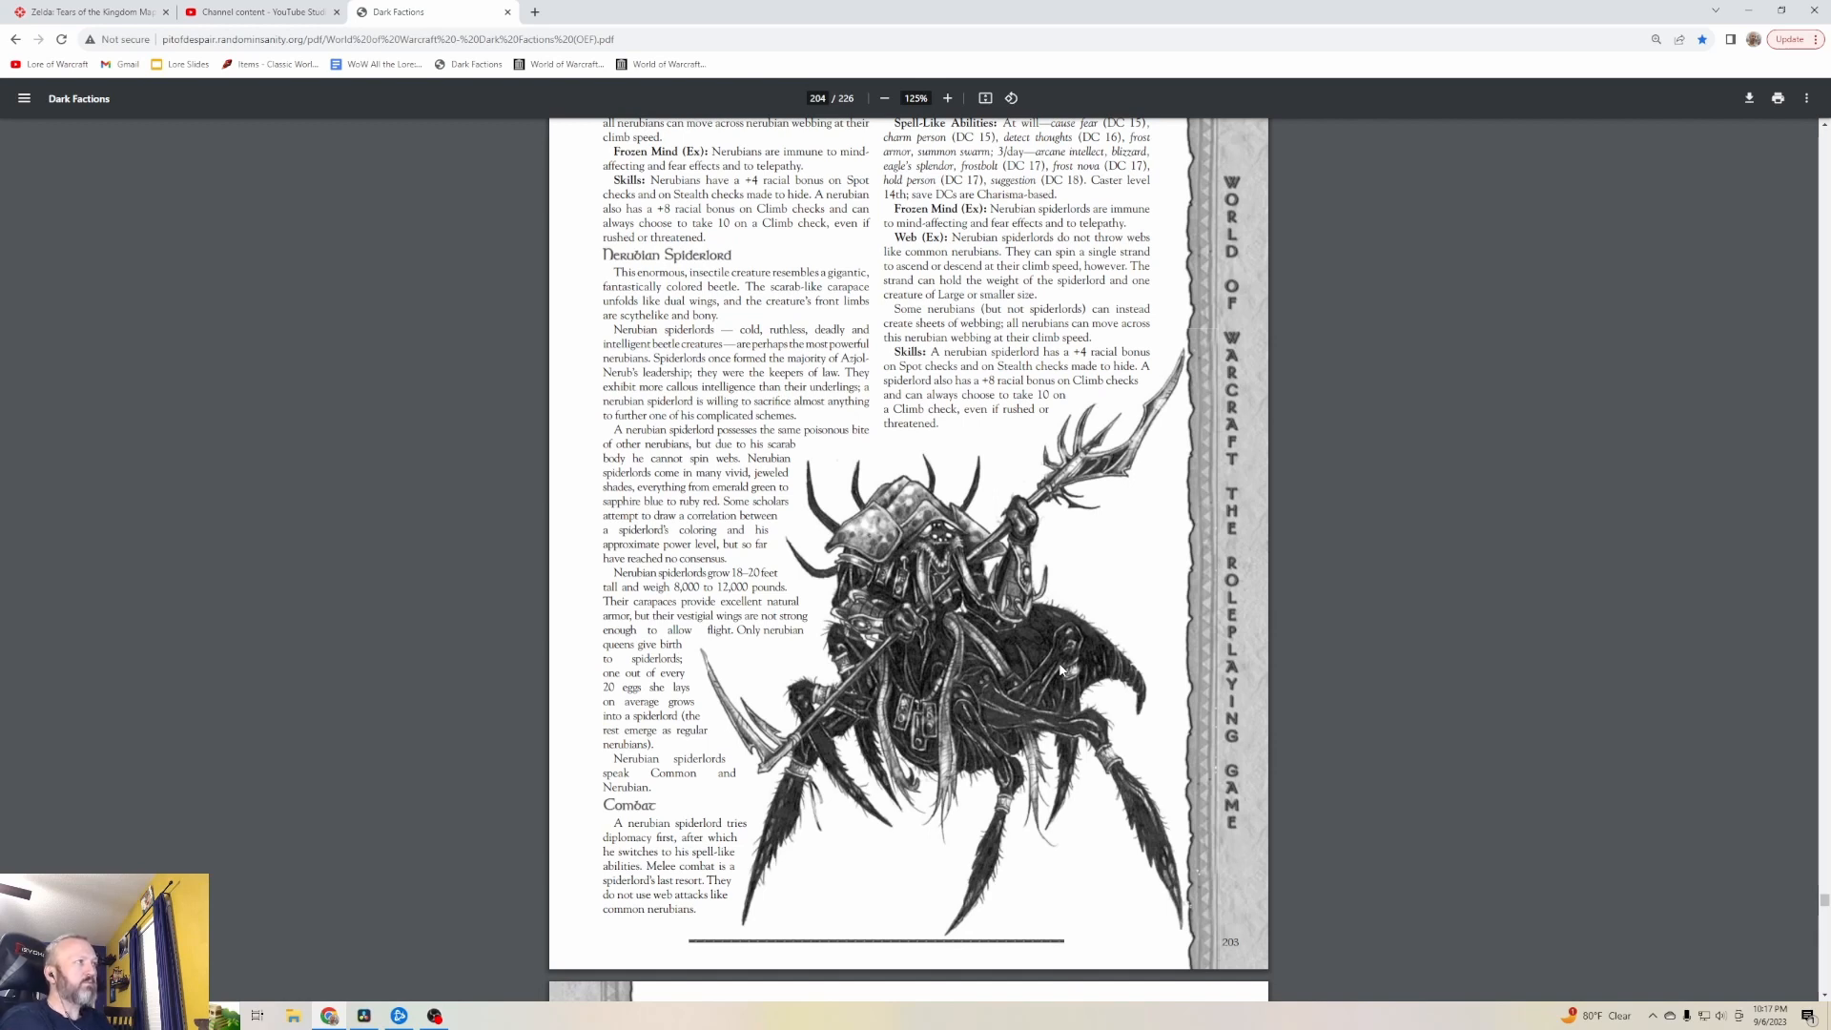
{"action": "scroll", "scroll_direction": "down", "scroll_amount": 3}
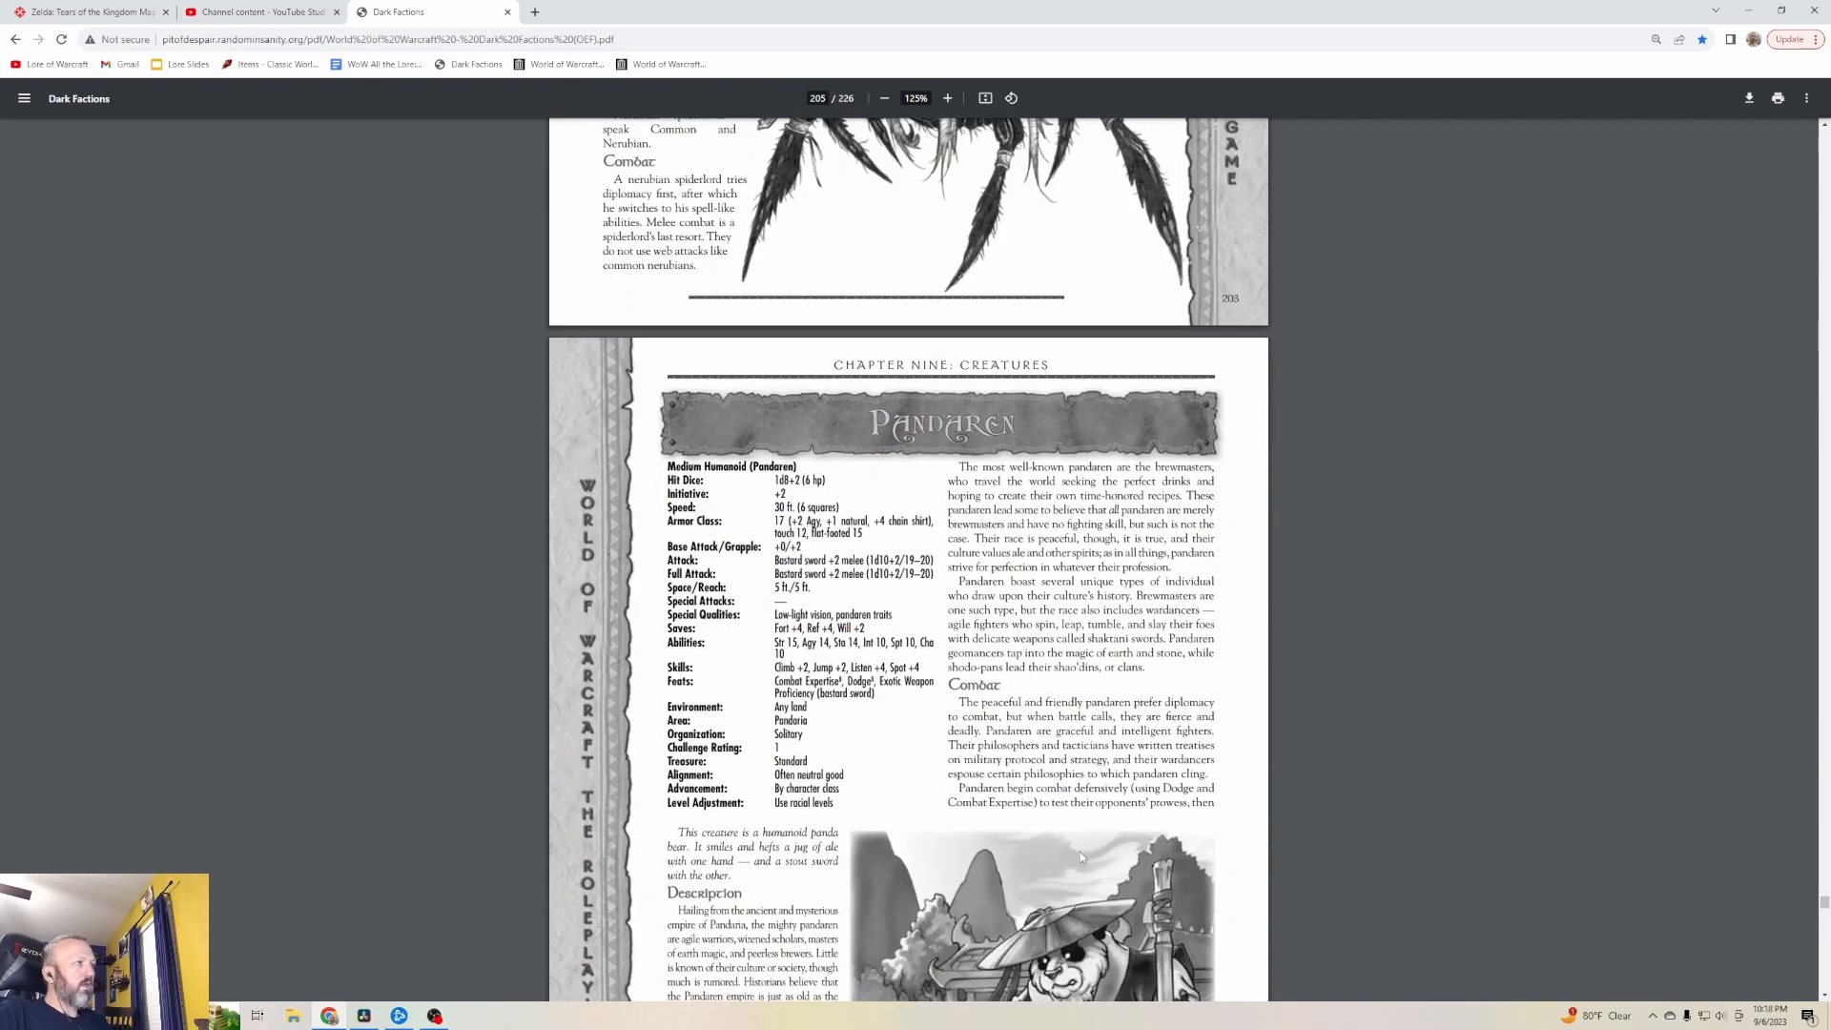
Scroll through the Pandaren entry on page 205 until the Snap Dragon entry appears
{"action": "scroll", "scroll_direction": "down", "scroll_amount": 3}
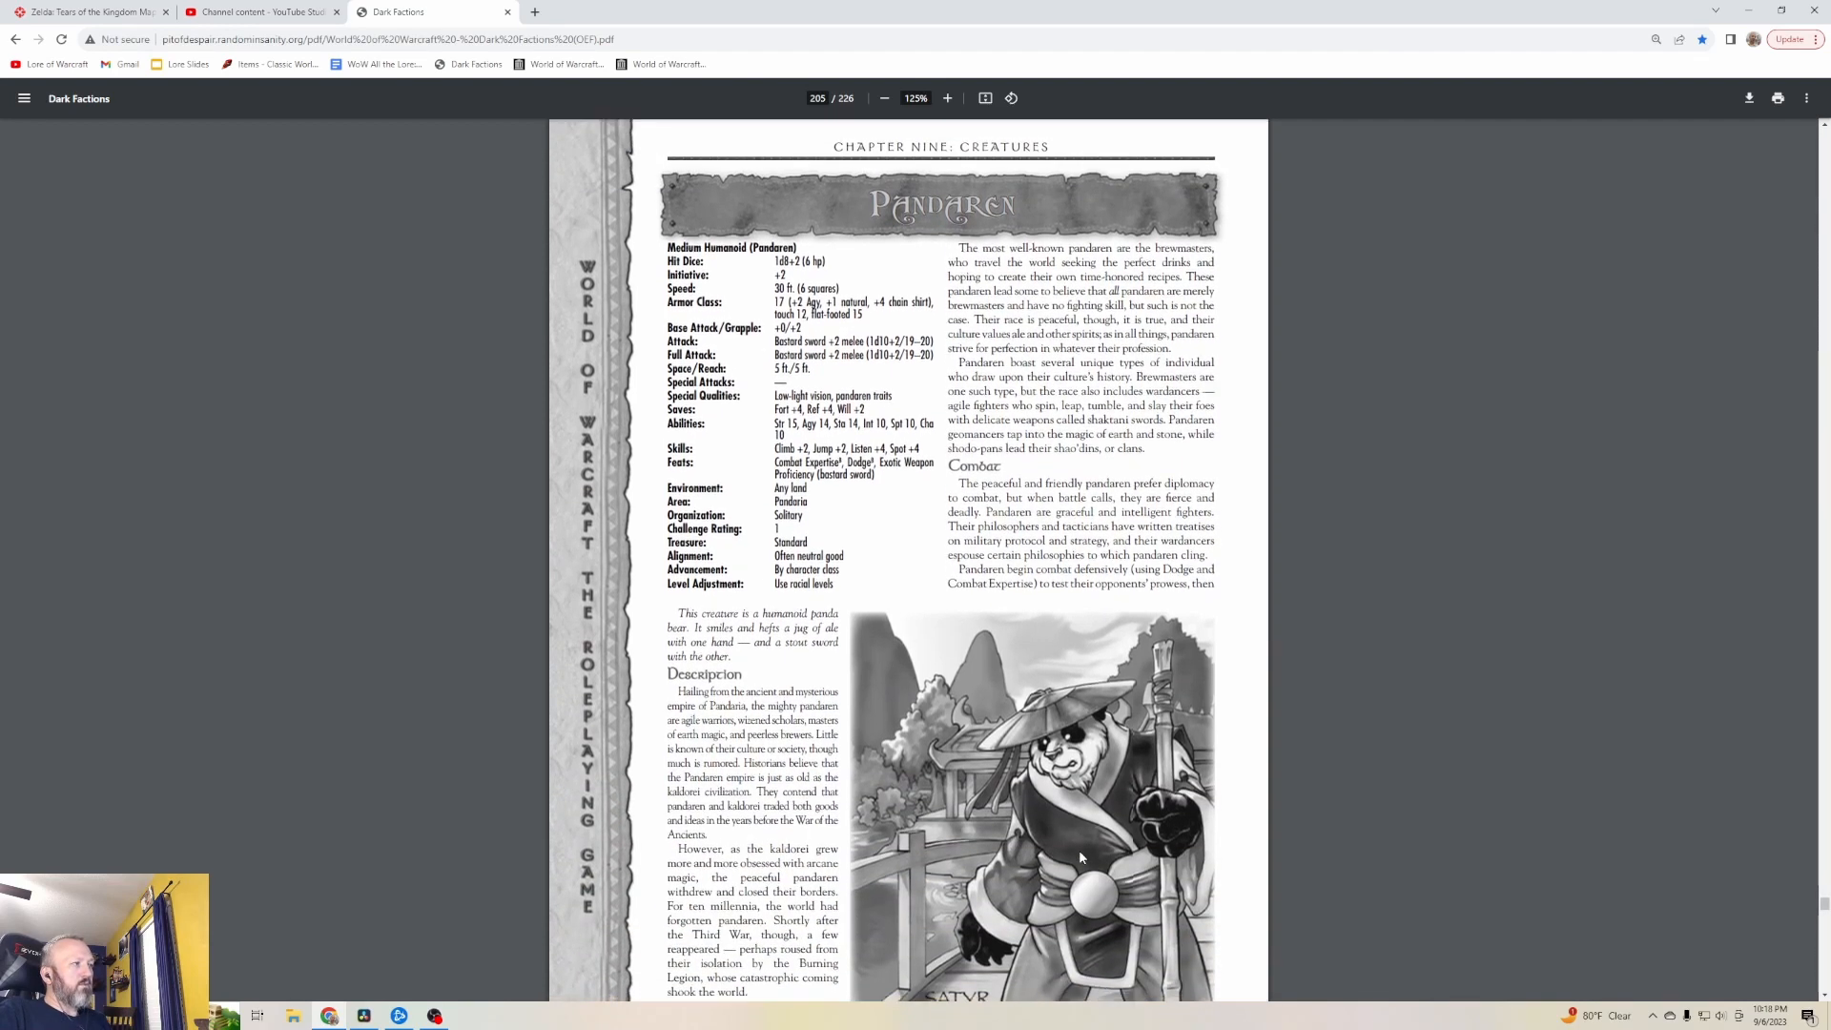
{"action": "scroll", "scroll_direction": "down", "scroll_amount": 3}
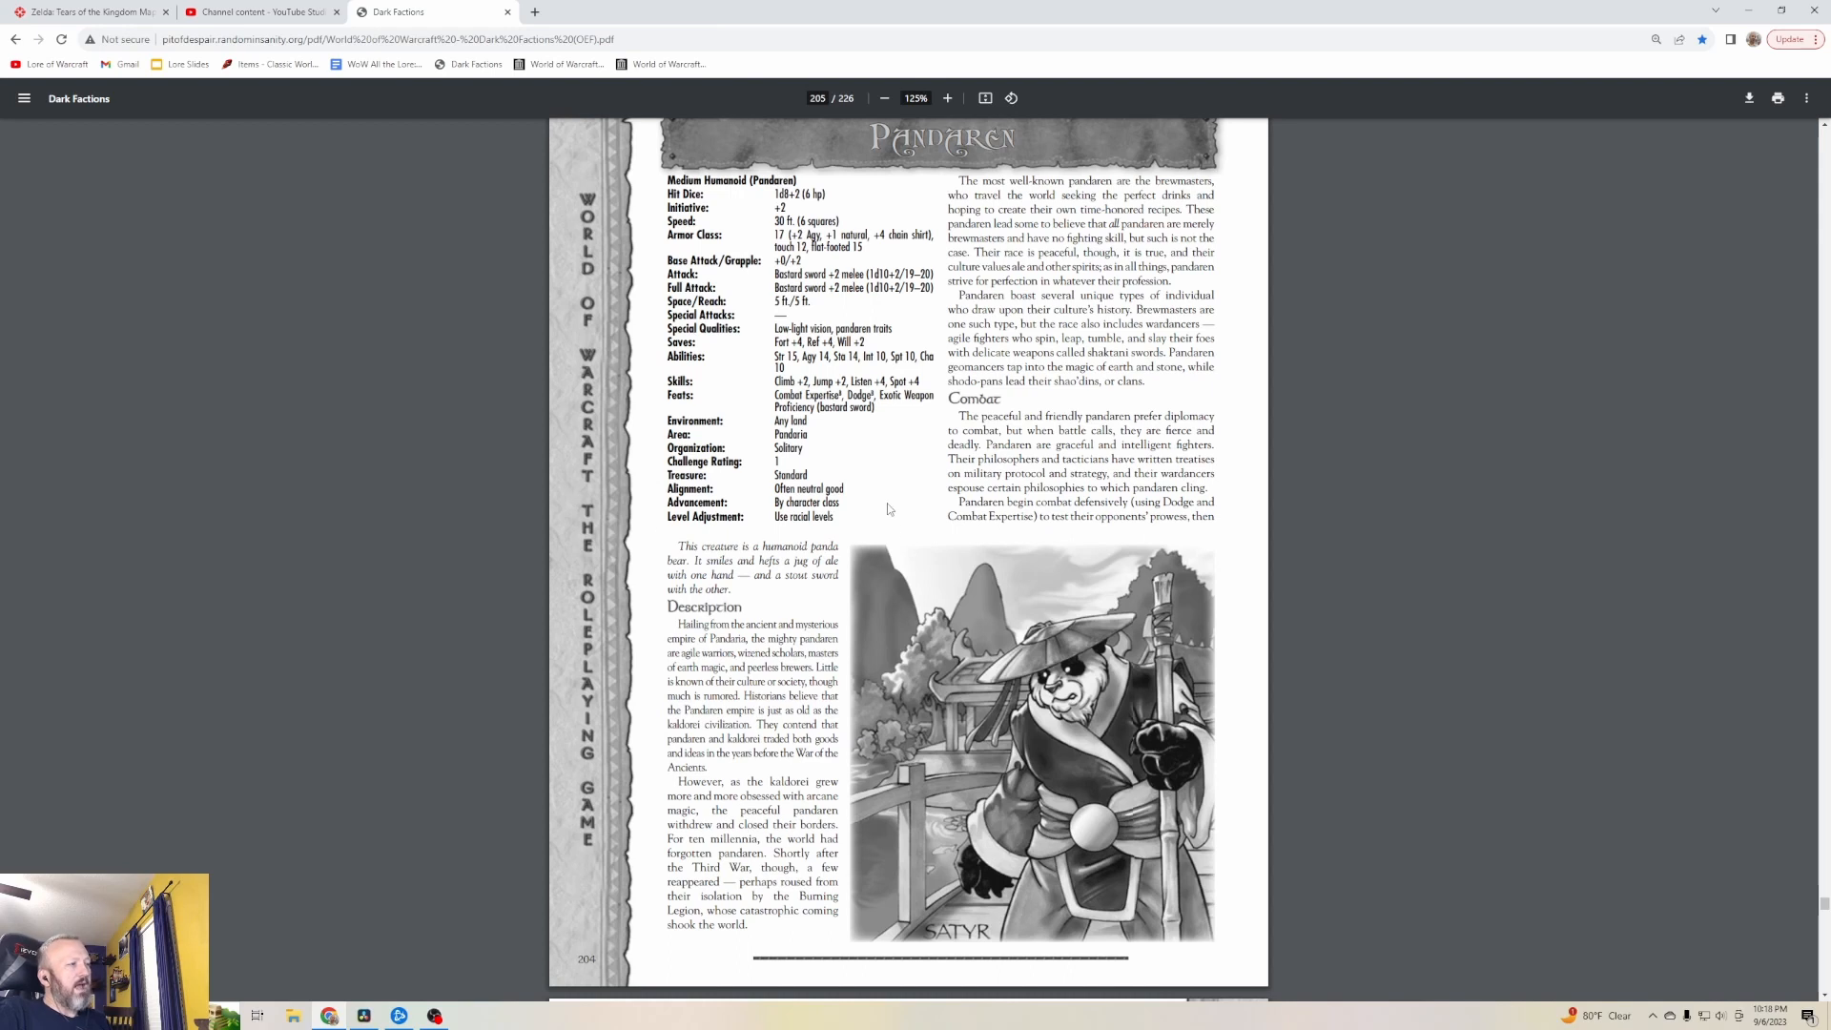
{"action": "mouse_move", "coordinate": [1620, 862]}
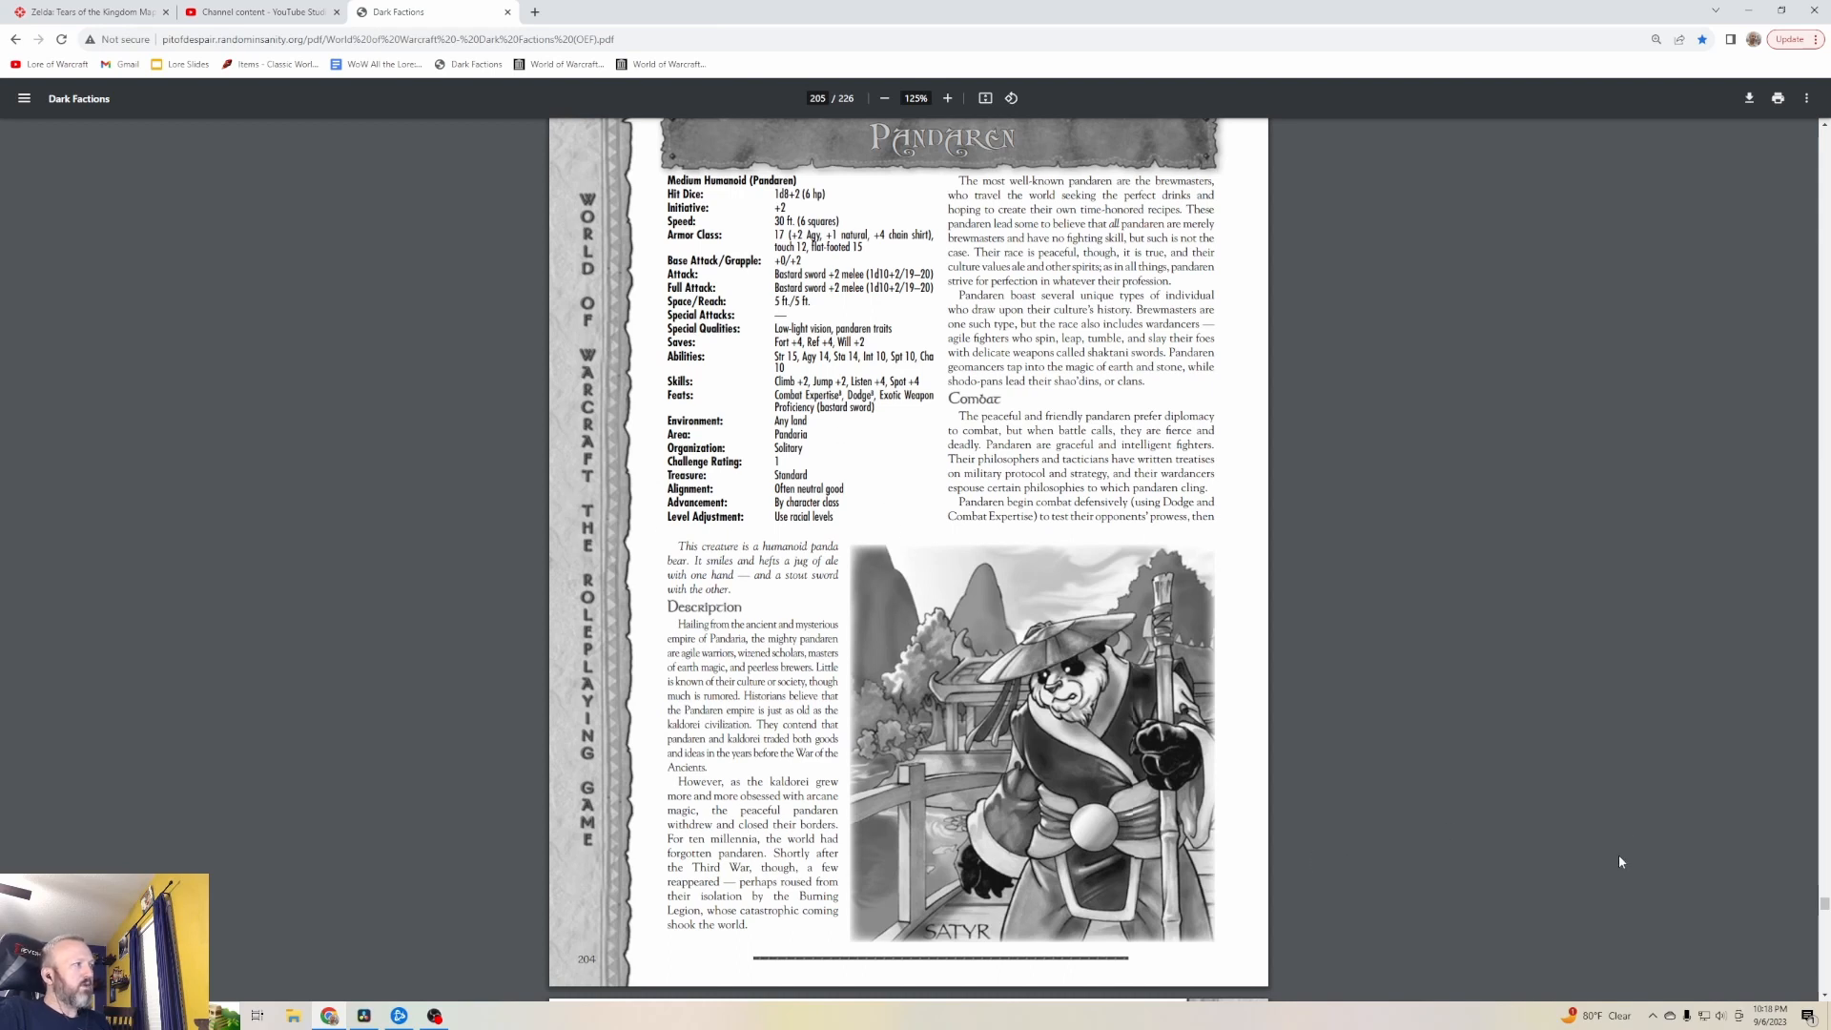
{"action": "mouse_move", "coordinate": [1638, 856]}
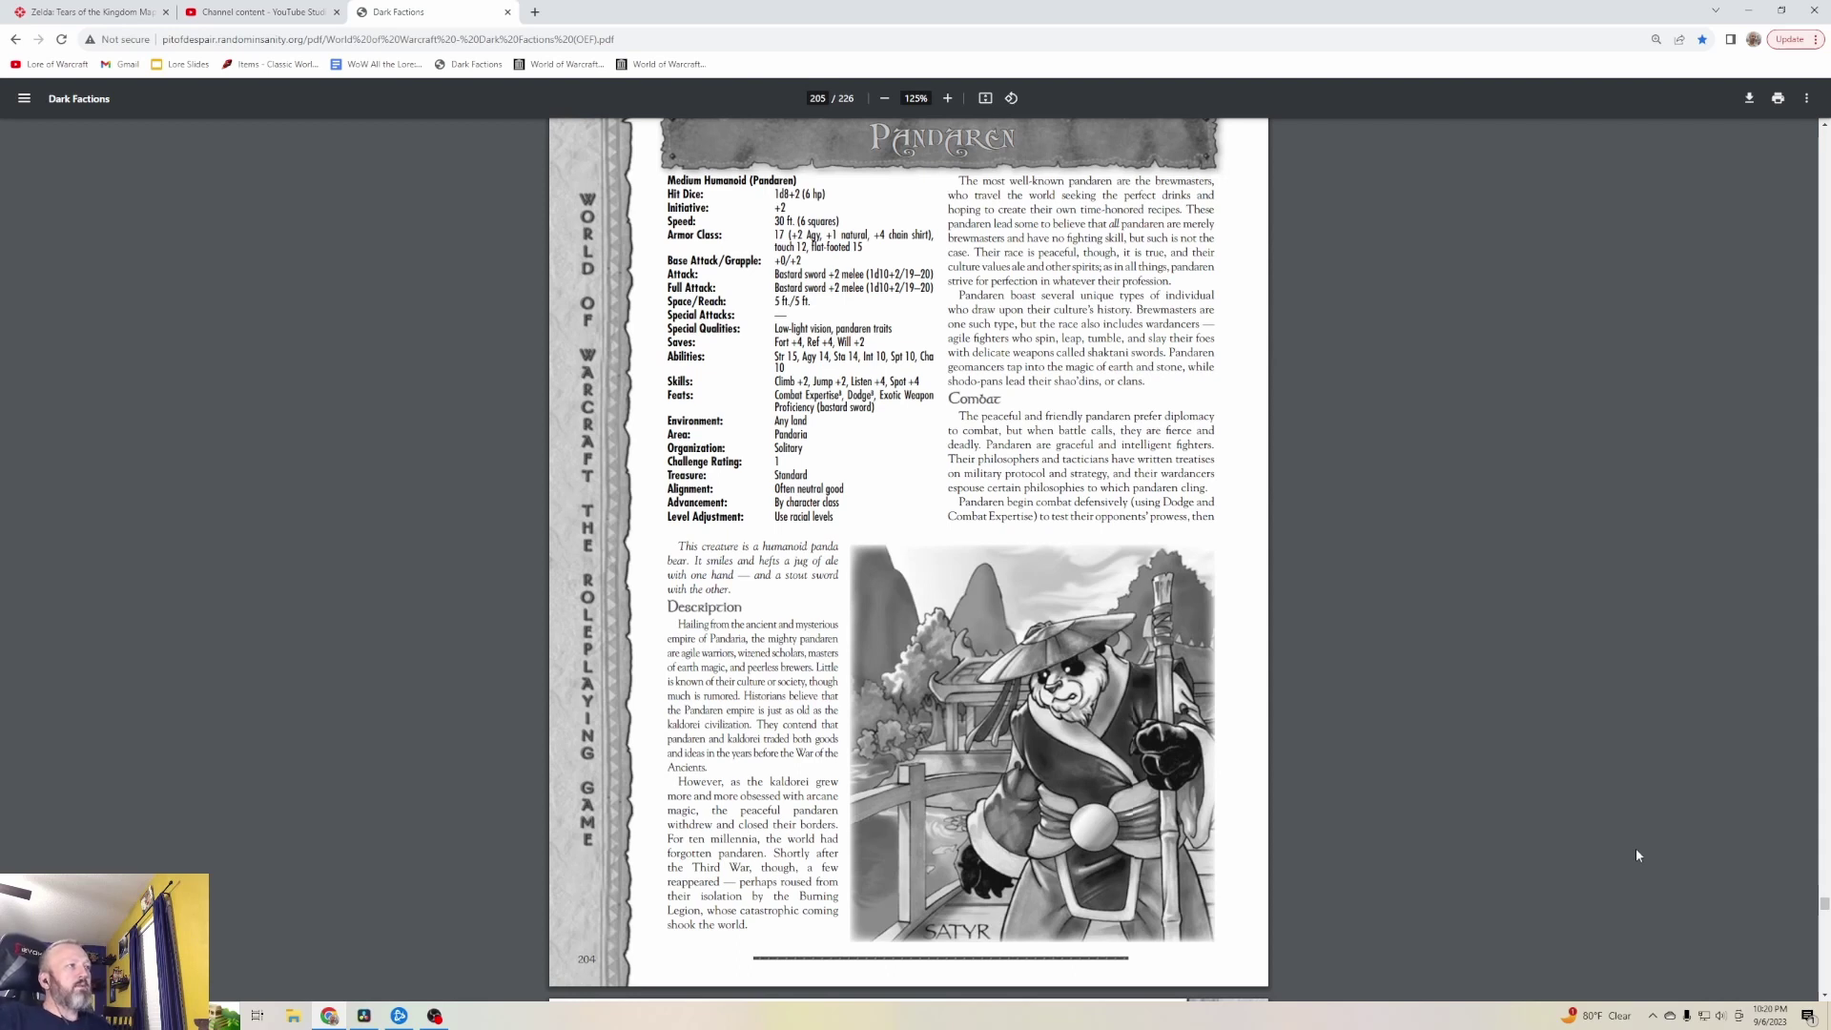
{"action": "mouse_move", "coordinate": [1409, 685]}
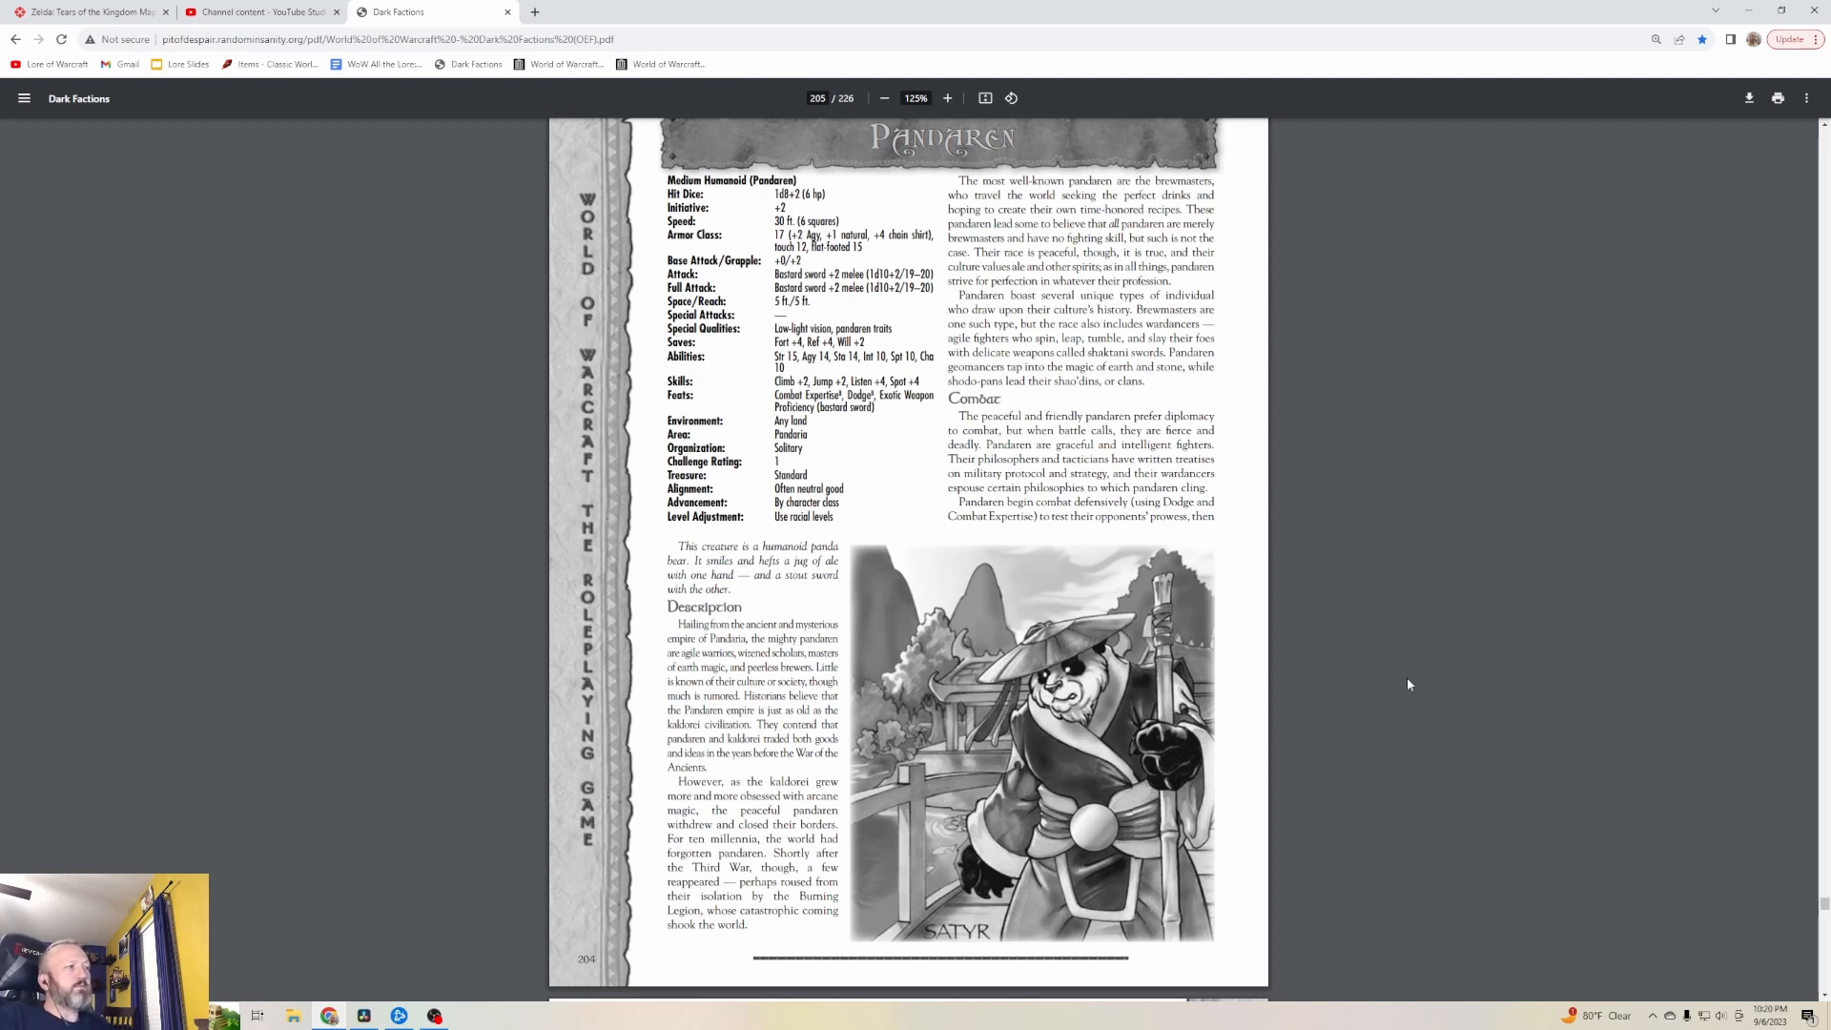
{"action": "scroll", "scroll_direction": "down", "scroll_amount": 3}
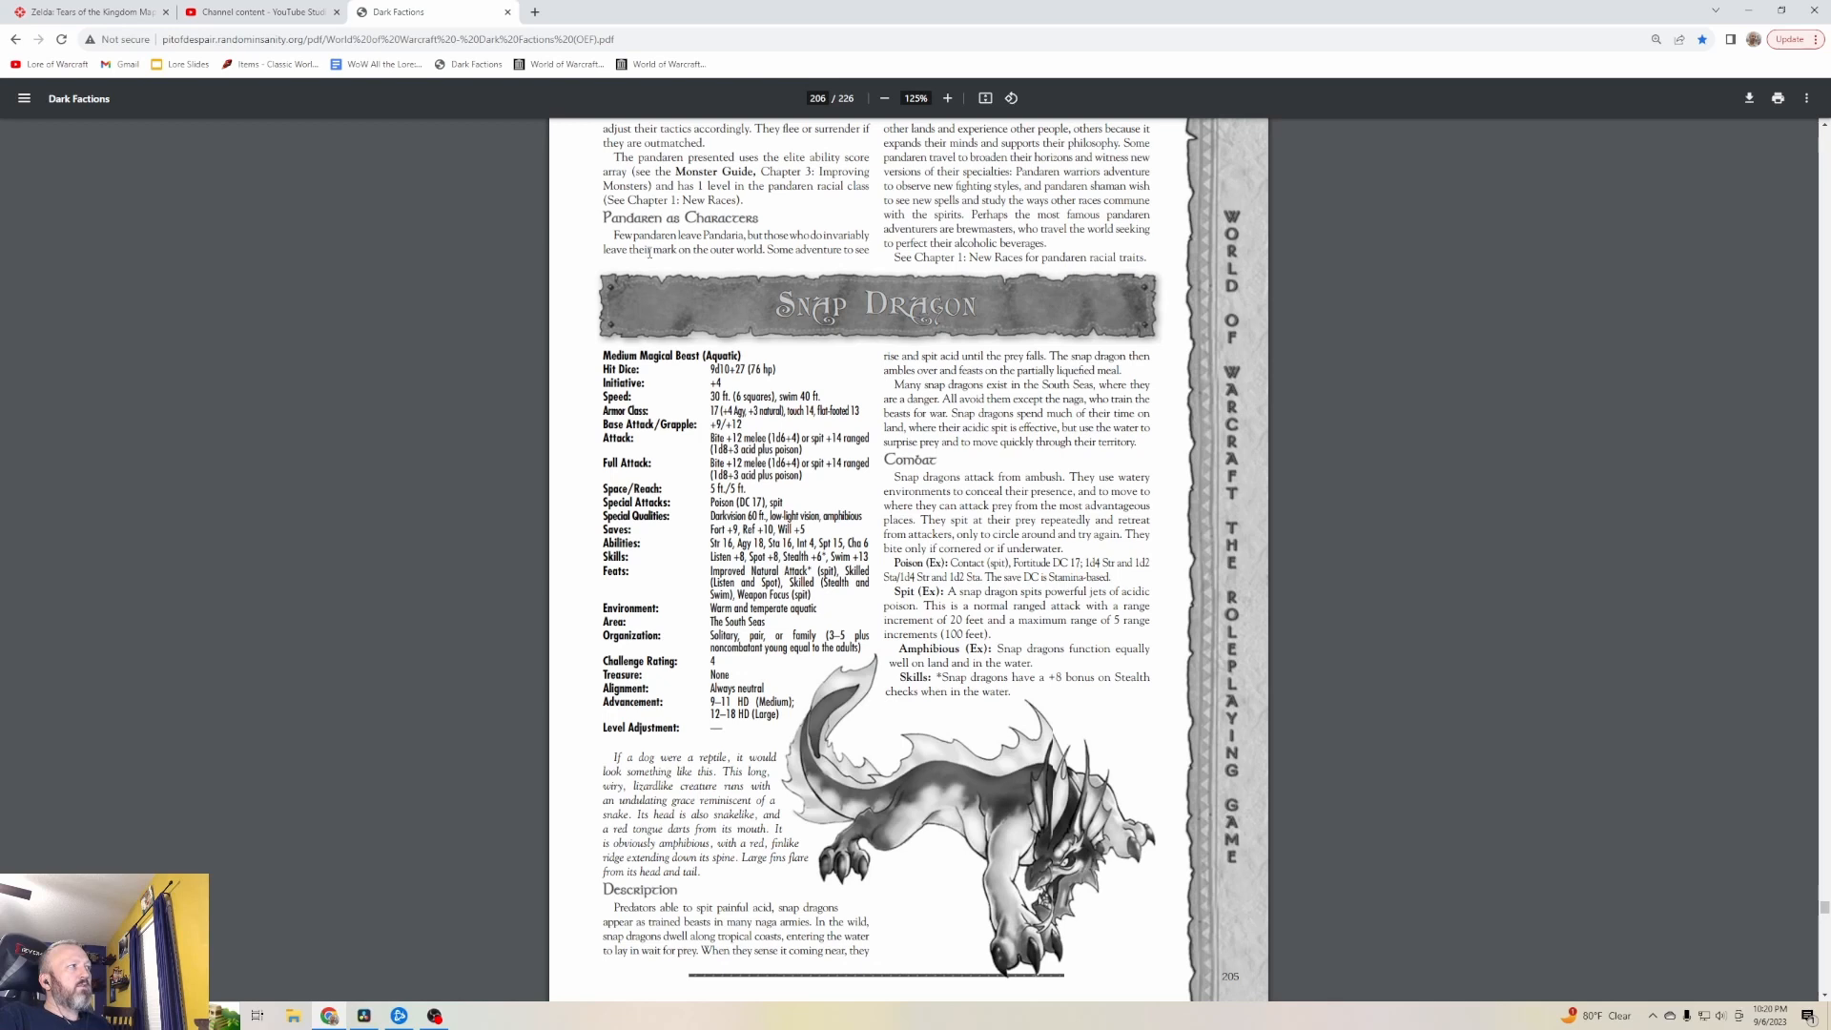
{"action": "mouse_move", "coordinate": [877, 282]}
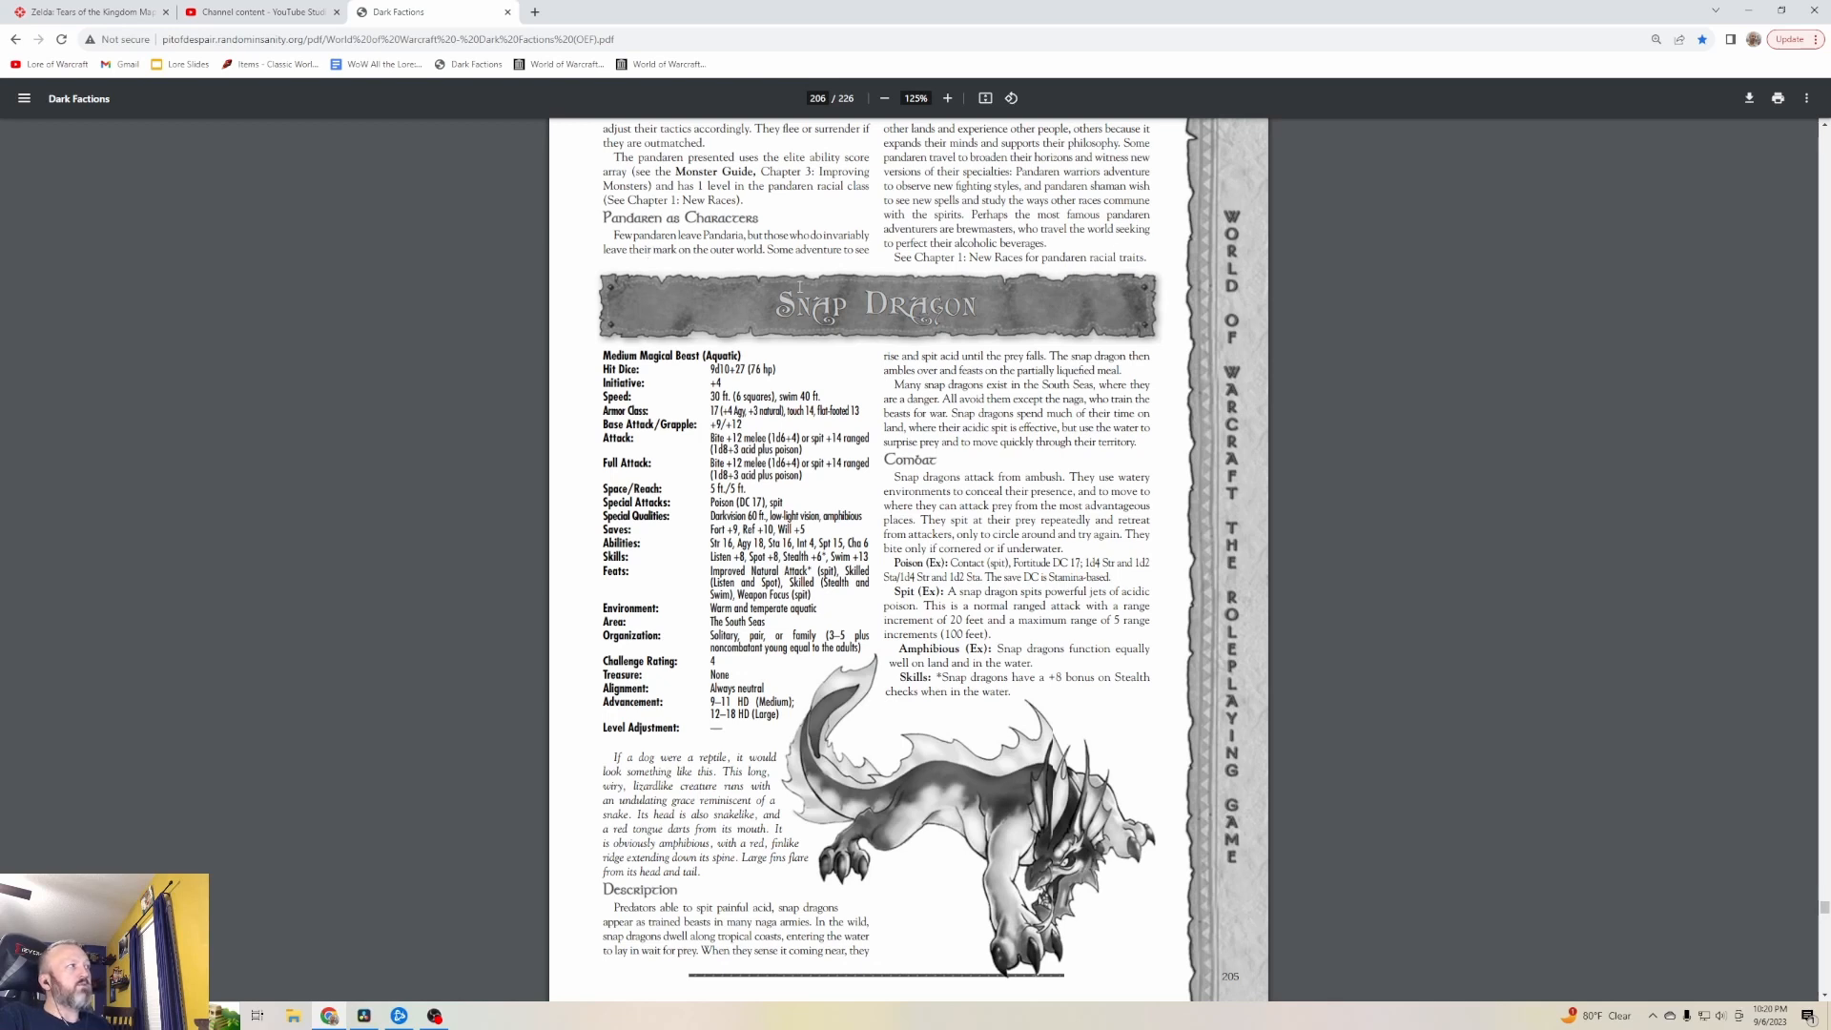
{"action": "mouse_move", "coordinate": [846, 275]}
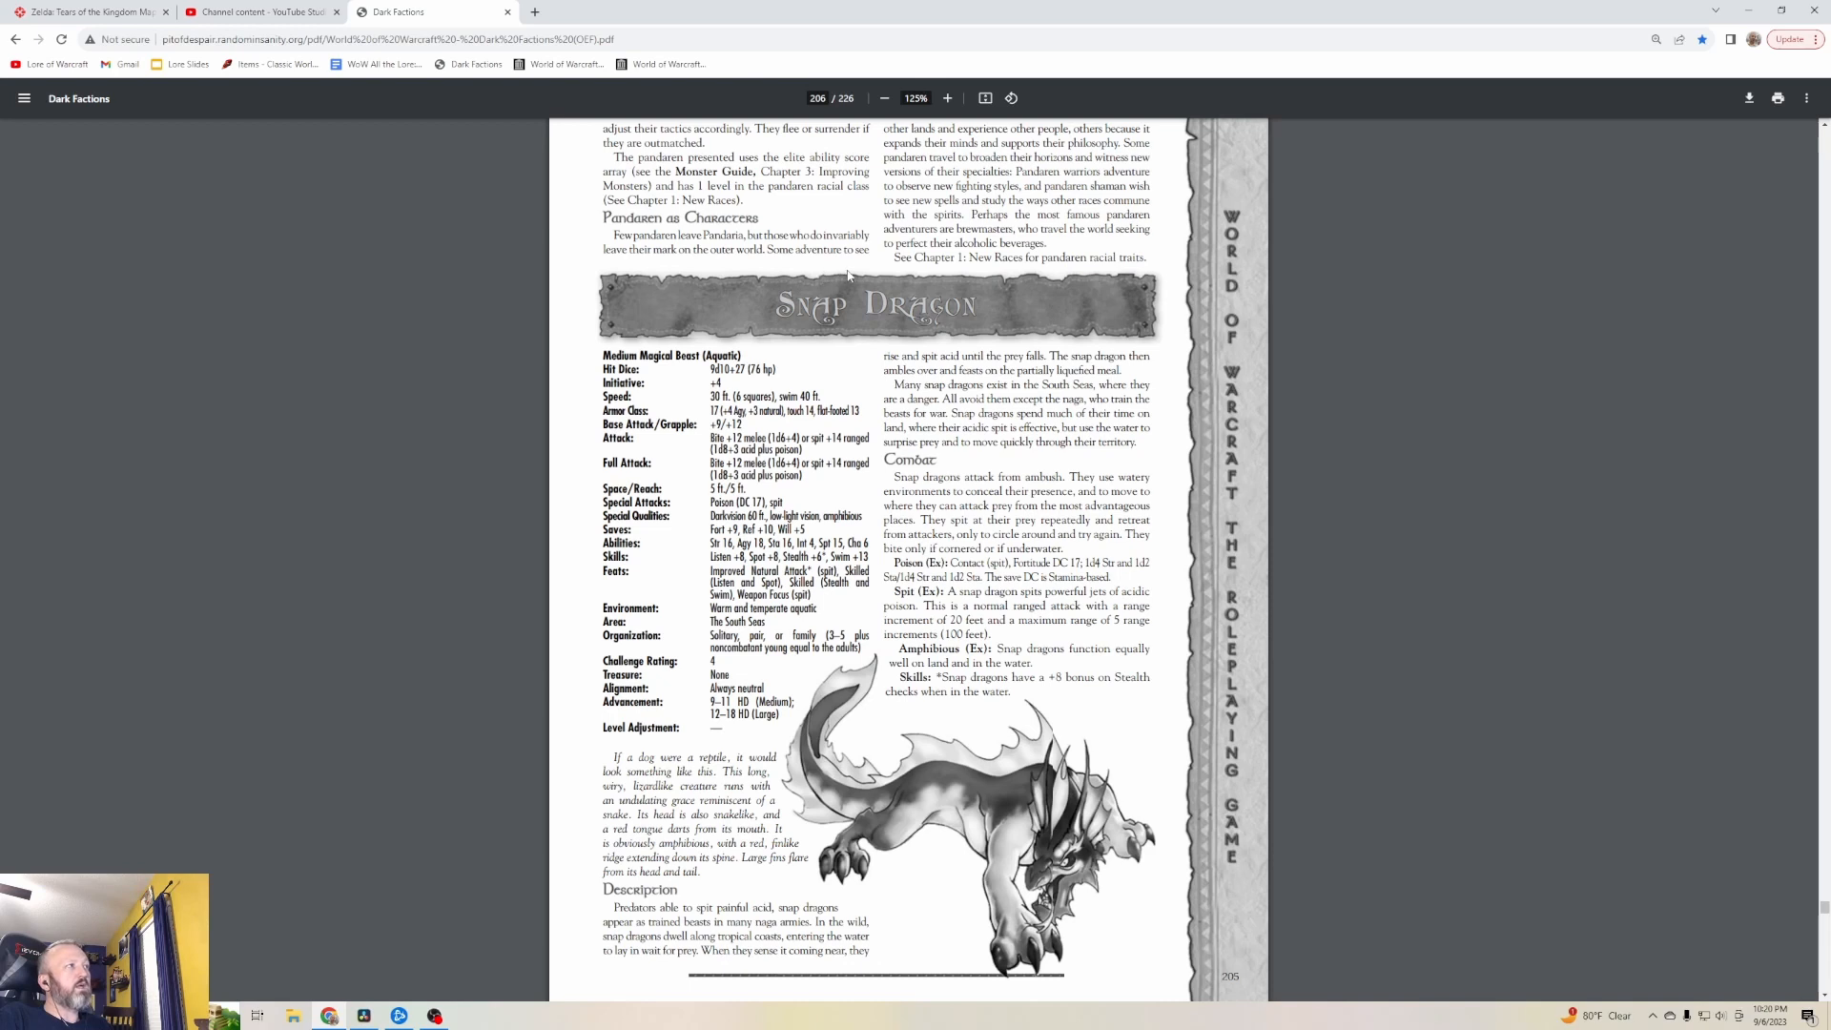
{"action": "mouse_move", "coordinate": [1582, 307]}
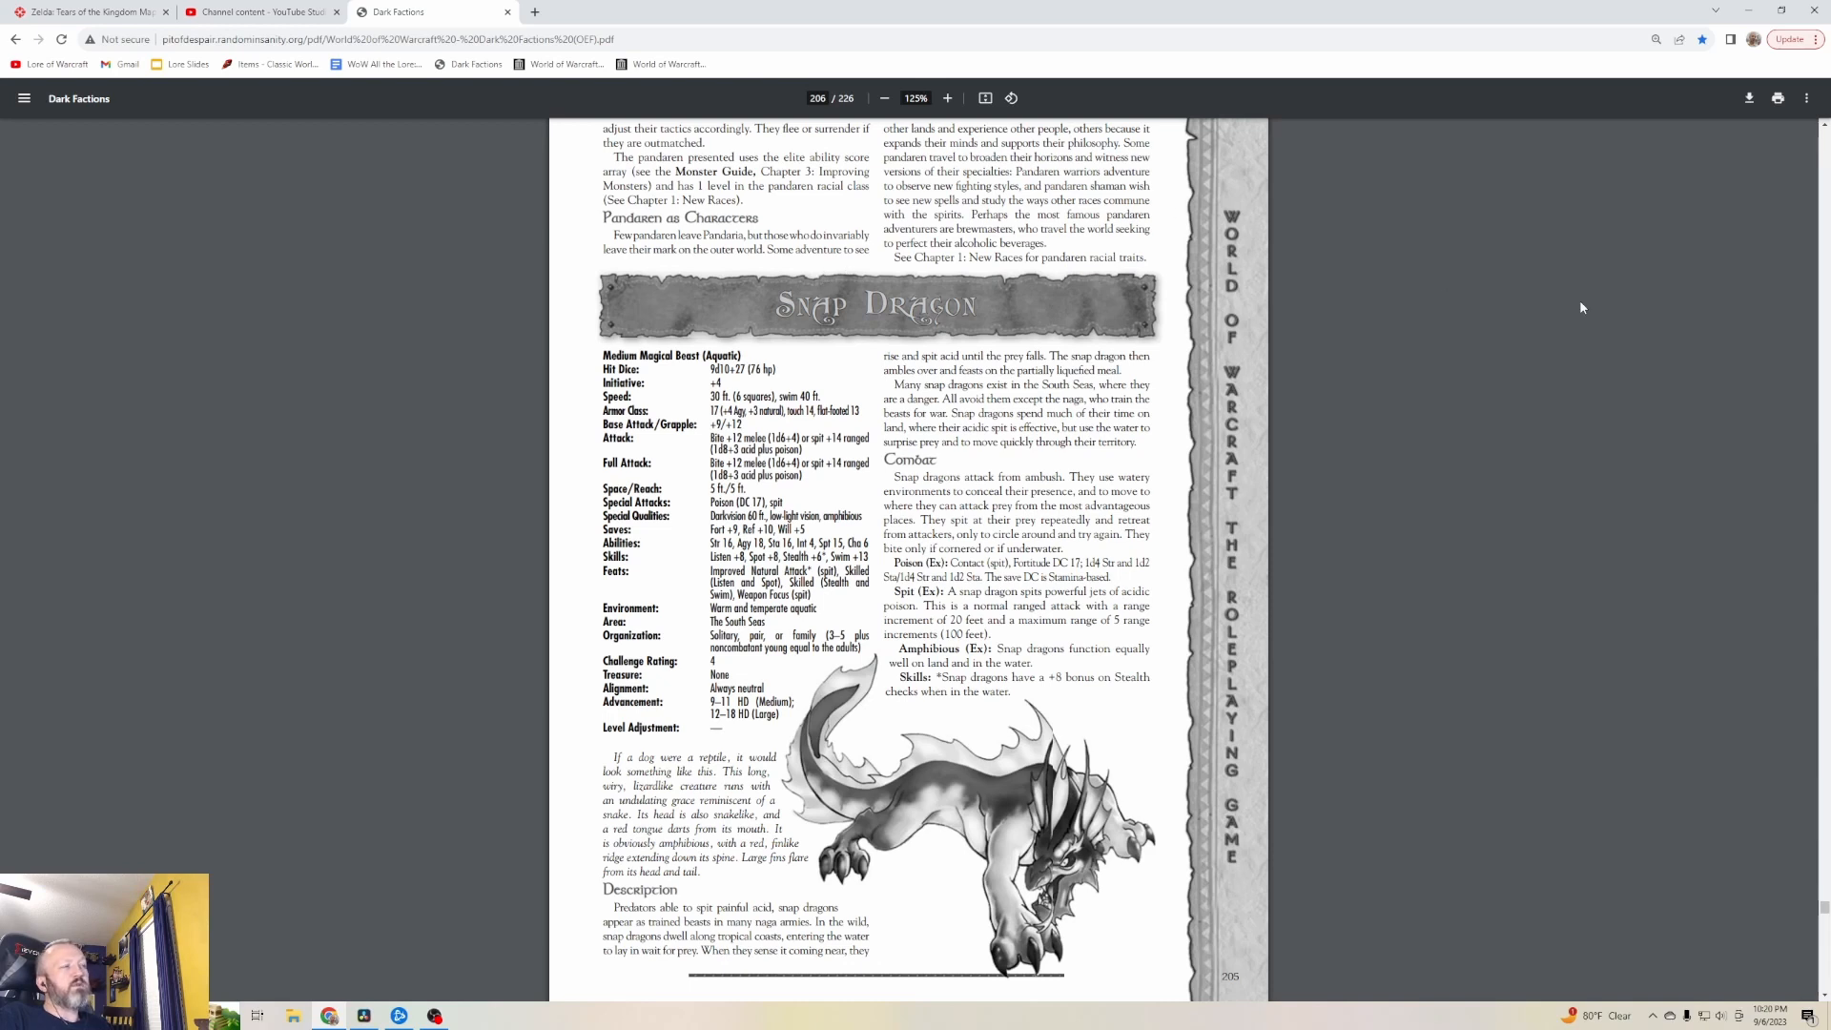
{"action": "mouse_move", "coordinate": [1338, 347]}
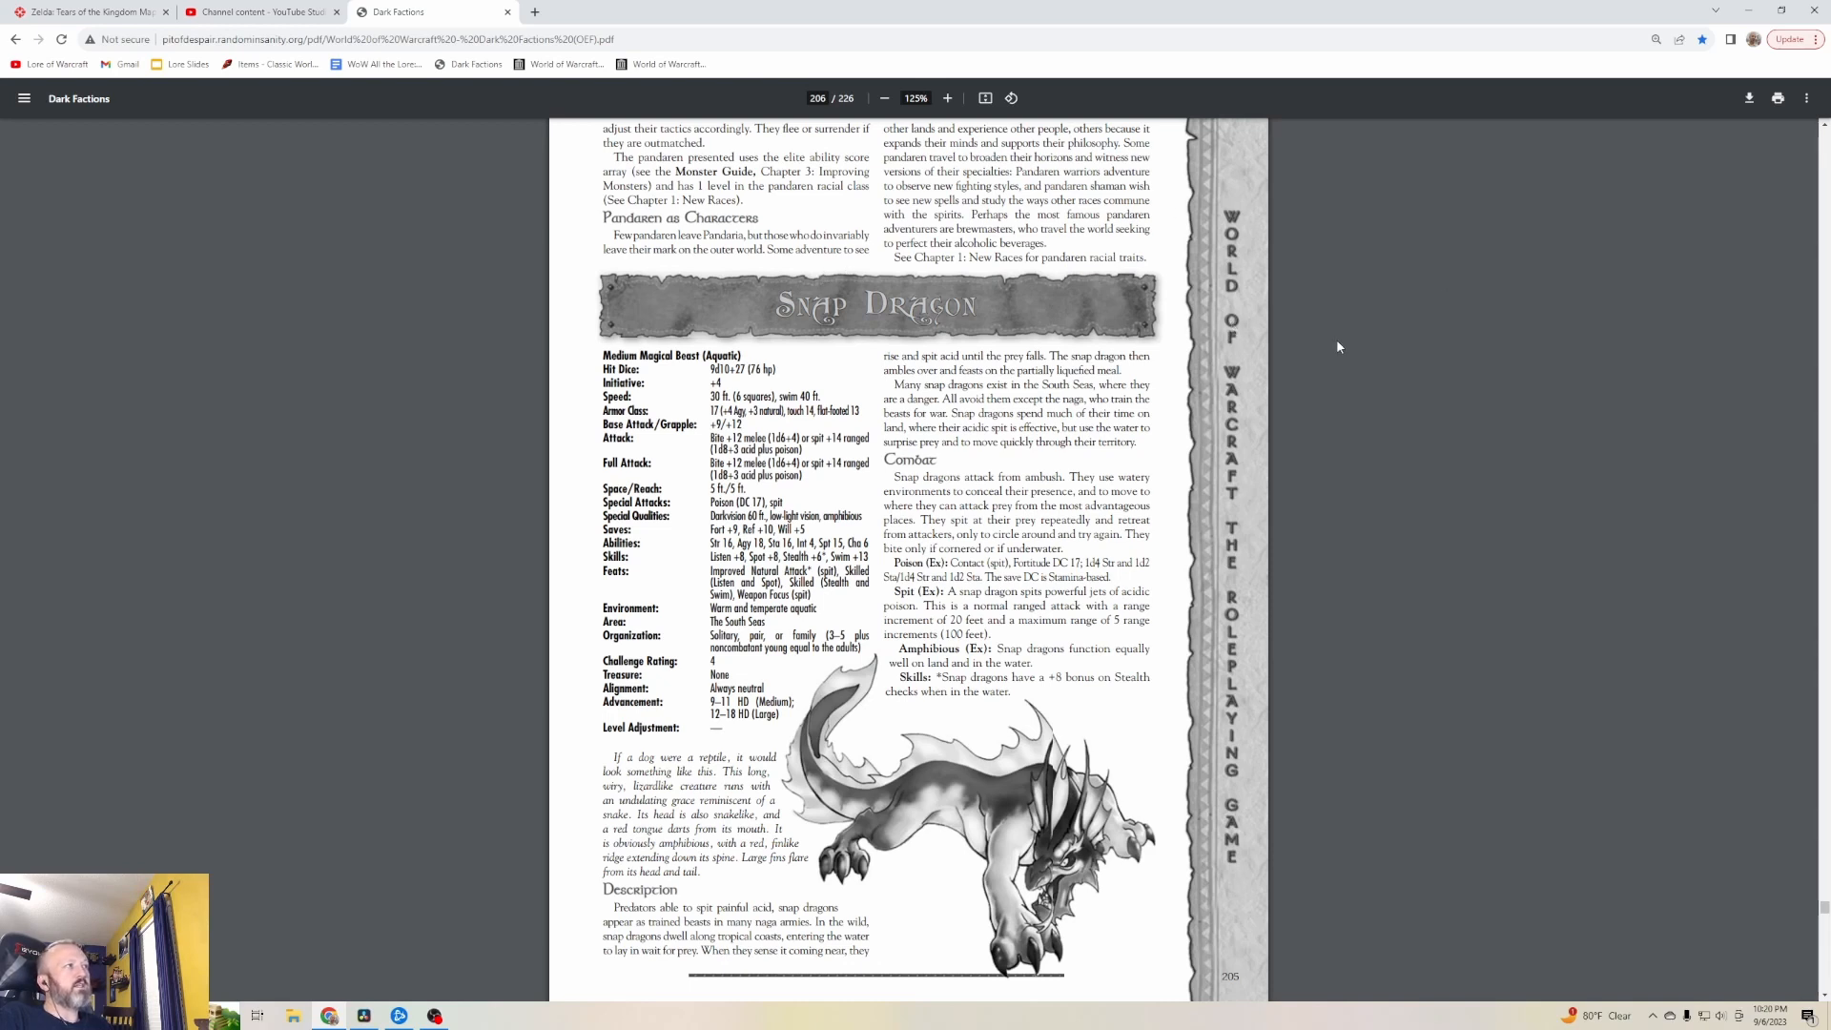
{"action": "mouse_move", "coordinate": [1570, 272]}
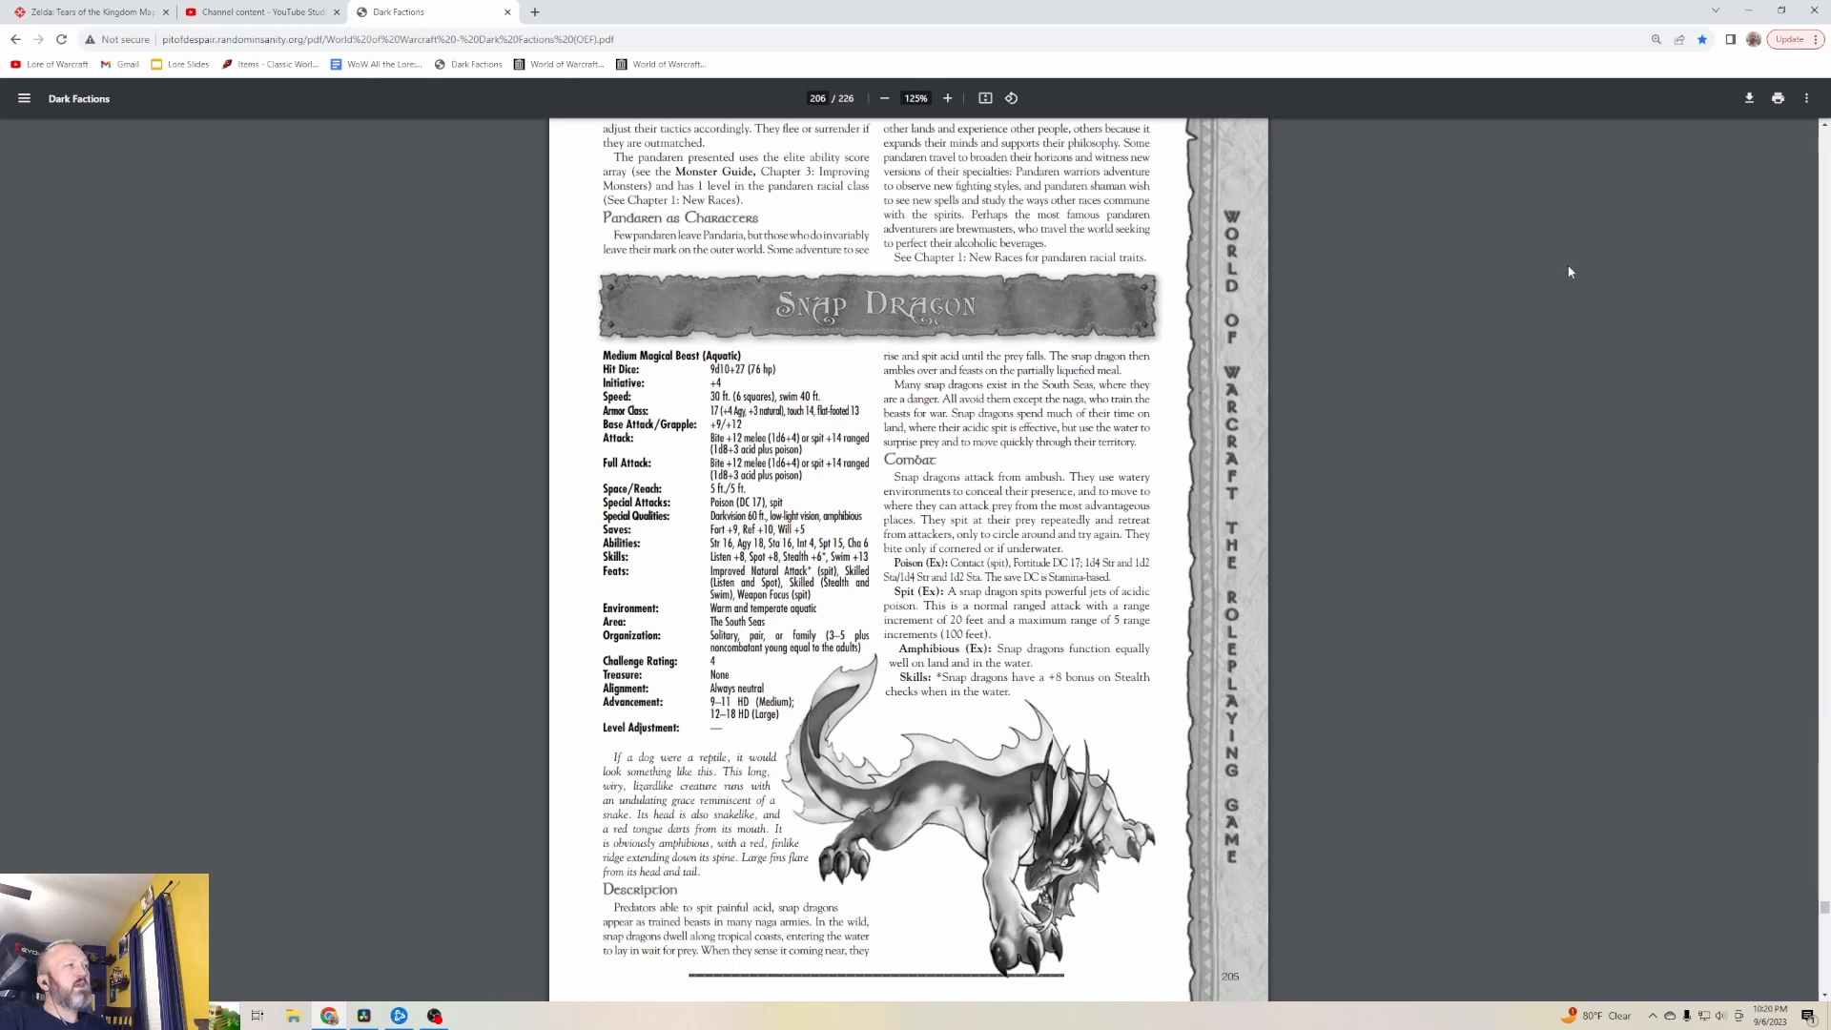
{"action": "mouse_move", "coordinate": [1556, 265]}
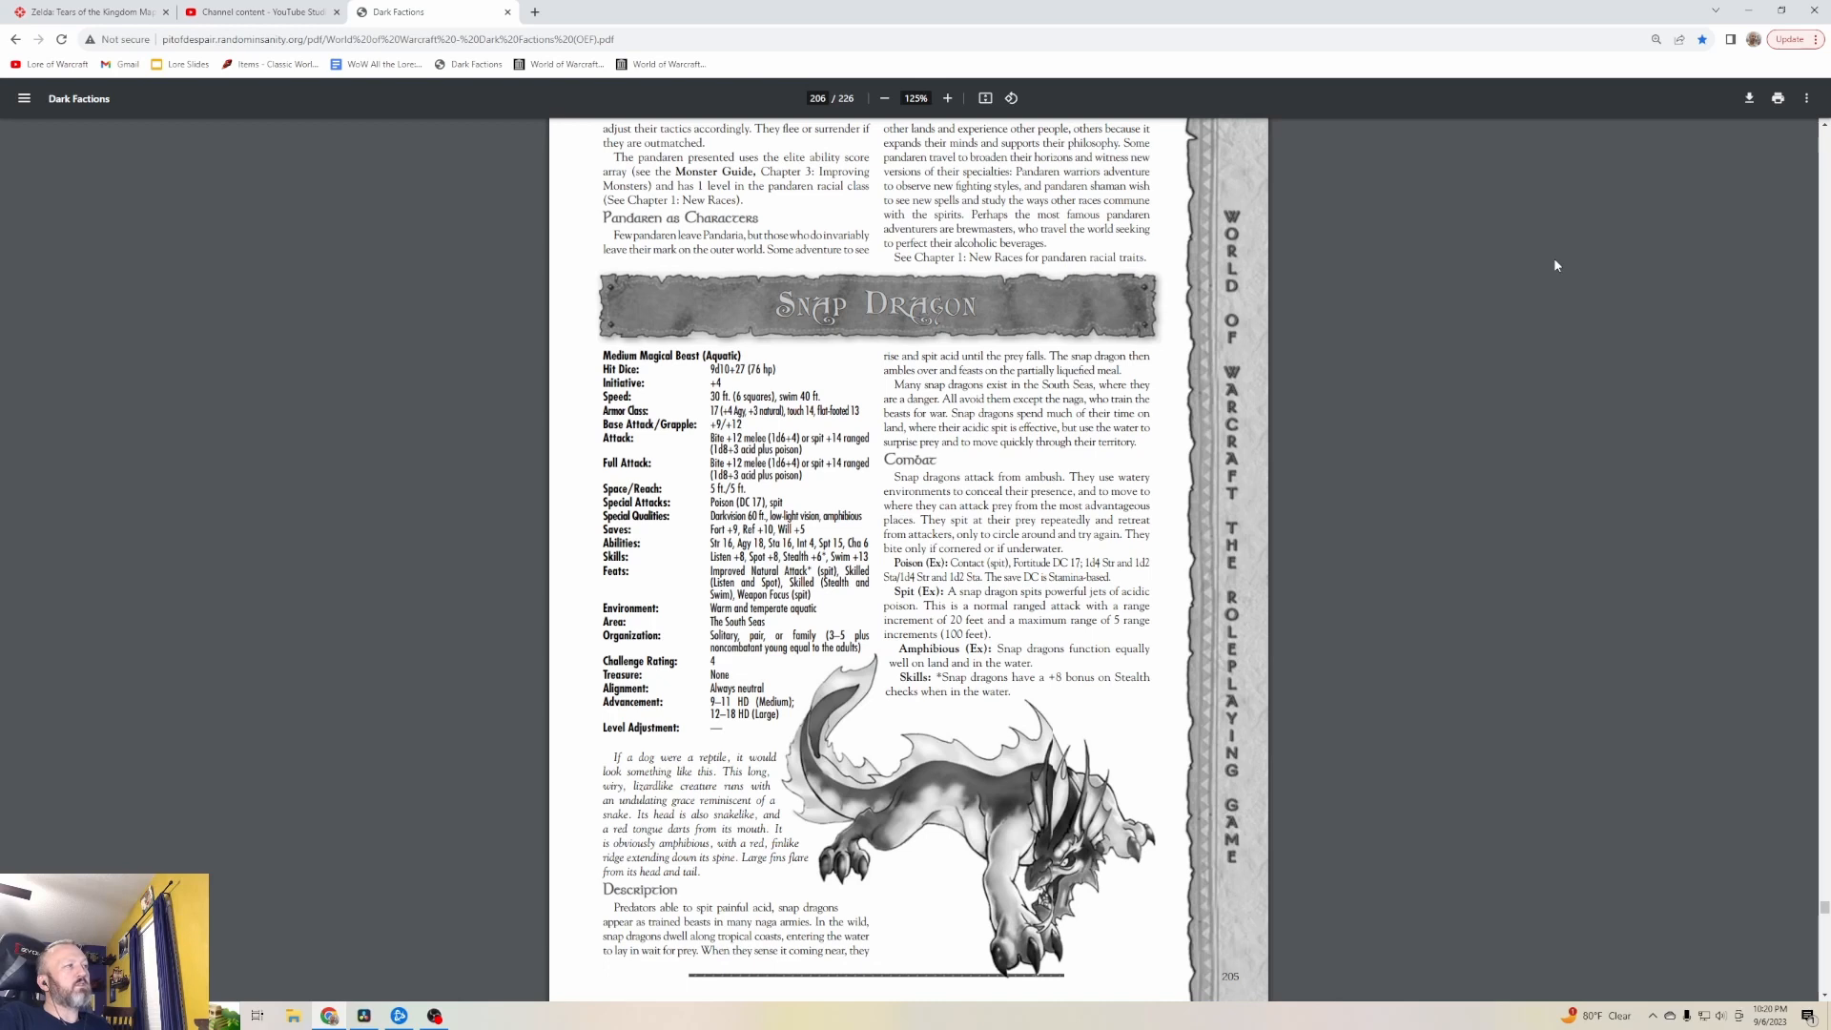
{"action": "mouse_move", "coordinate": [1428, 257]}
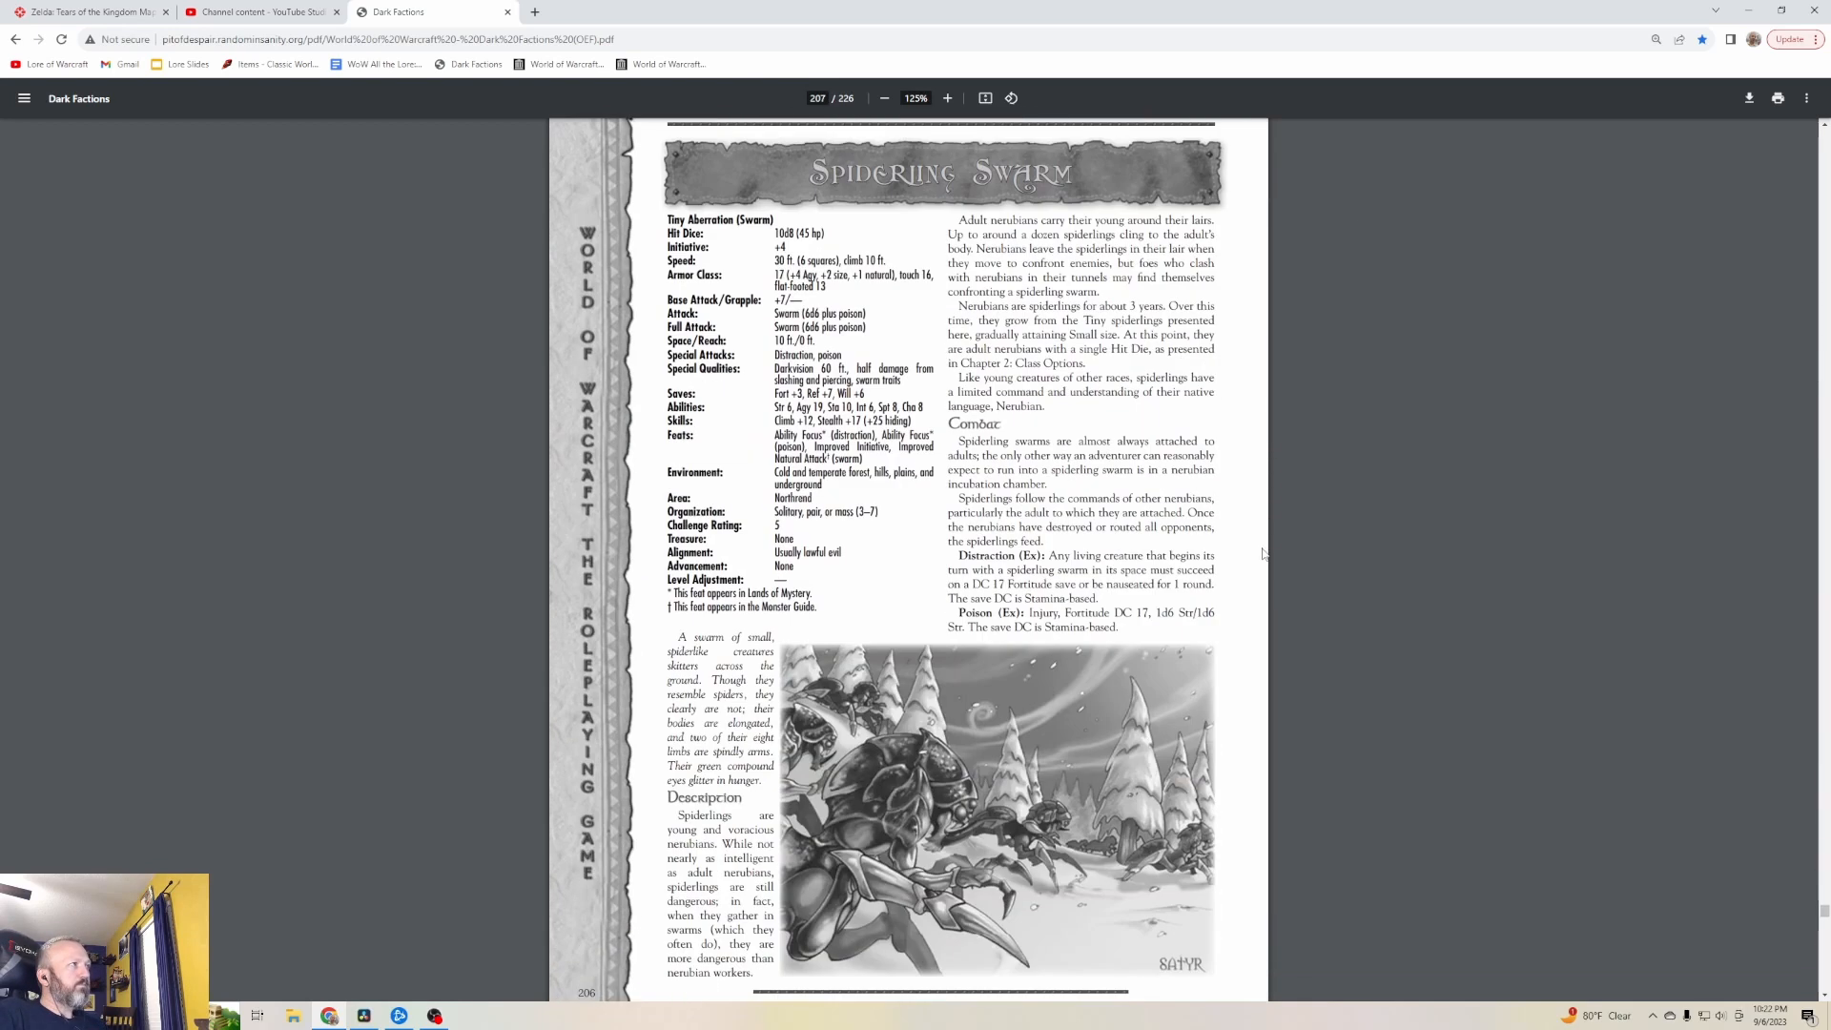
{"action": "mouse_move", "coordinate": [1007, 777]}
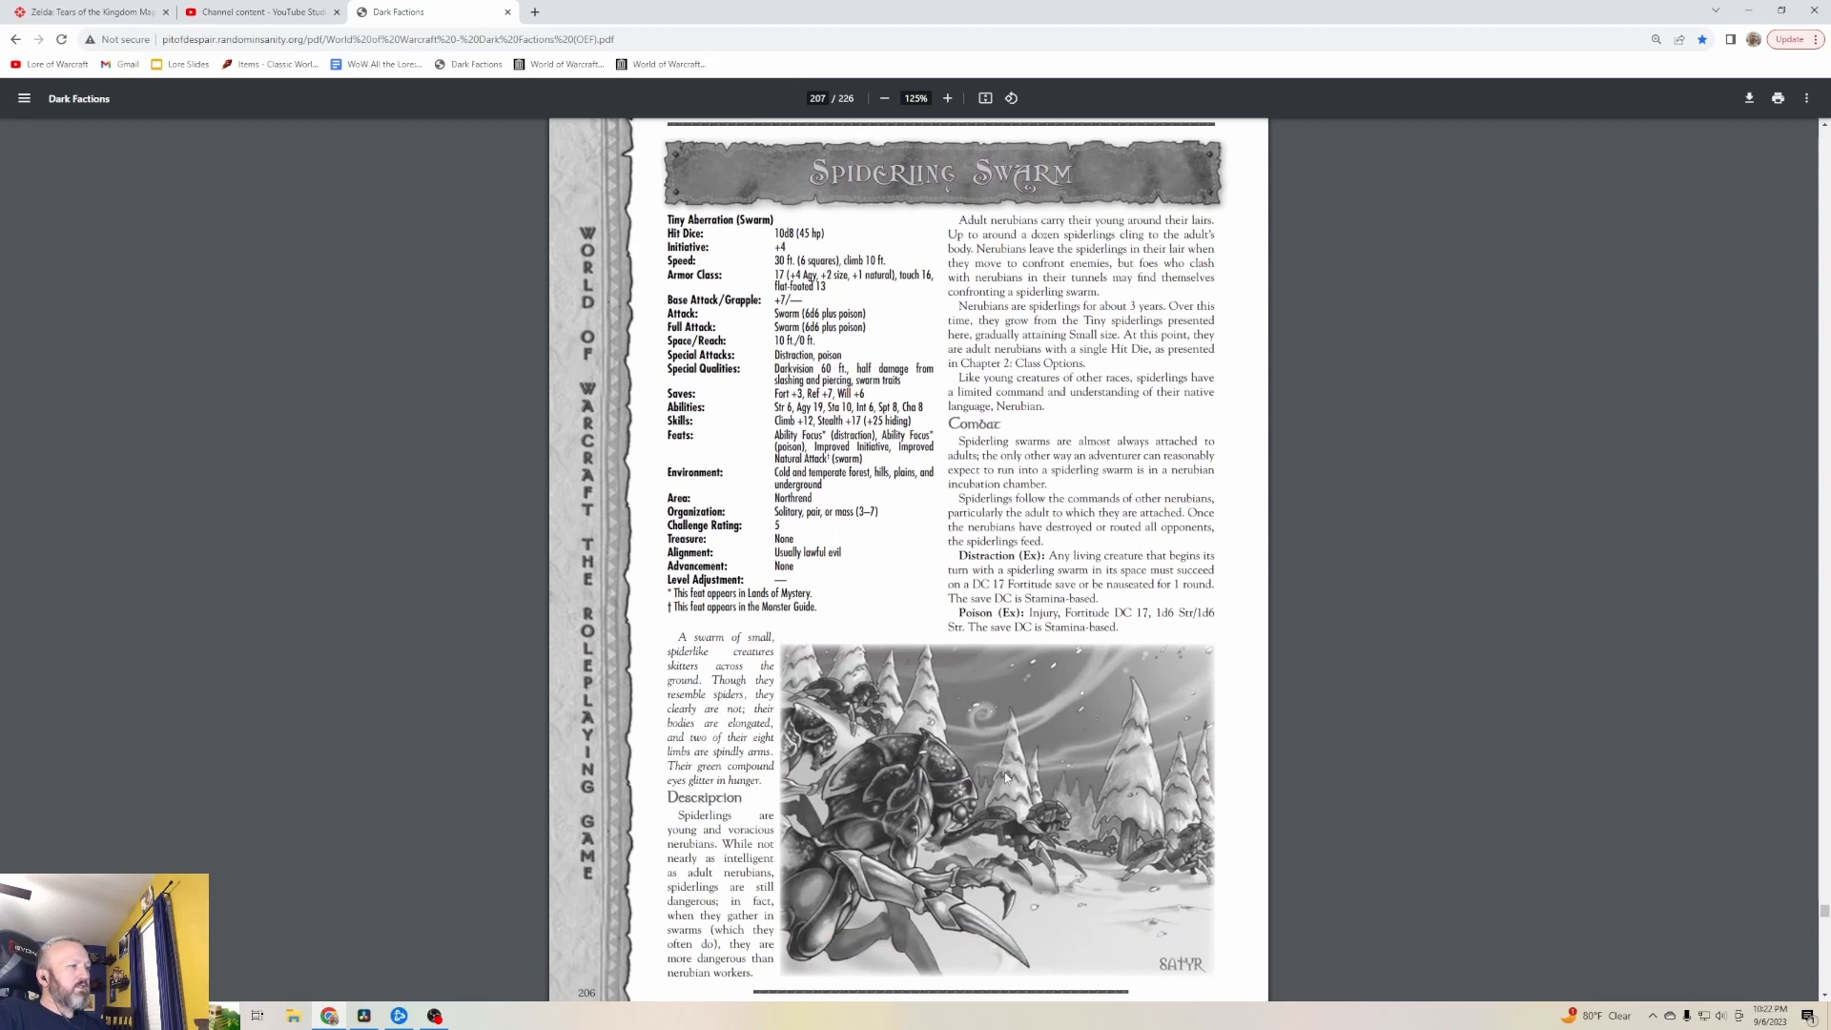
{"action": "mouse_move", "coordinate": [1002, 850]}
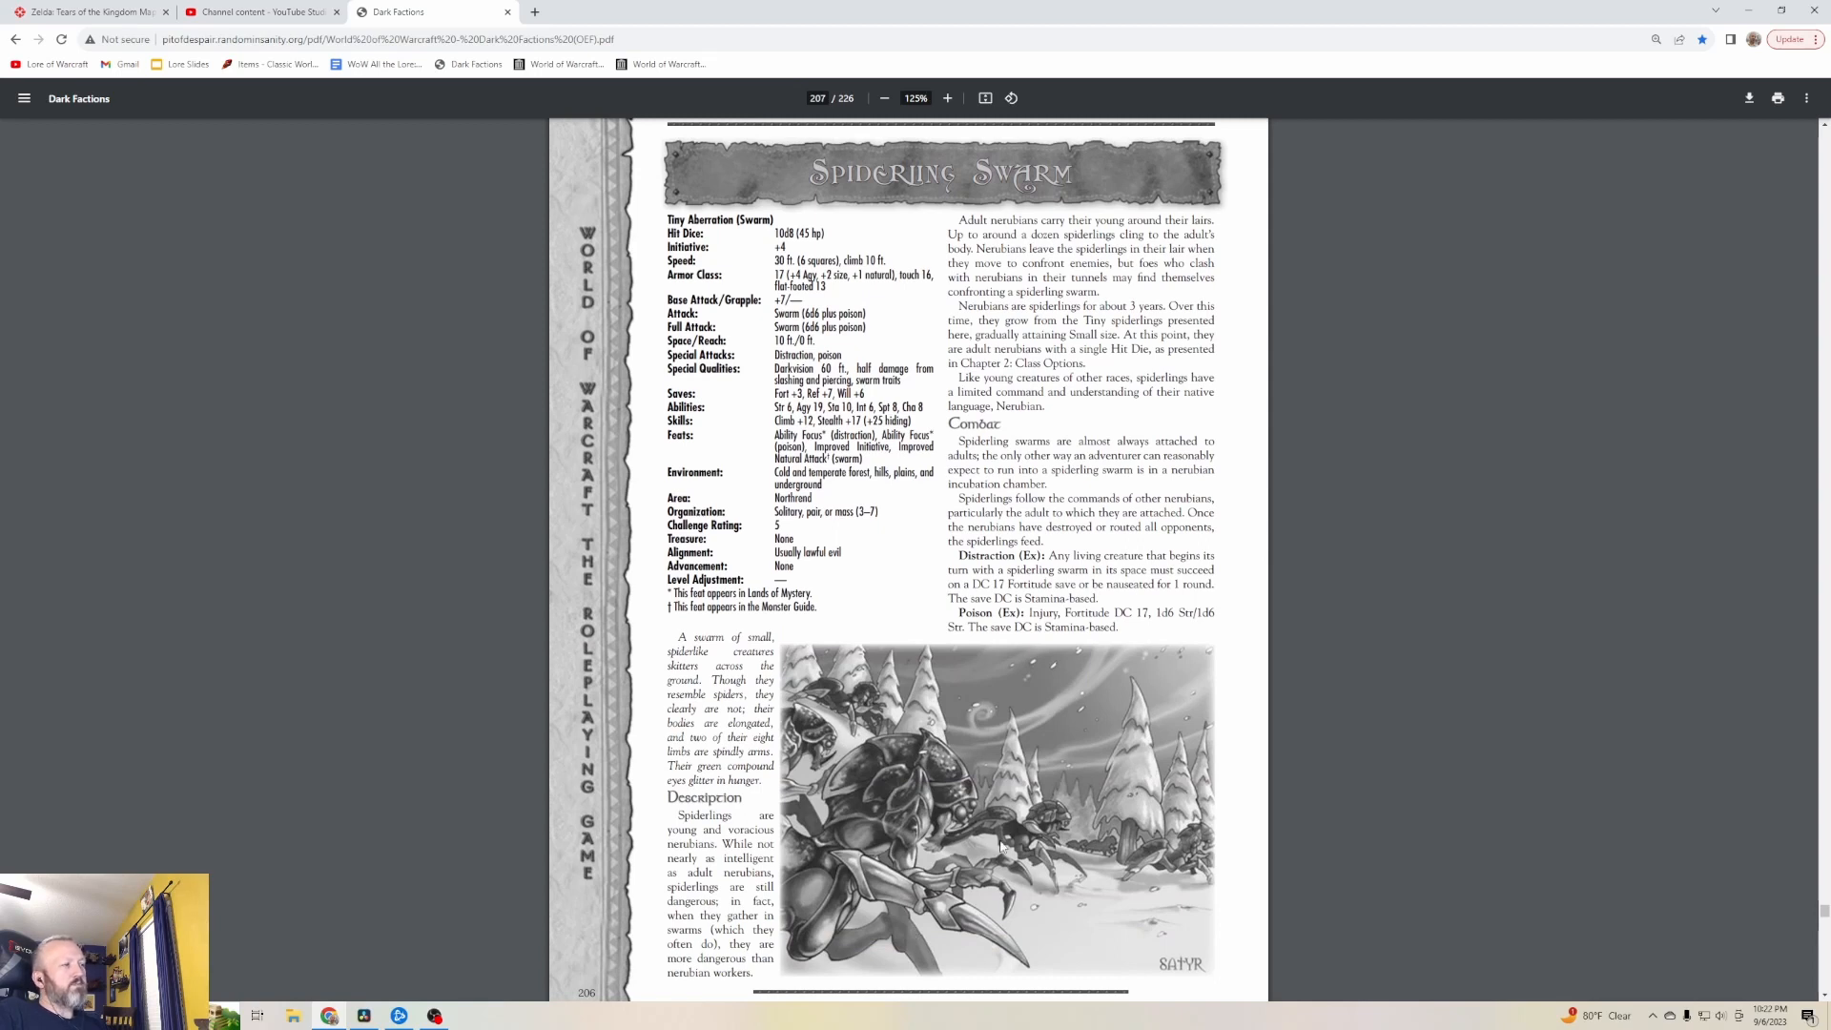
{"action": "scroll", "scroll_direction": "down", "scroll_amount": 3}
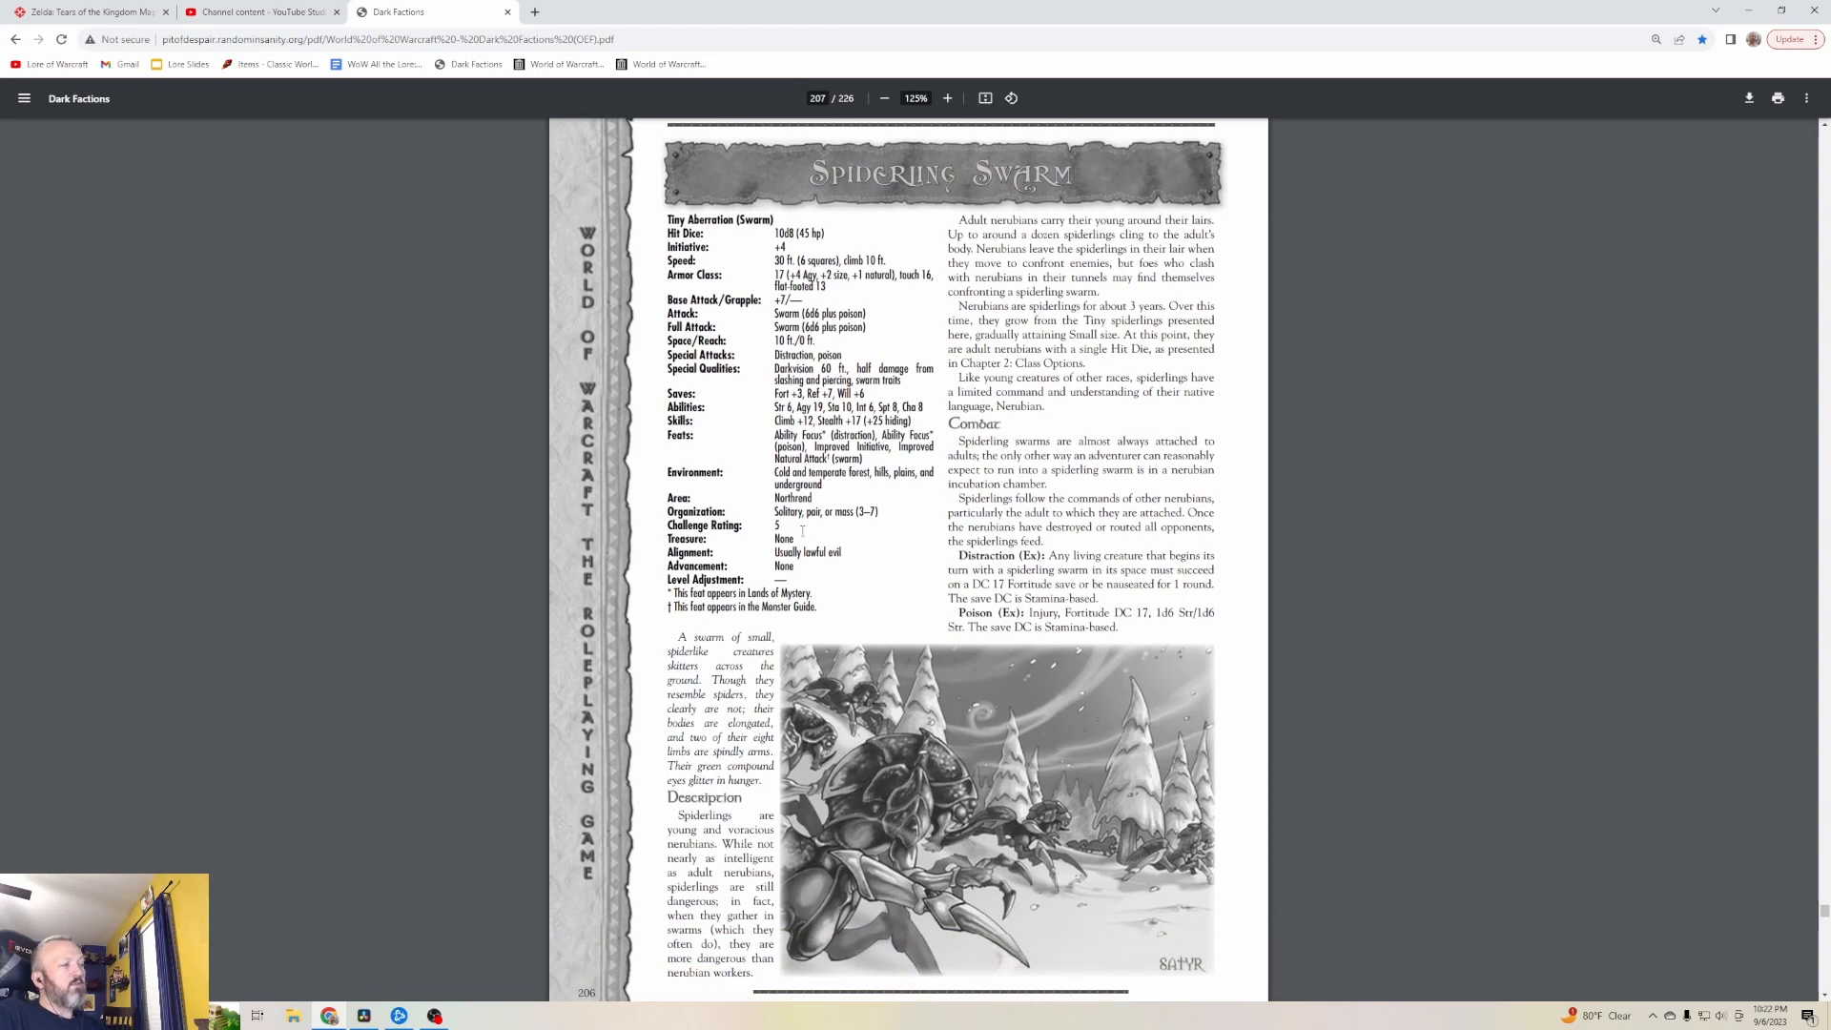
{"action": "mouse_move", "coordinate": [1450, 686]}
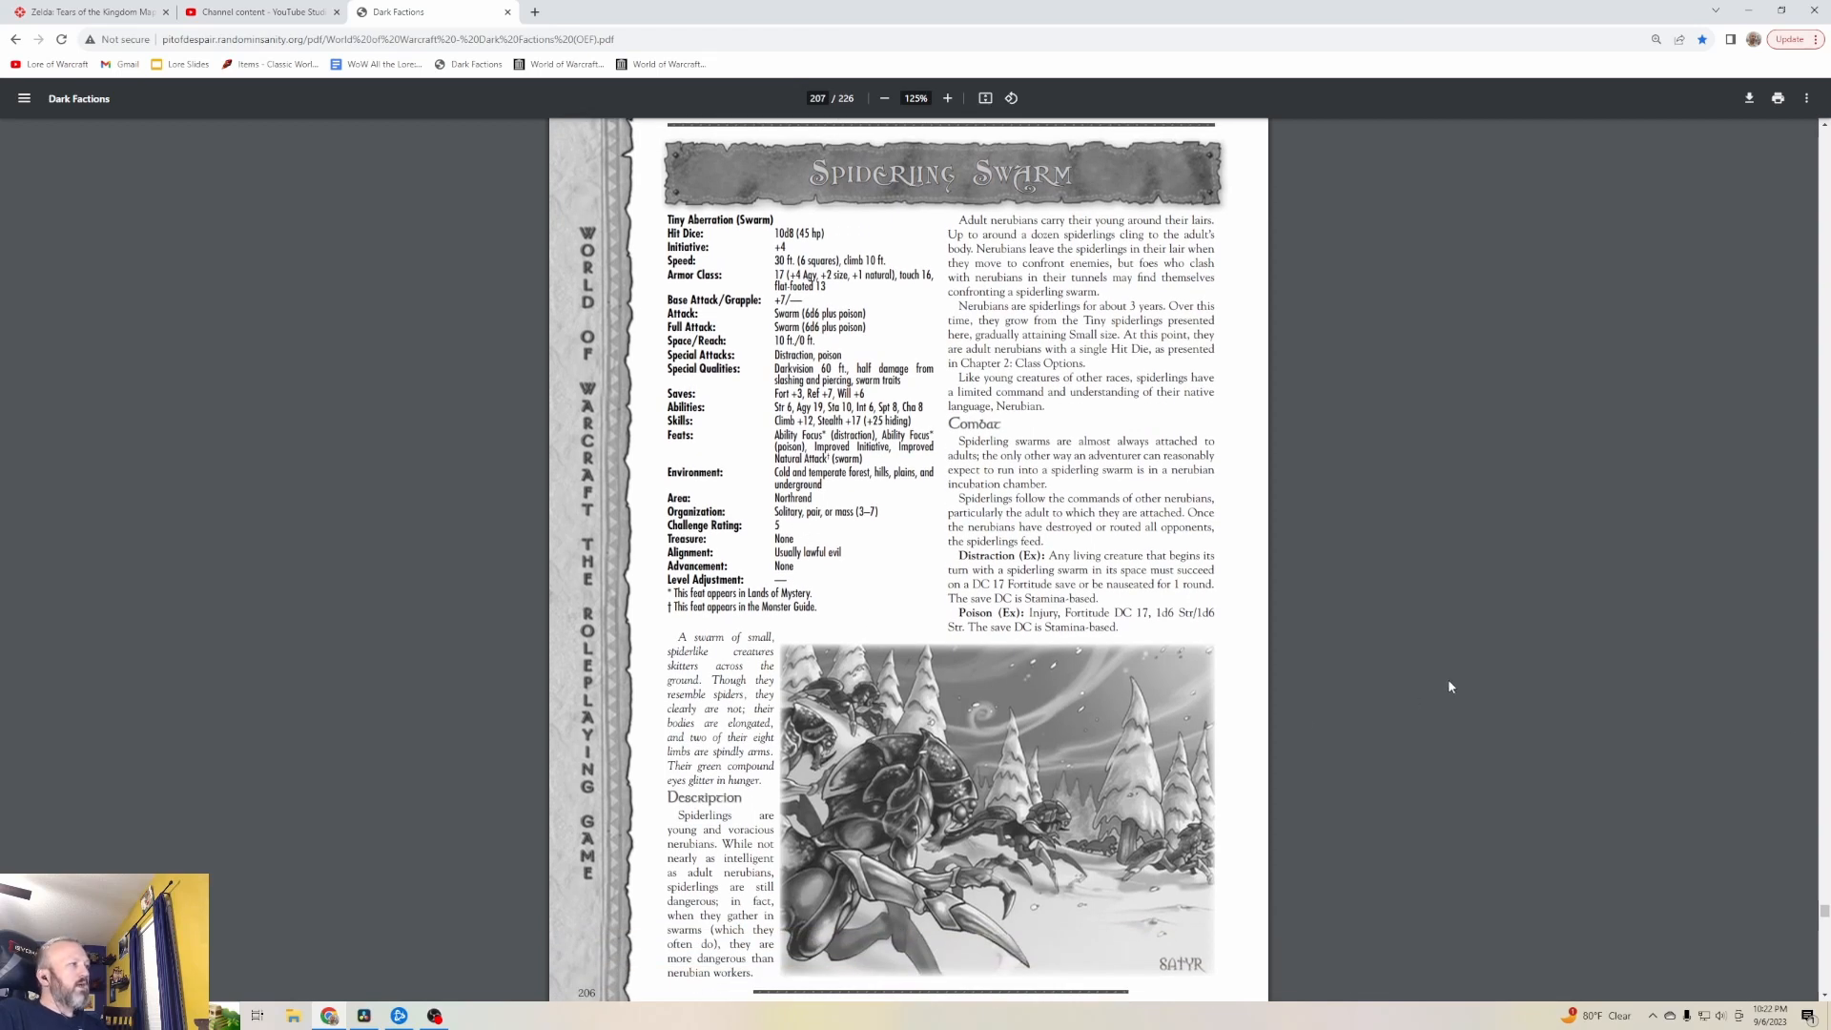
{"action": "mouse_move", "coordinate": [1455, 687]}
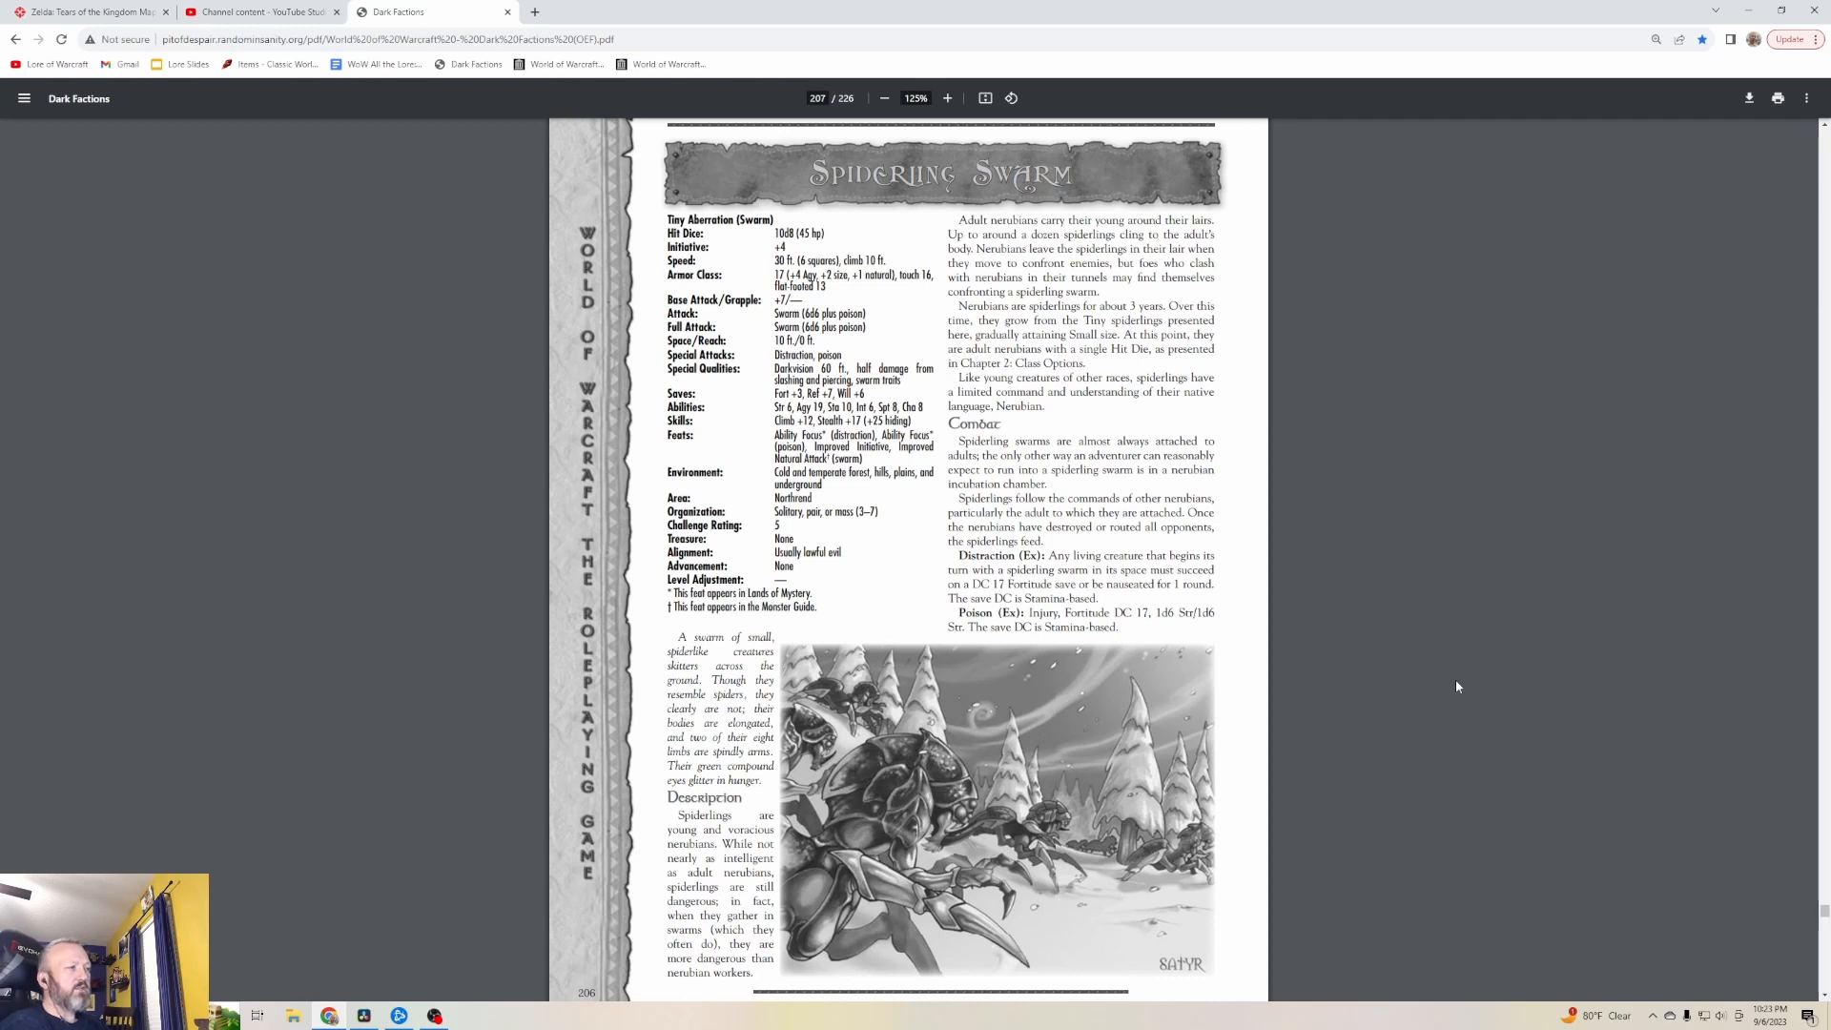
{"action": "mouse_move", "coordinate": [1499, 766]}
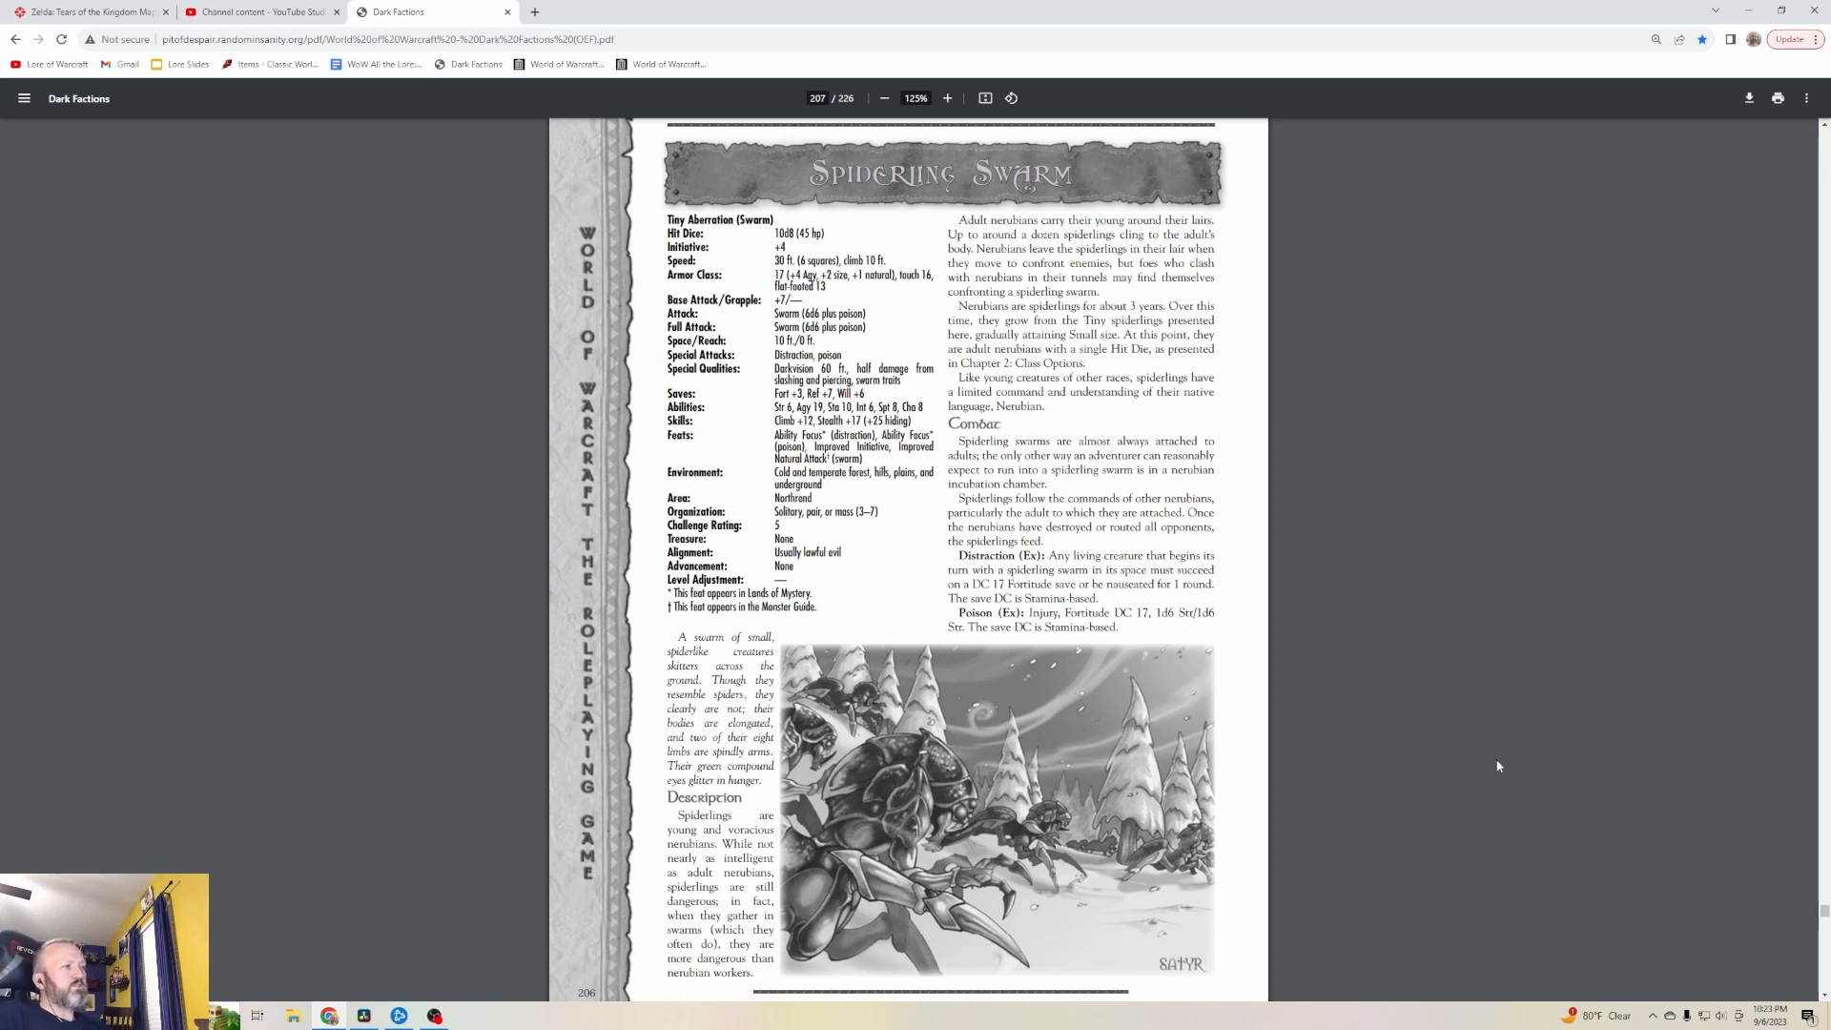
Scroll to page 208 showing the Tube Wyrm entry and the Tuskarr stat block
{"action": "scroll", "scroll_direction": "down", "scroll_amount": 3}
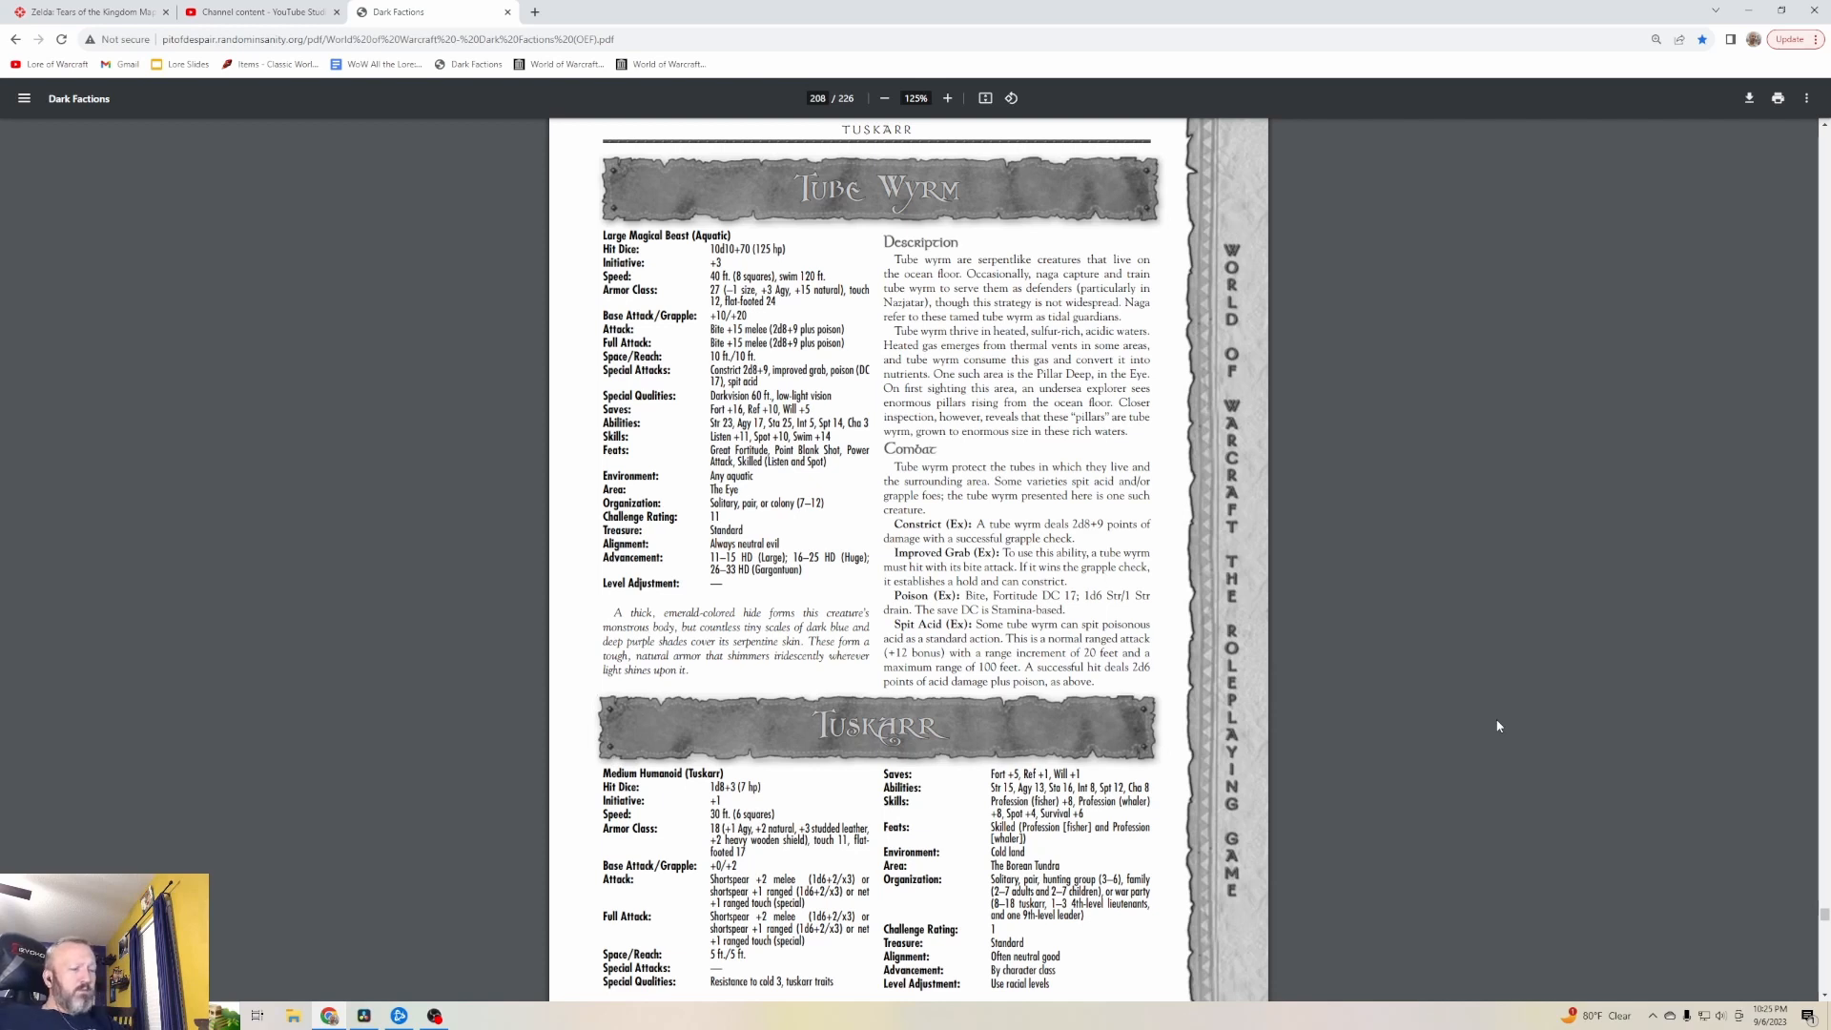
Scroll to the Tuskarr description on page 209, then bring up OBS Studio from the taskbar
{"action": "scroll", "scroll_direction": "down", "scroll_amount": 3}
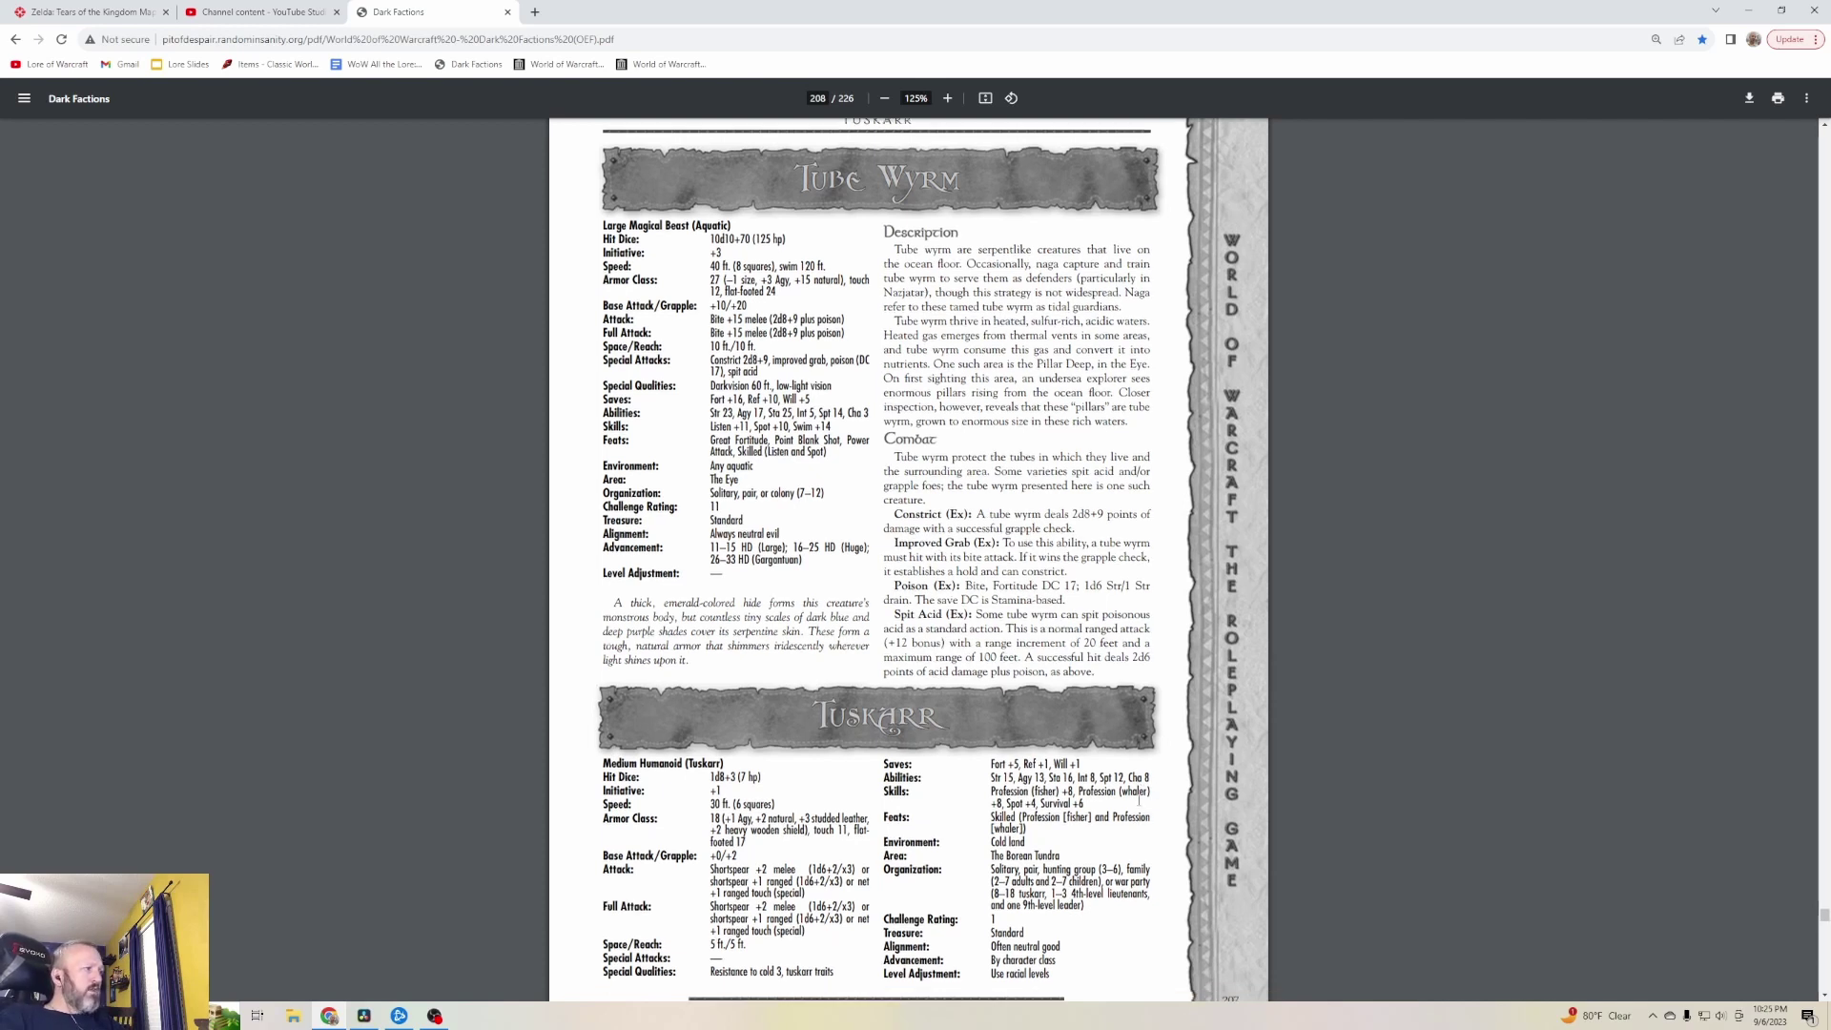
{"action": "scroll", "scroll_direction": "down", "scroll_amount": 3}
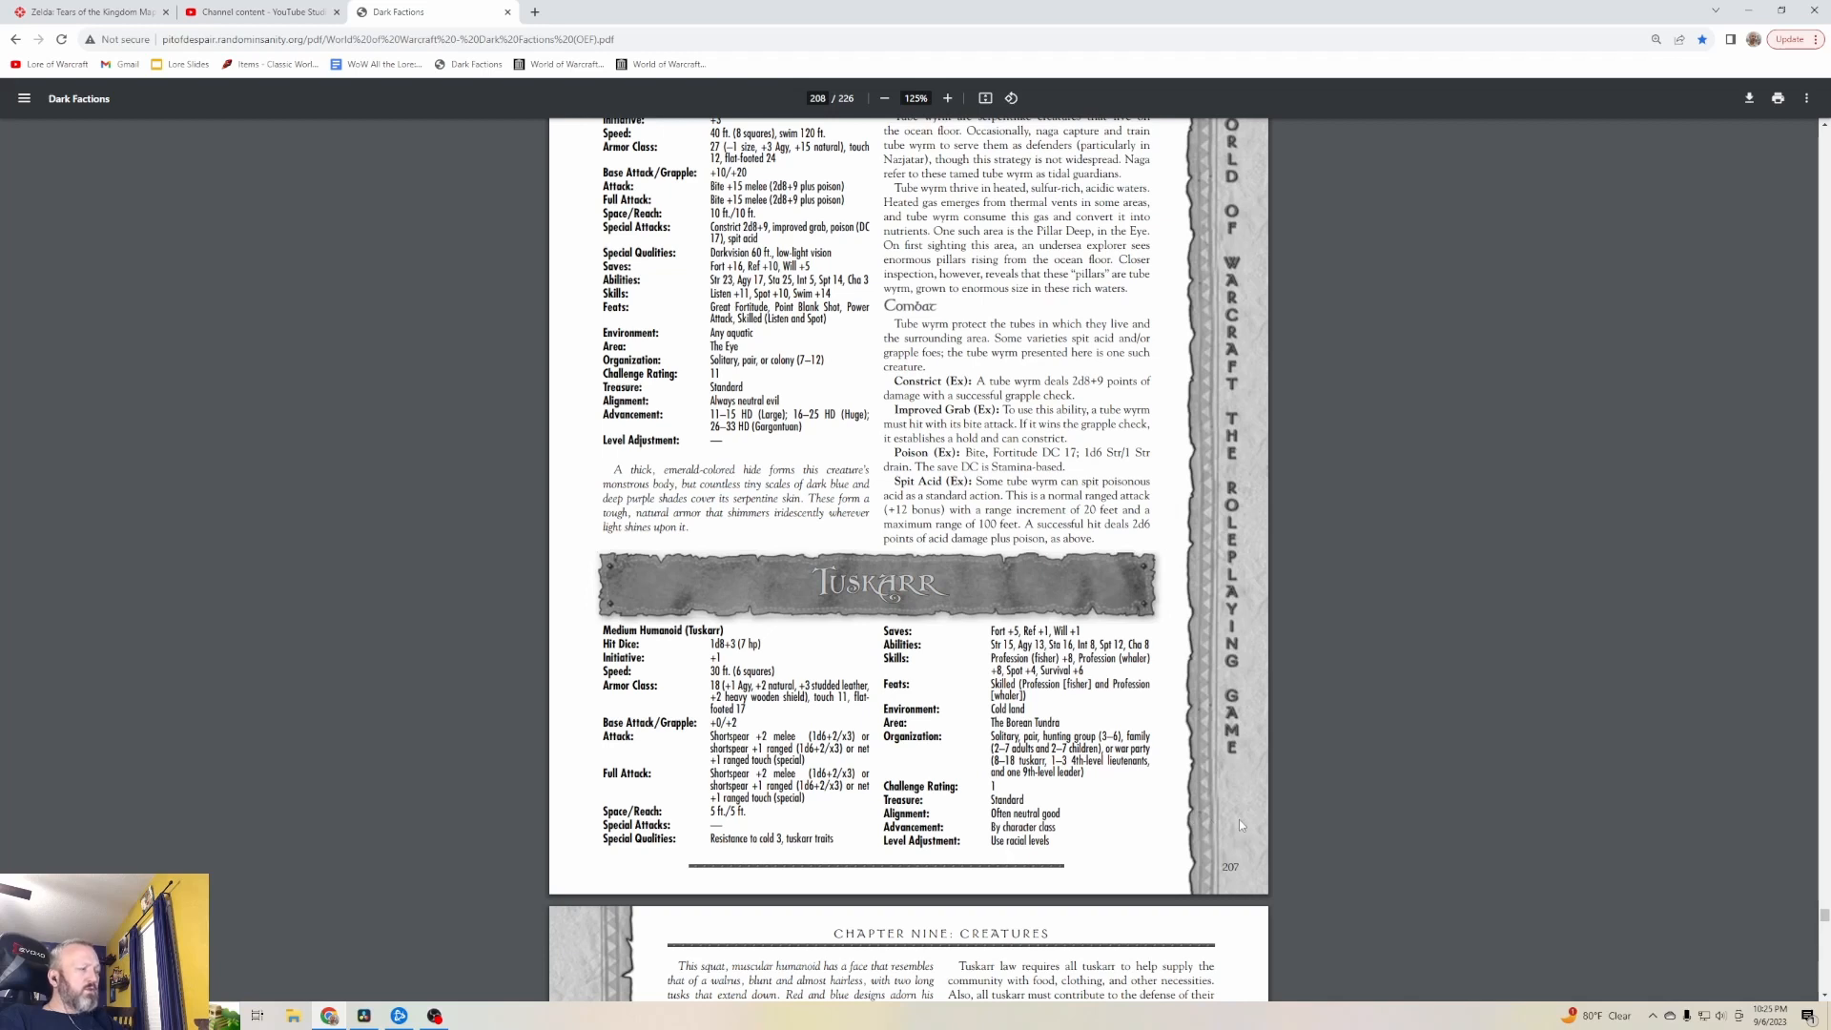
{"action": "scroll", "scroll_direction": "down", "scroll_amount": 3}
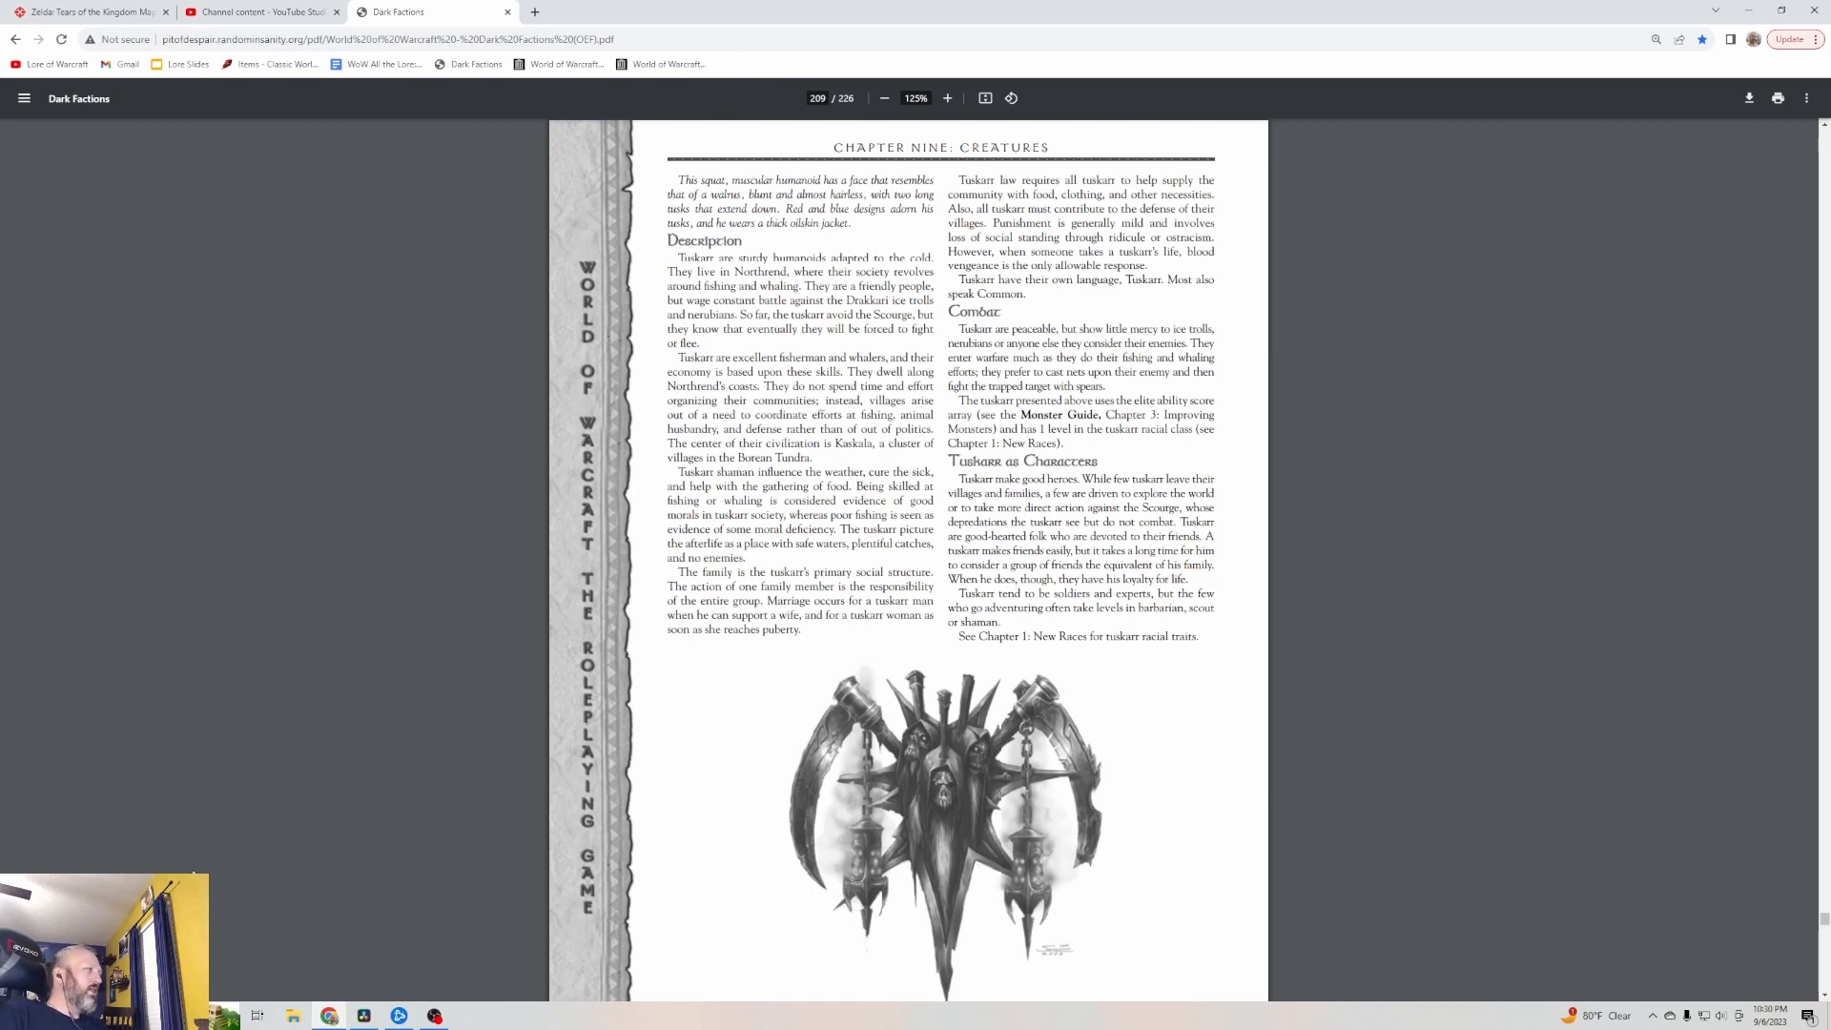
{"action": "left_click", "coordinate": [432, 1015]}
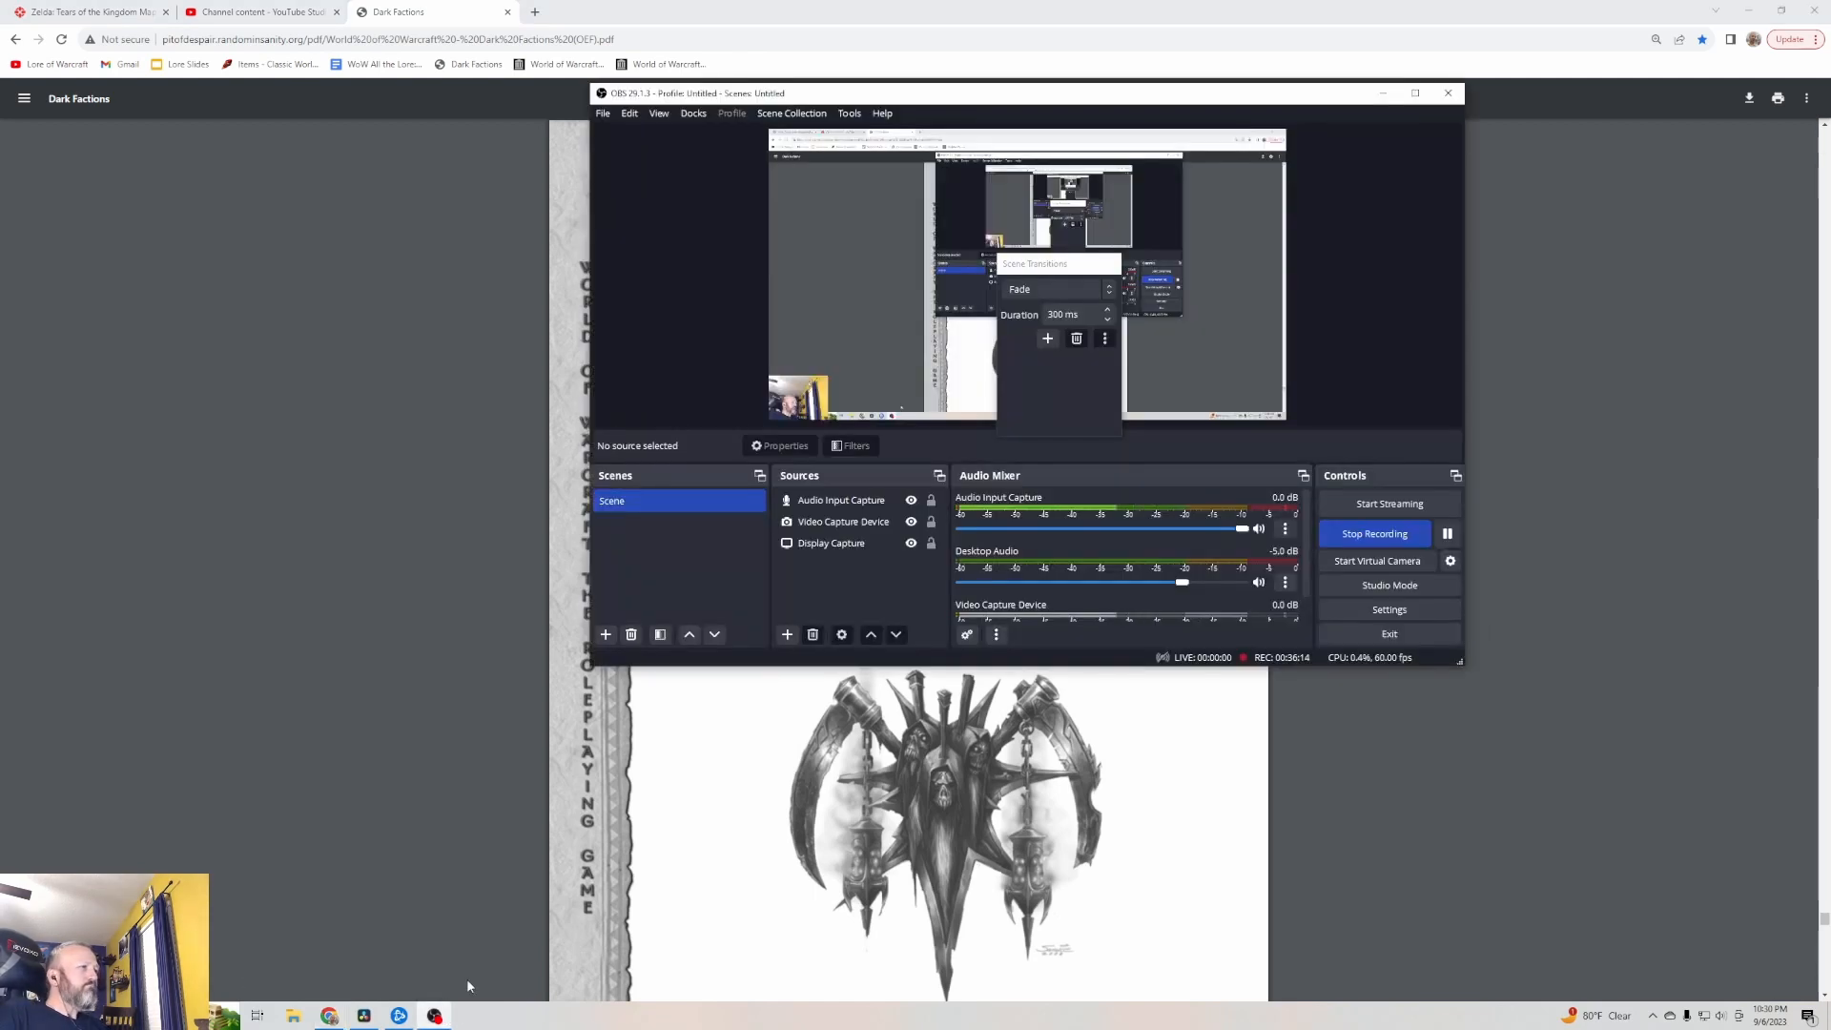